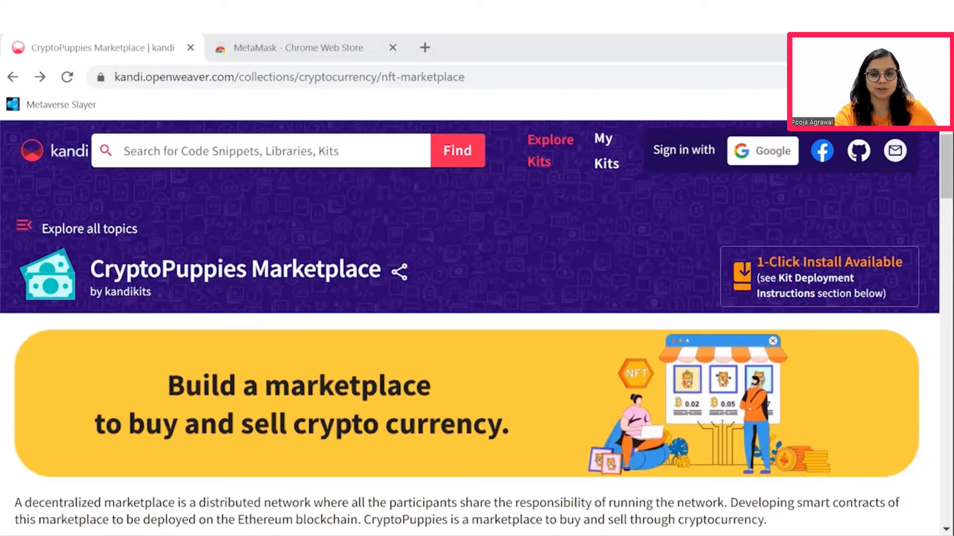
- Scroll the kit page down to the Metamask Extension and Kit Deployment Instructions sections
scroll(down, 3)
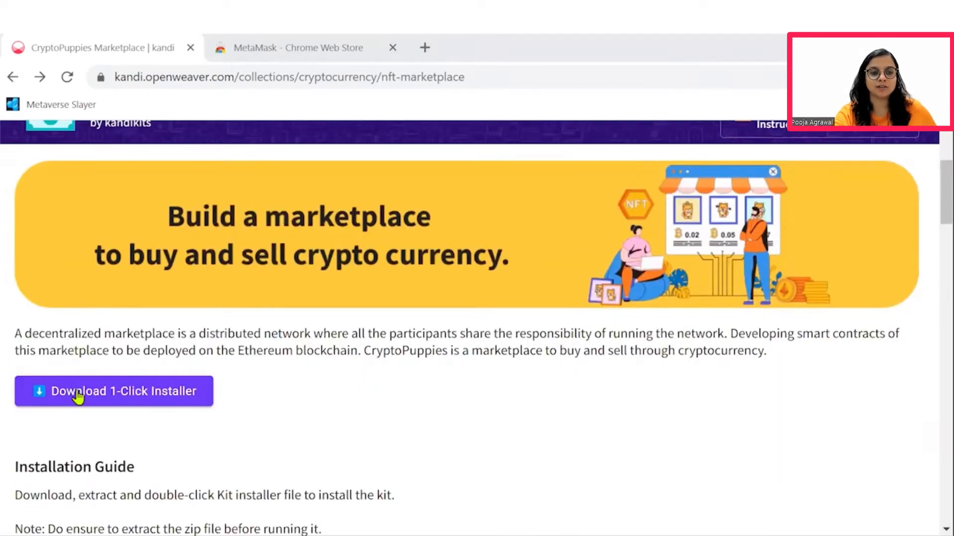
mouse_move(167, 271)
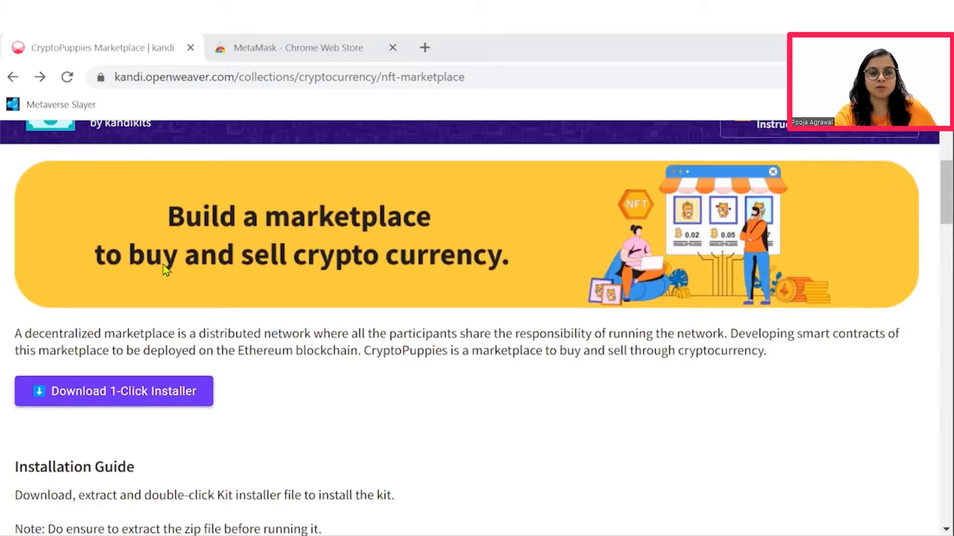
scroll(down, 3)
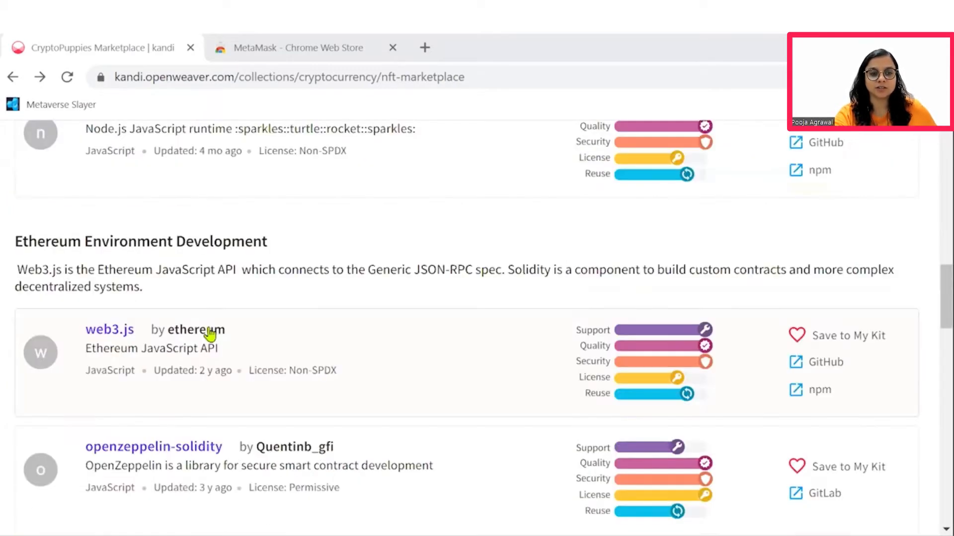
scroll(down, 3)
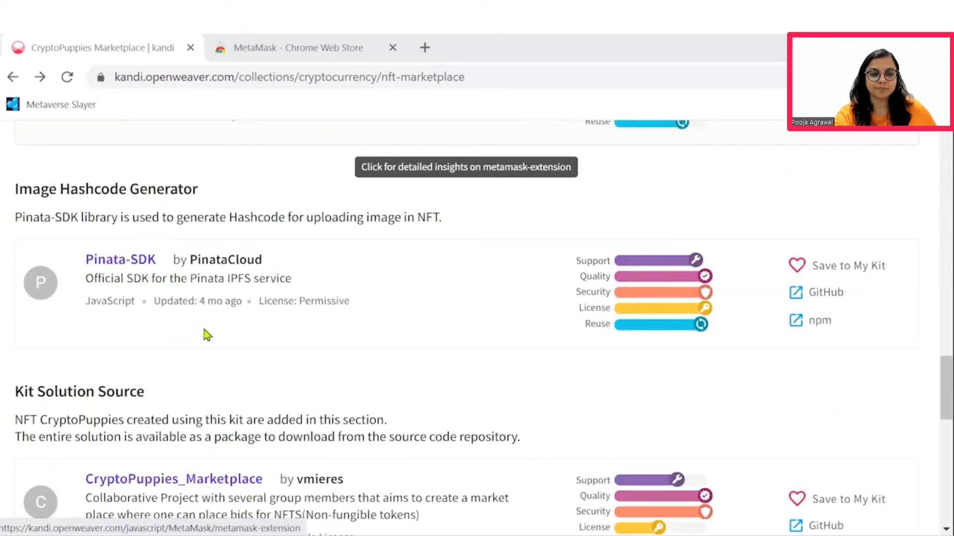
scroll(down, 3)
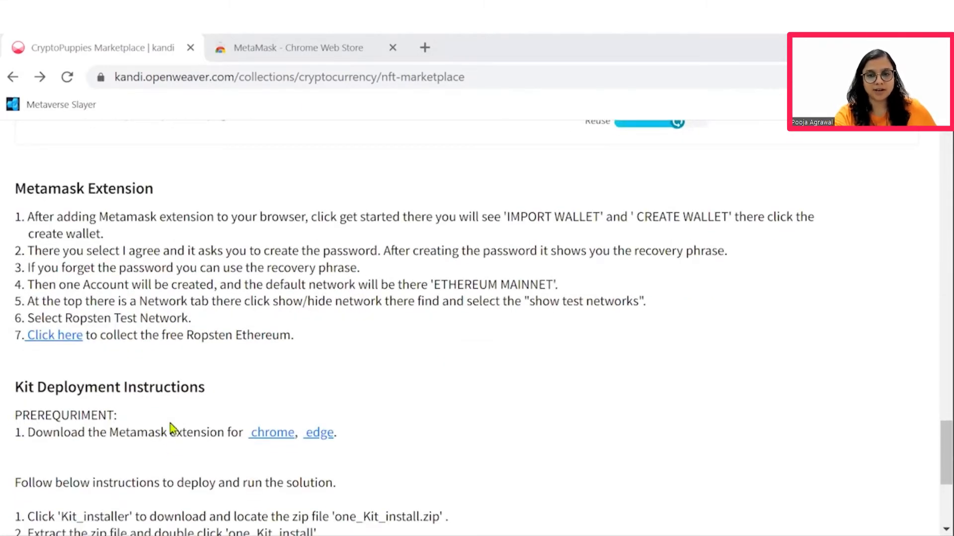
mouse_move(155, 413)
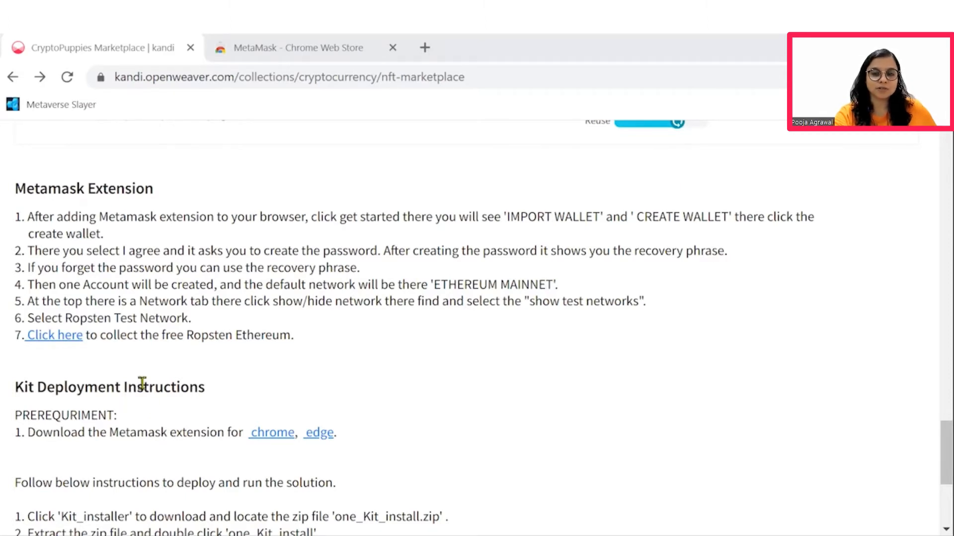
mouse_move(152, 334)
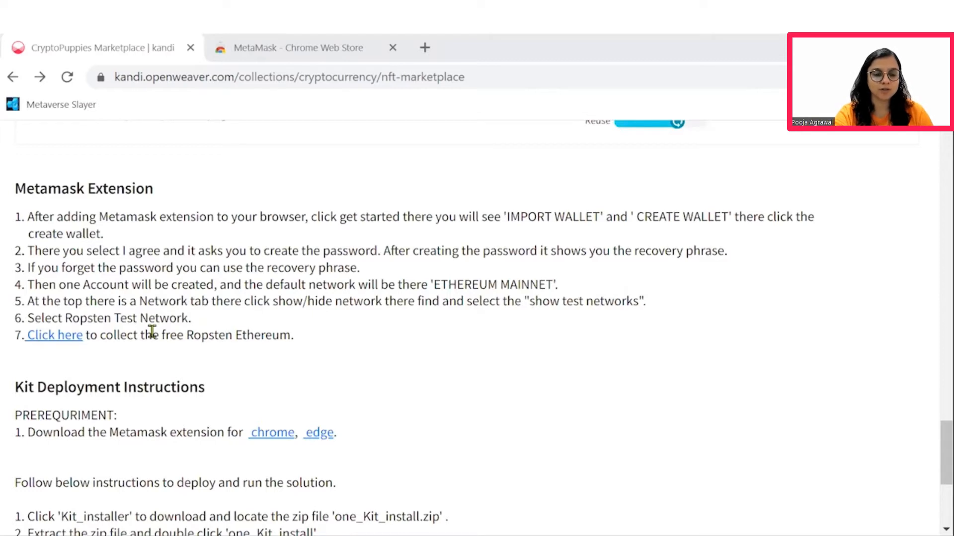
scroll(down, 3)
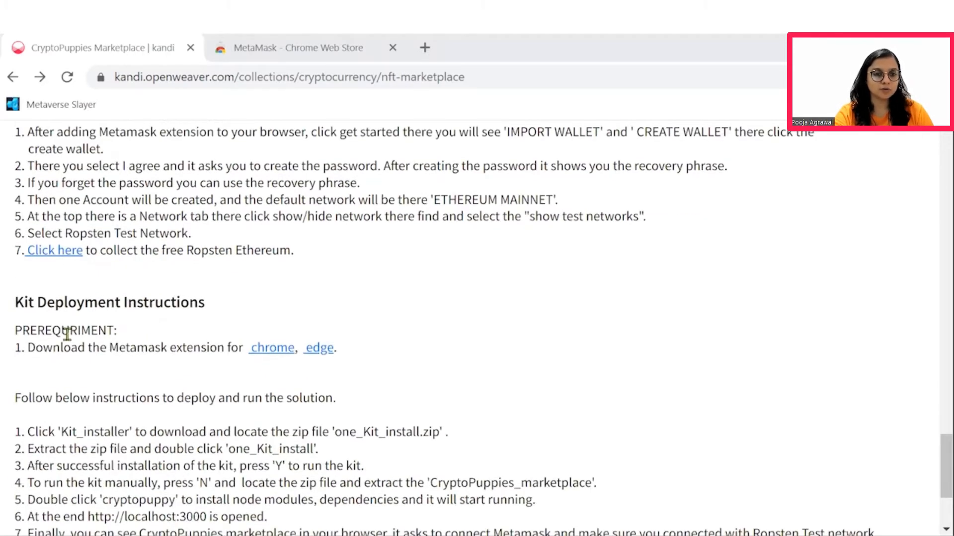
mouse_move(220, 363)
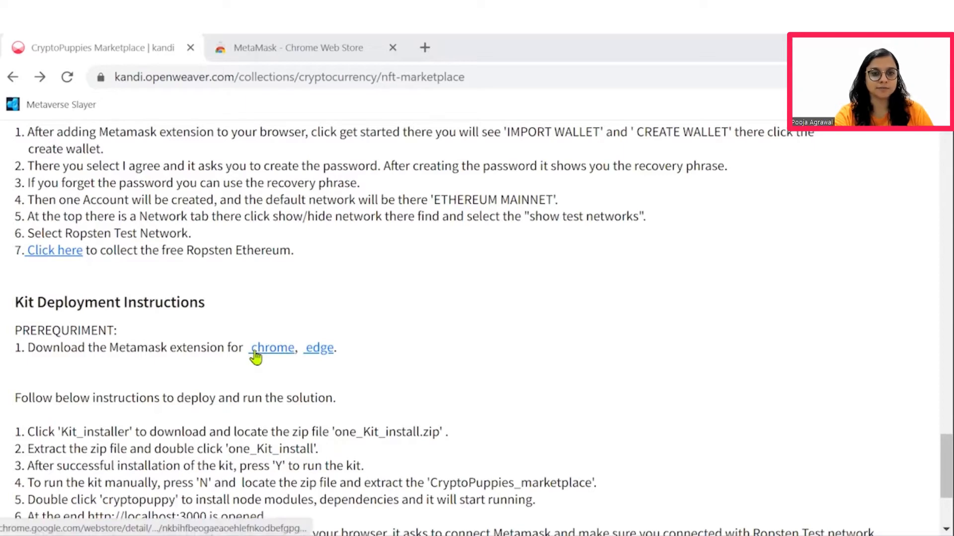
- Add the MetaMask extension to Chrome from its Chrome Web Store page
click(271, 347)
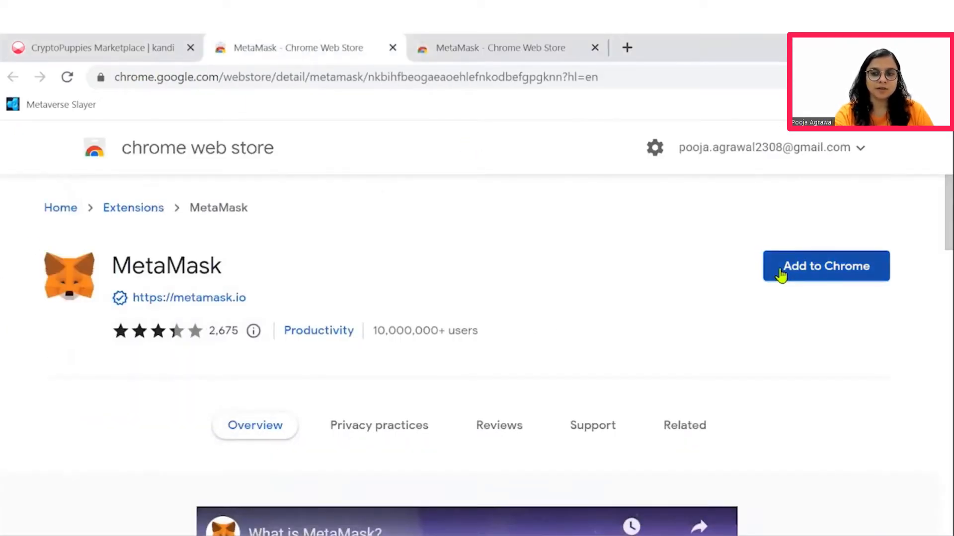
mouse_move(559, 109)
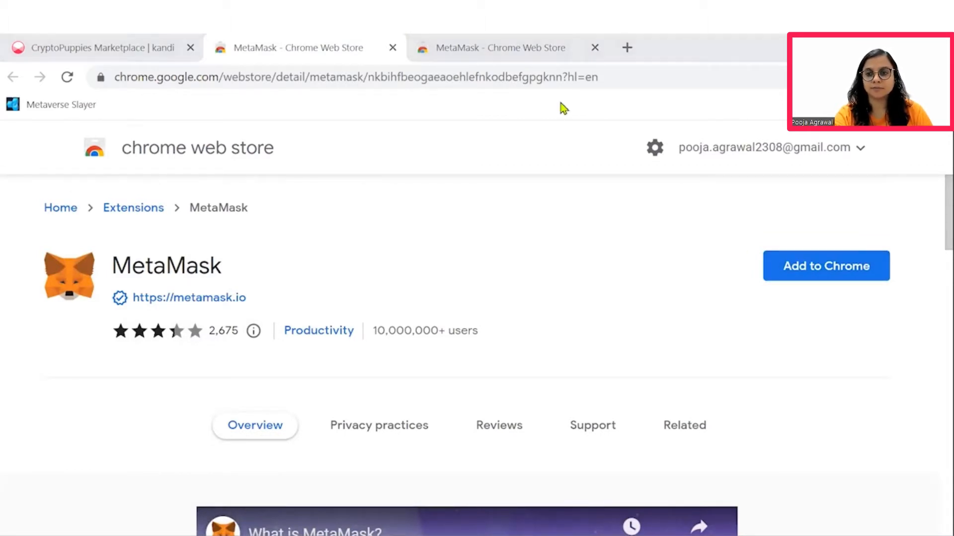
click(826, 266)
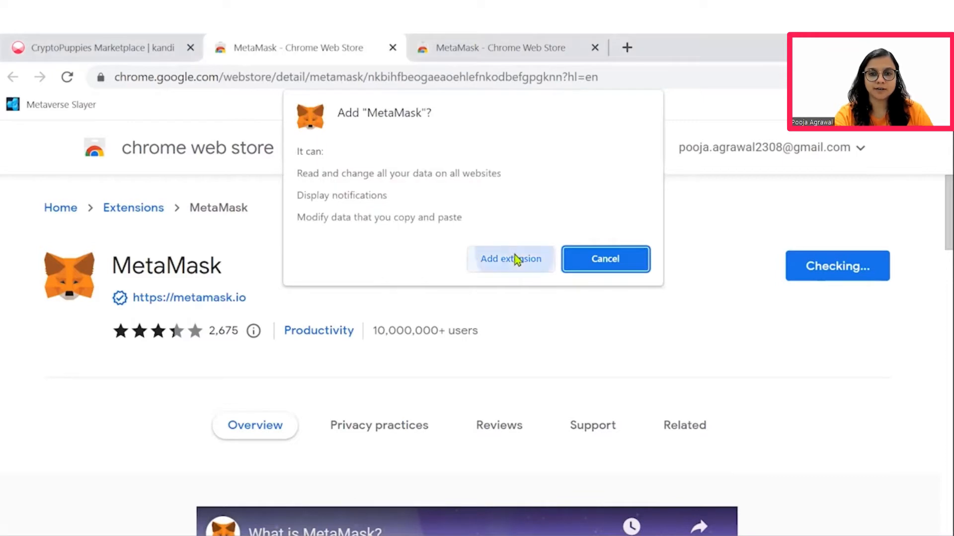
click(510, 258)
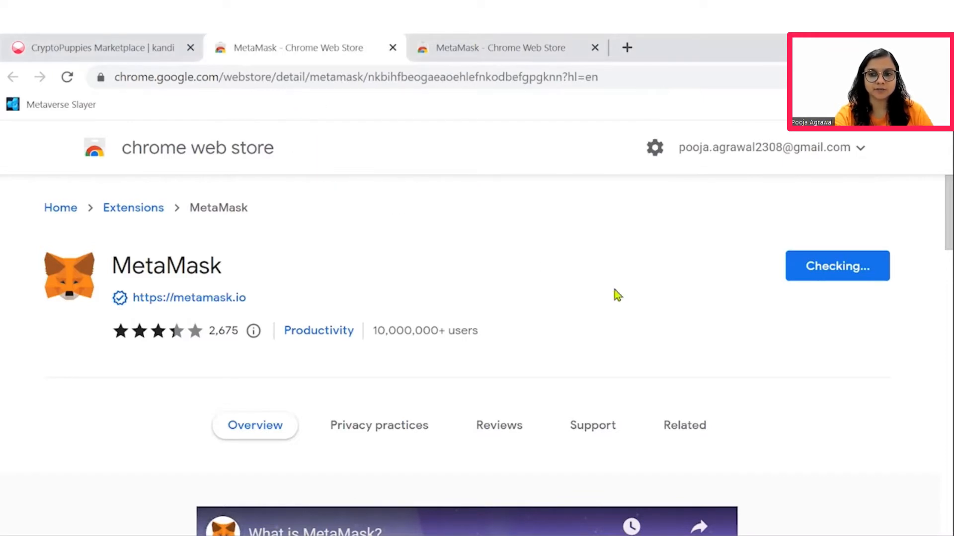
scroll(down, 3)
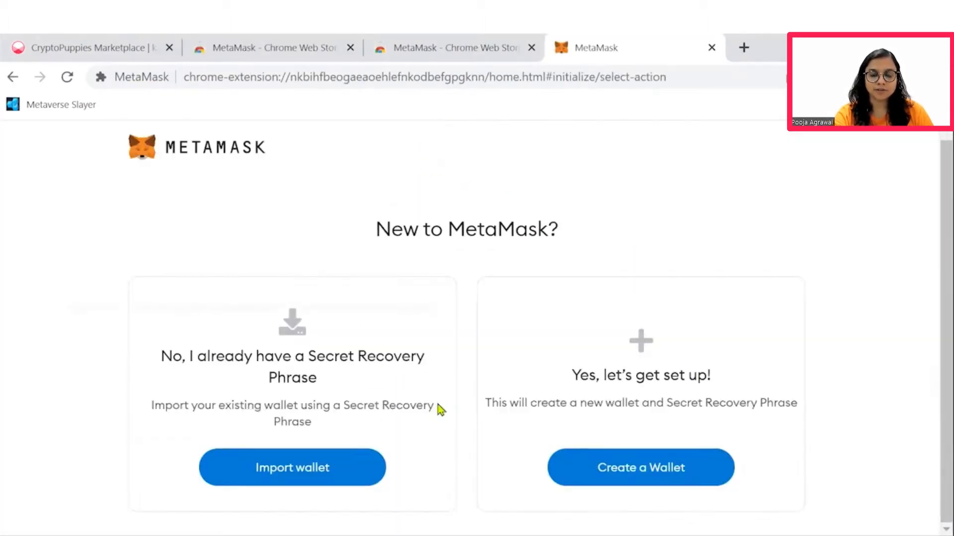
- Create a new MetaMask wallet with a confirmed password and accepted Terms of Use
click(639, 467)
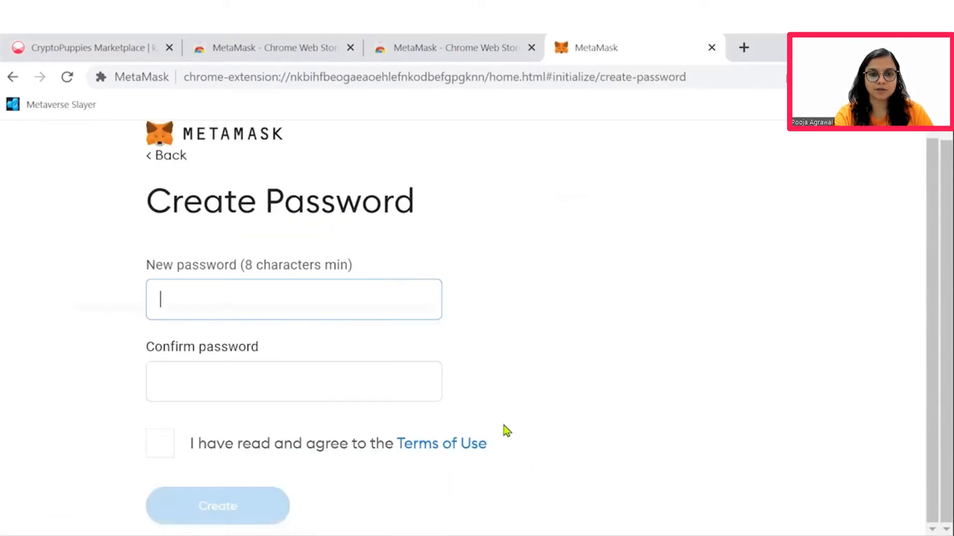
text(••)
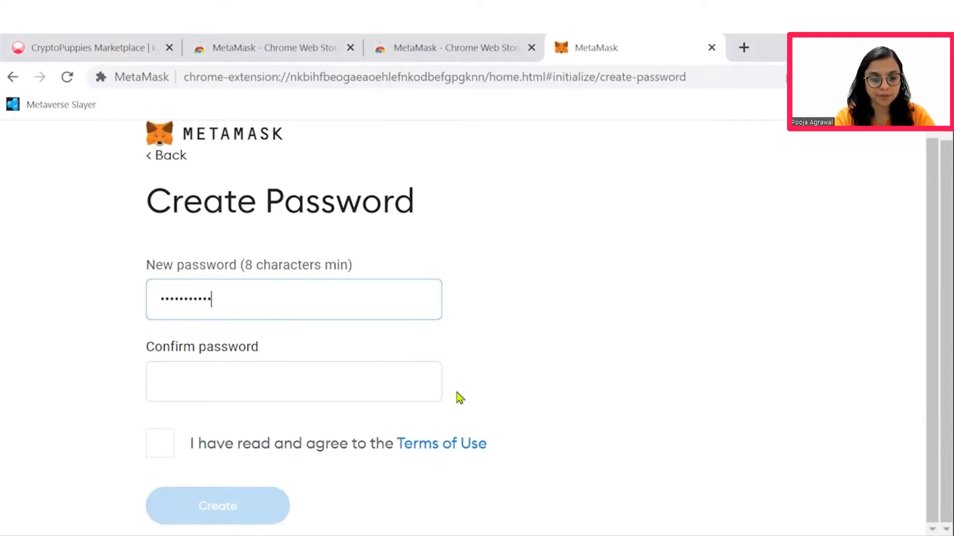
text(••)
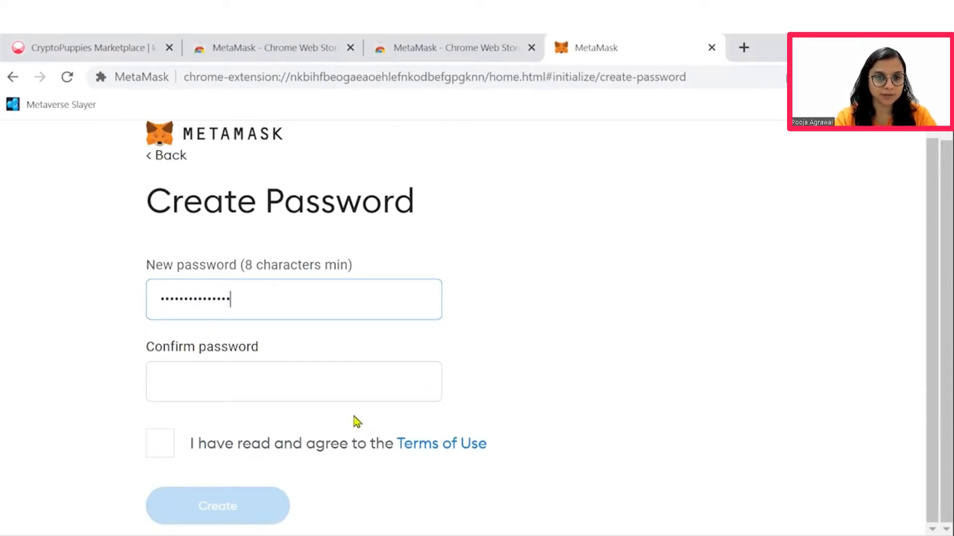
text(•••••)
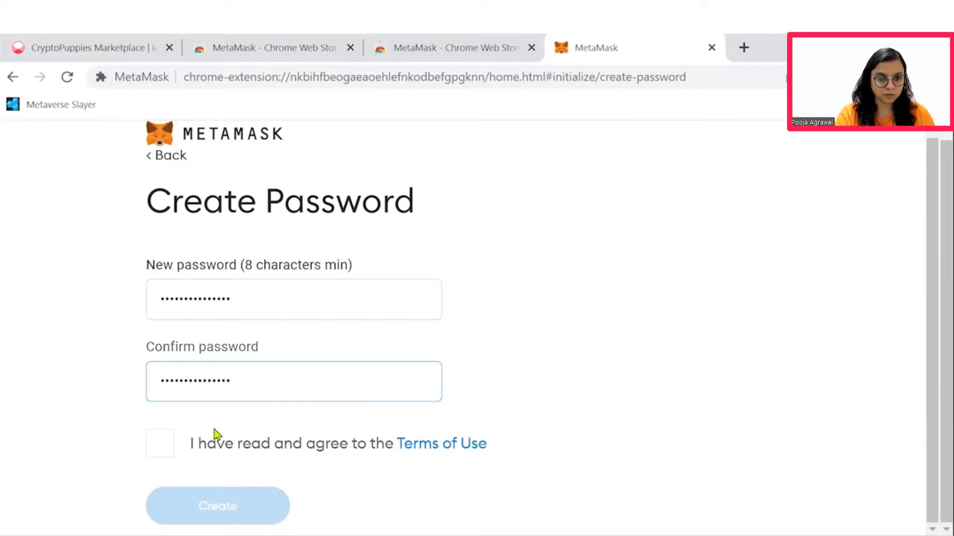
click(160, 443)
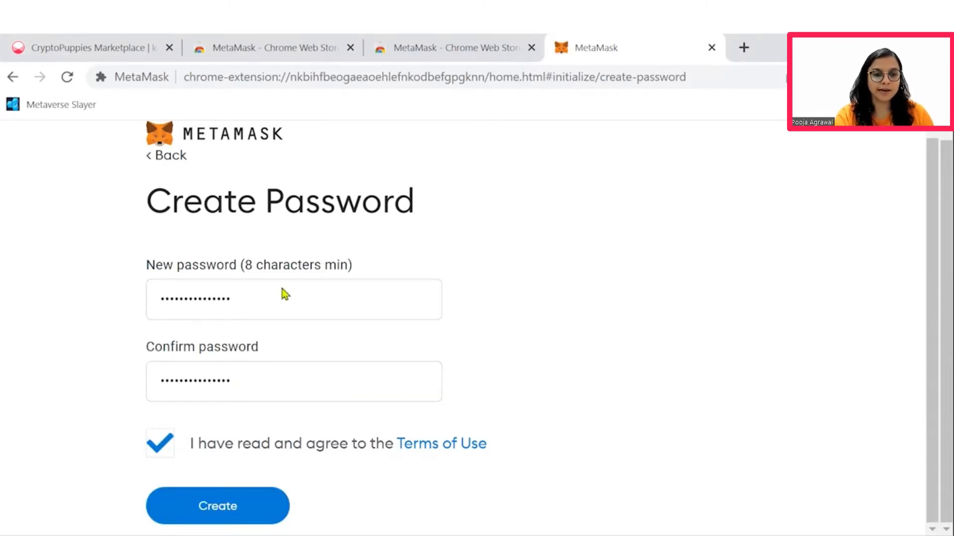
click(218, 506)
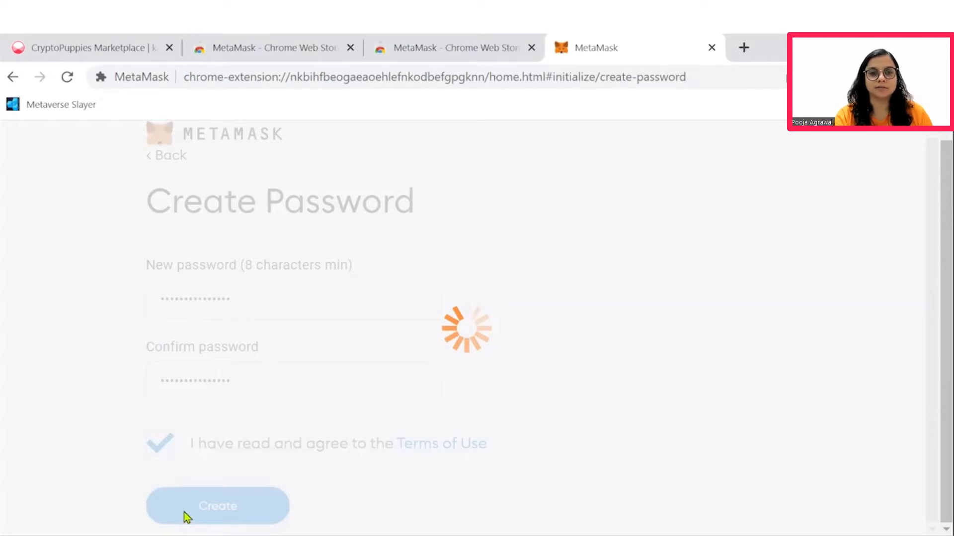
- Skip past the recovery phrase video and choose Remind me later for backup
click(217, 505)
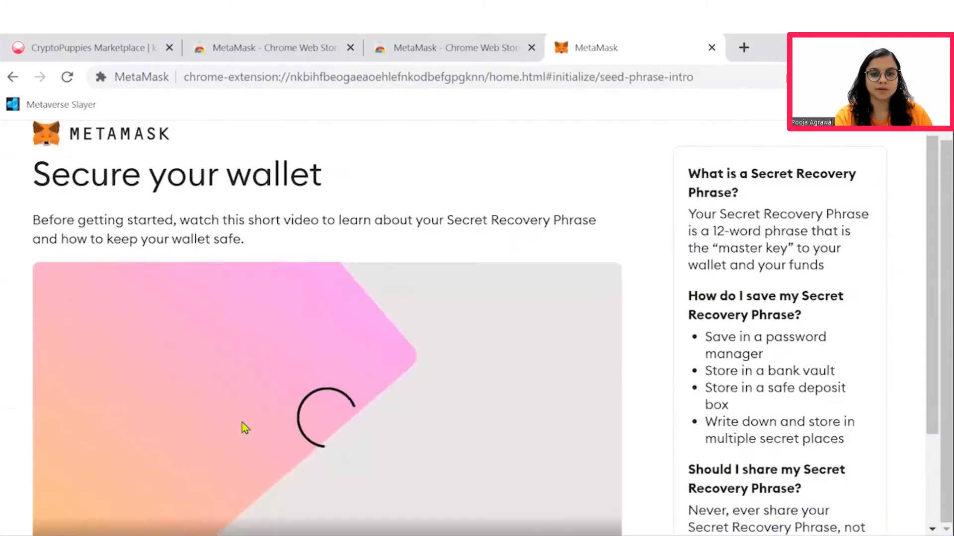
scroll(down, 3)
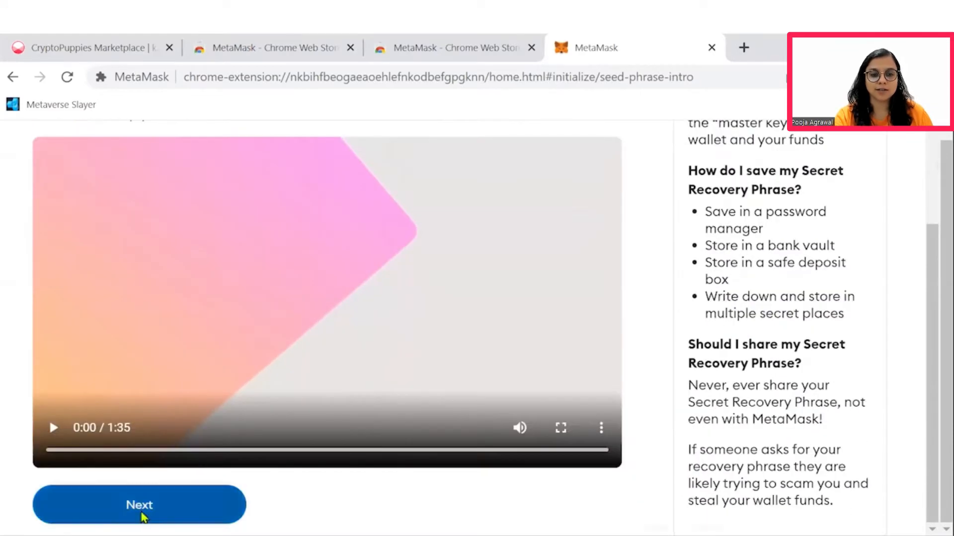
click(139, 505)
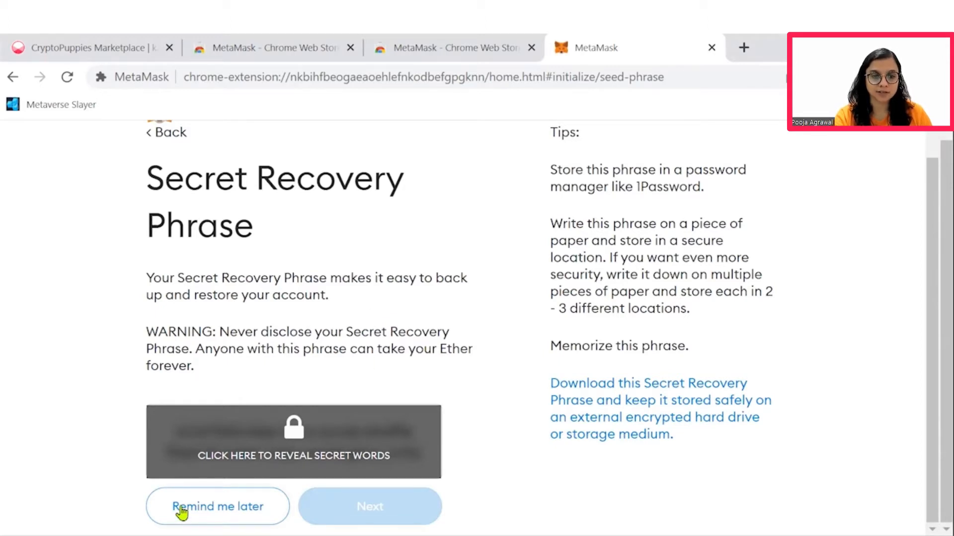
click(217, 507)
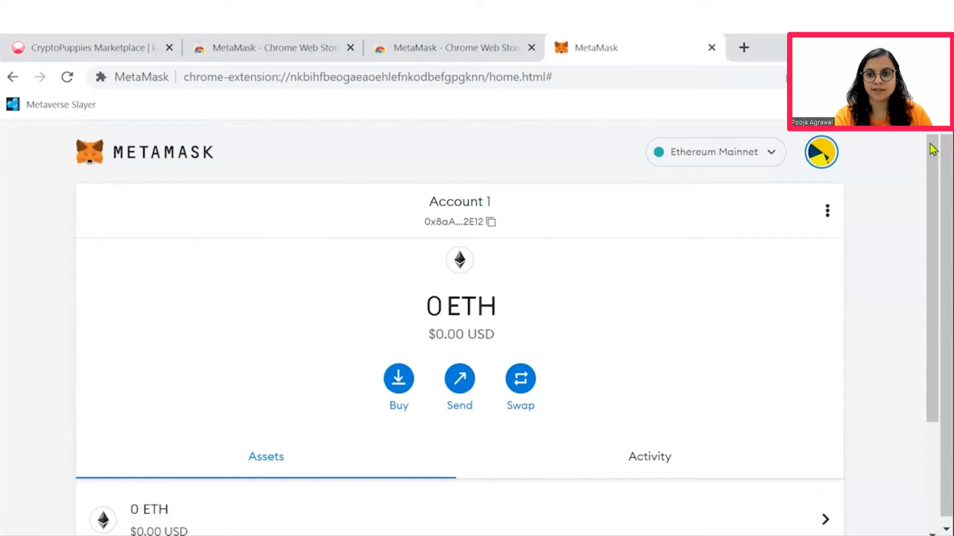
mouse_move(724, 176)
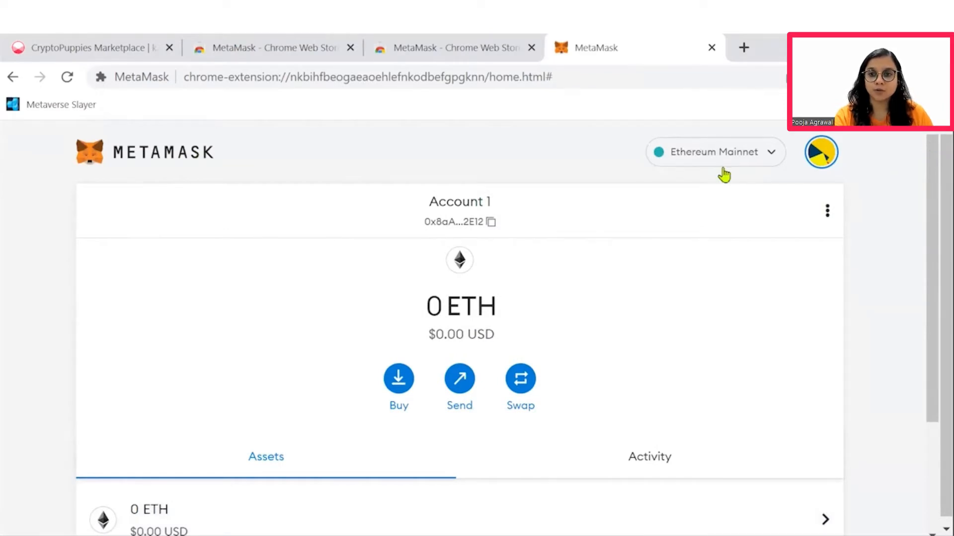
- Turn on Show test networks in Advanced settings and select Ropsten Test Network
click(715, 152)
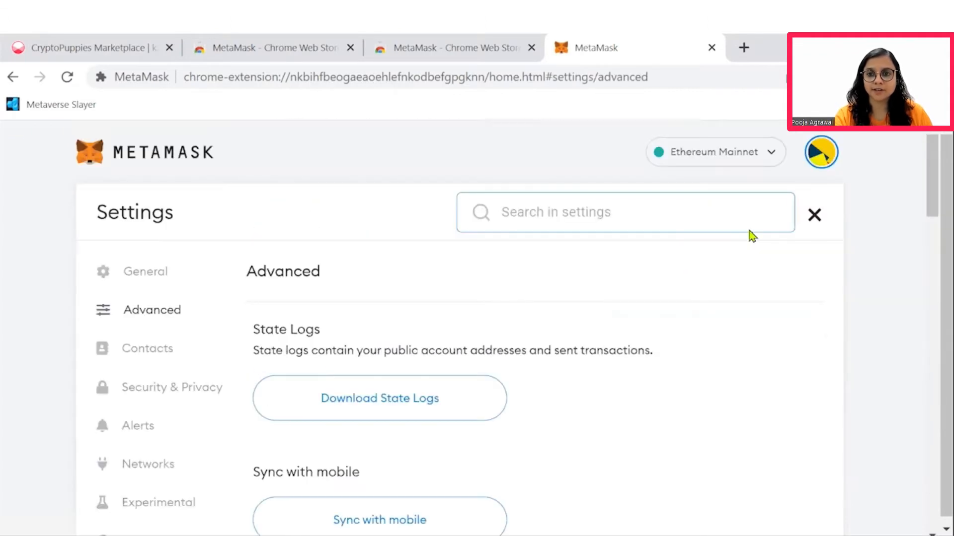
click(820, 152)
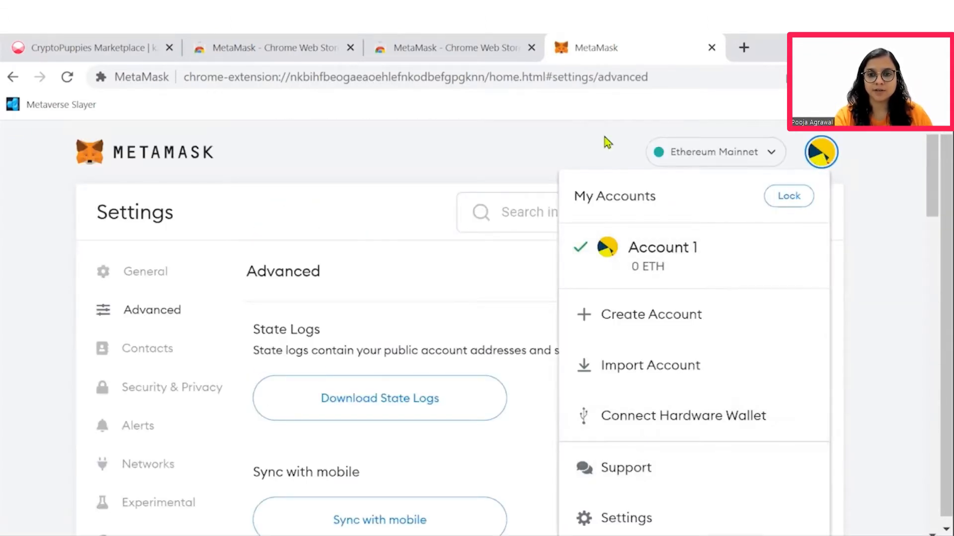
mouse_move(660, 273)
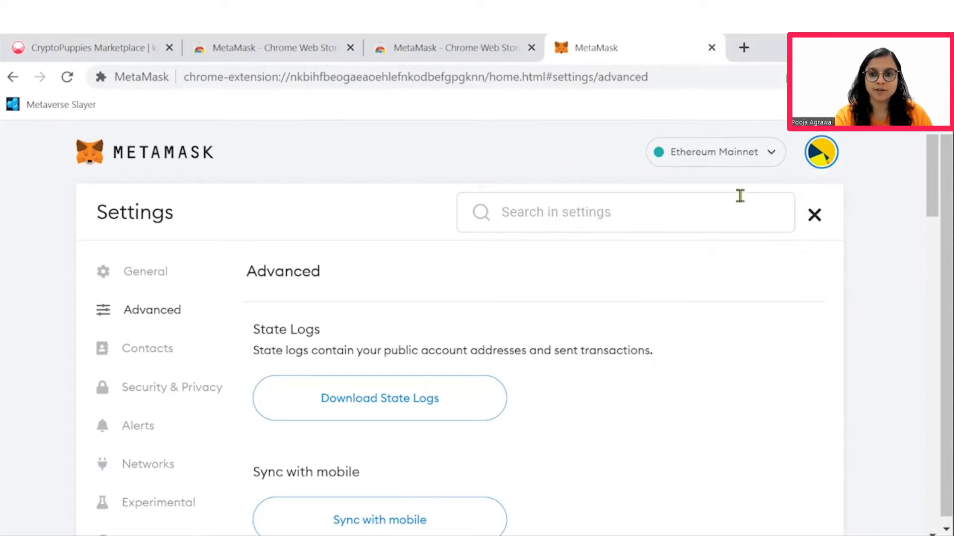
click(715, 152)
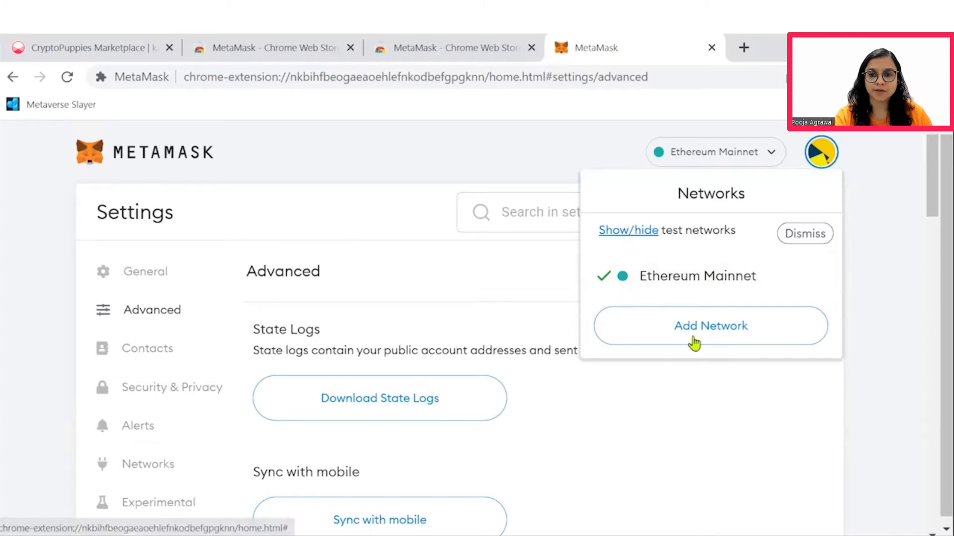
click(709, 325)
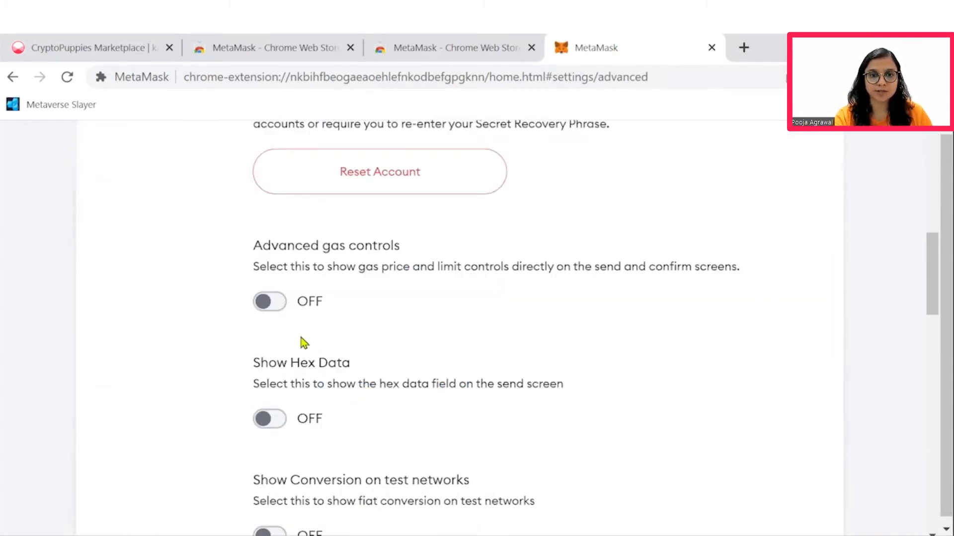
scroll(down, 3)
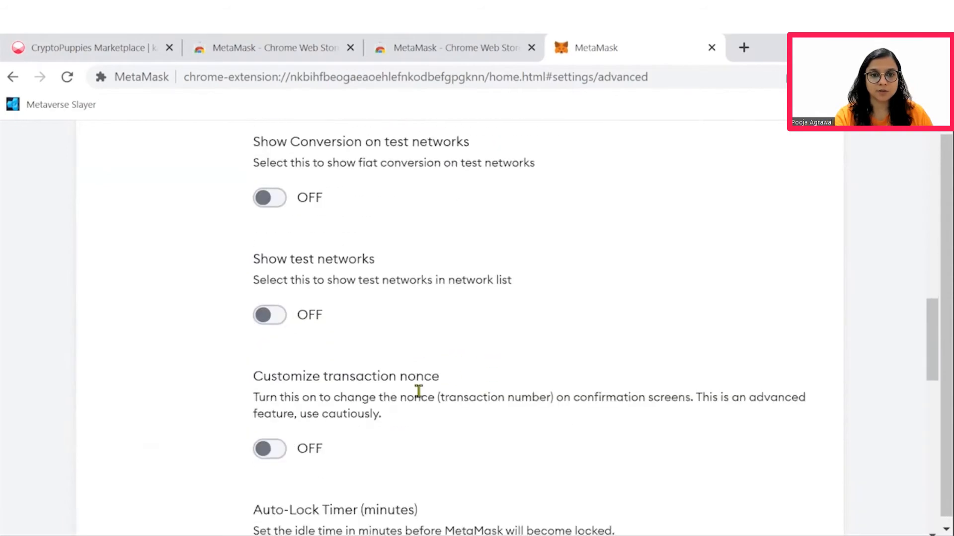
click(269, 314)
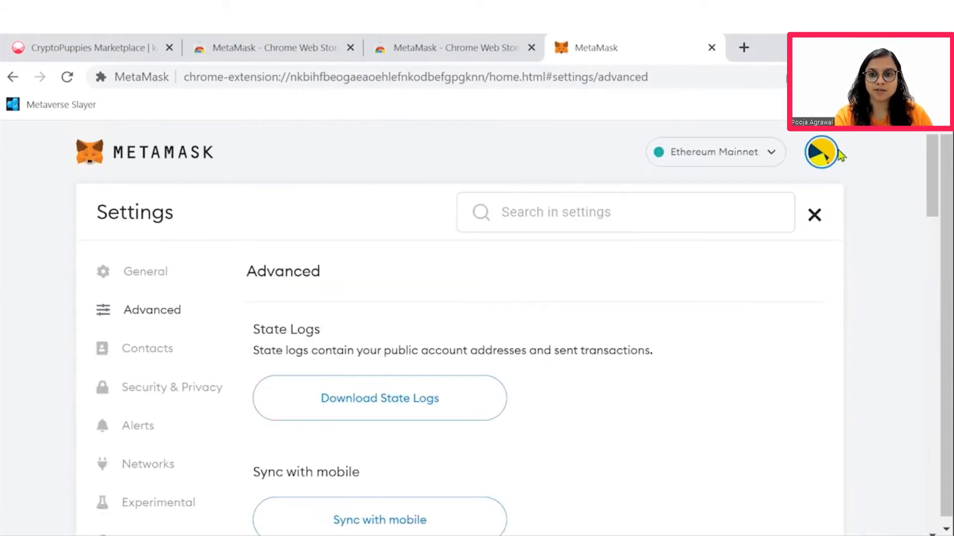
click(715, 152)
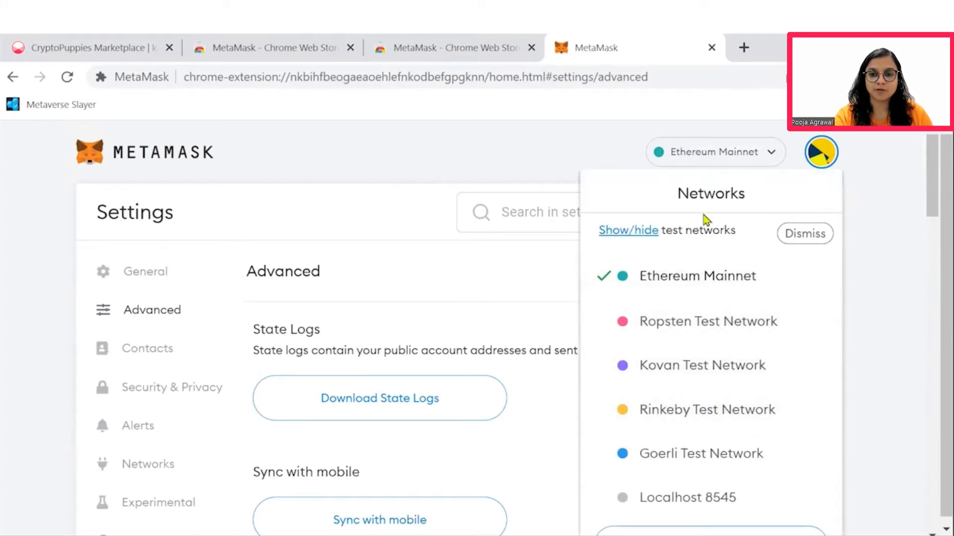
mouse_move(857, 291)
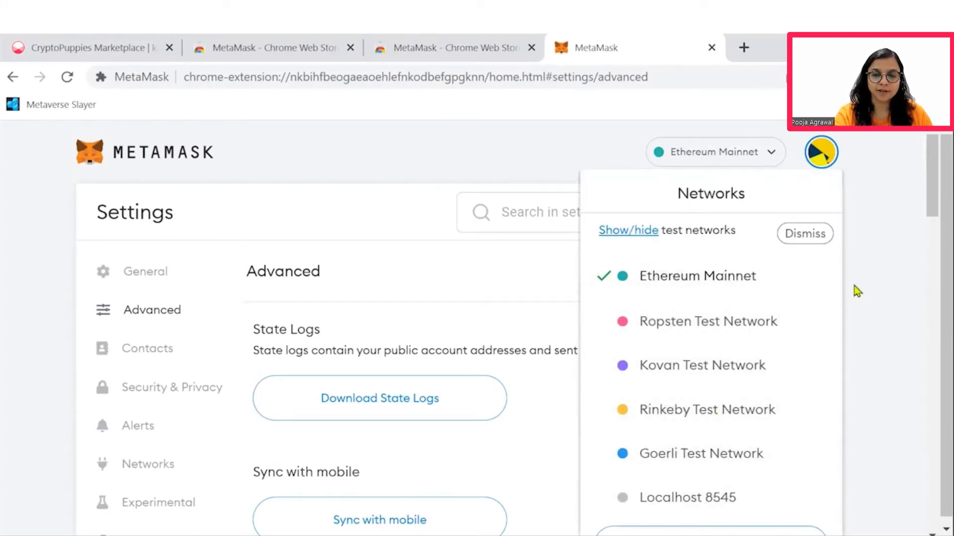
click(707, 321)
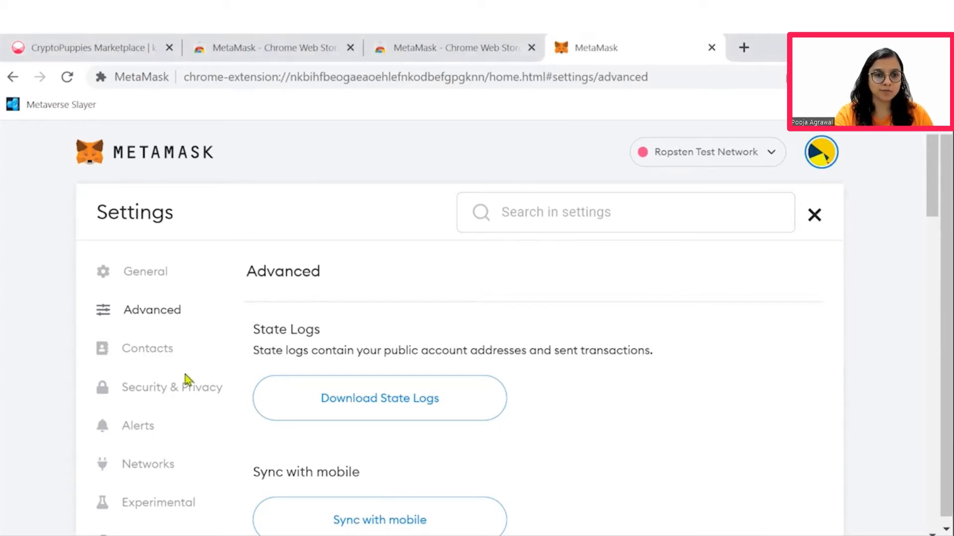
- Open the Ropsten faucet and copy Account 1's address from MetaMask
click(89, 48)
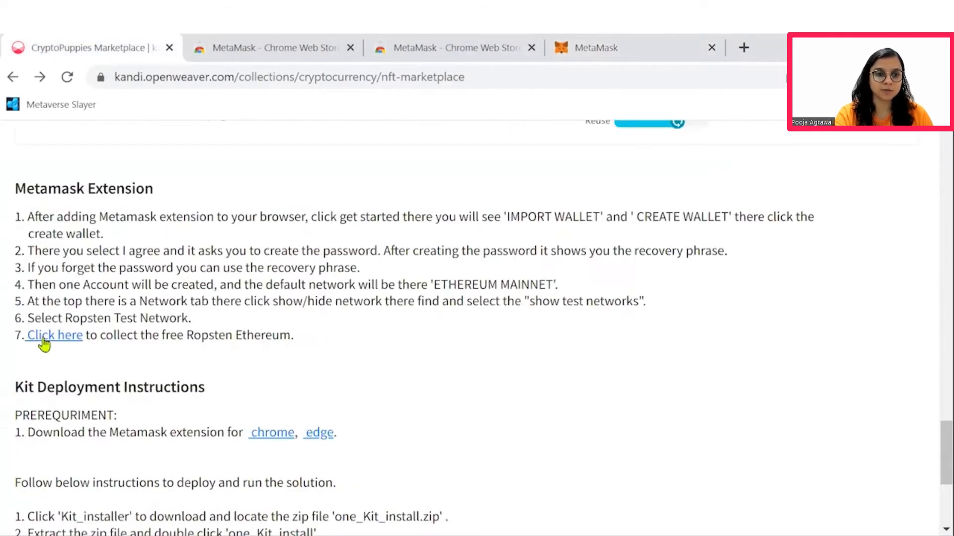
click(53, 335)
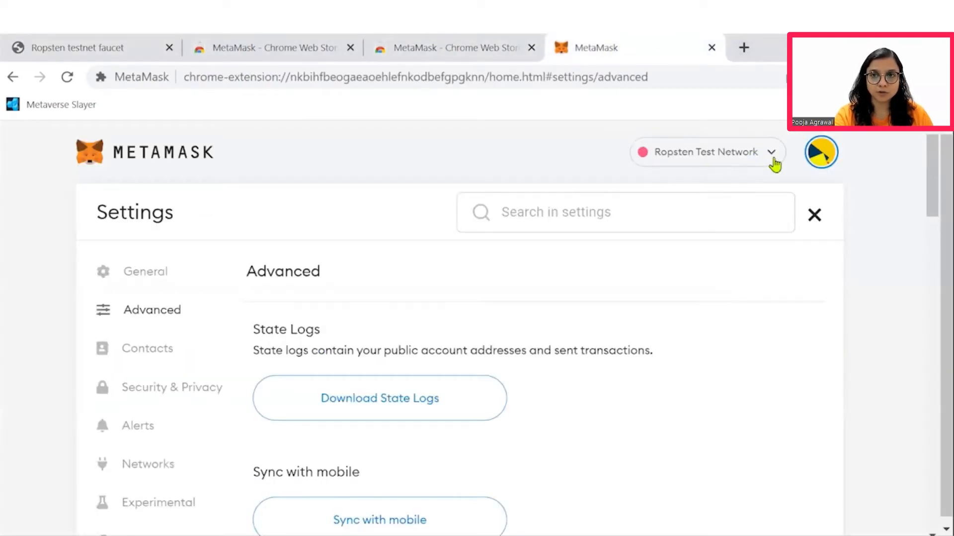
click(705, 151)
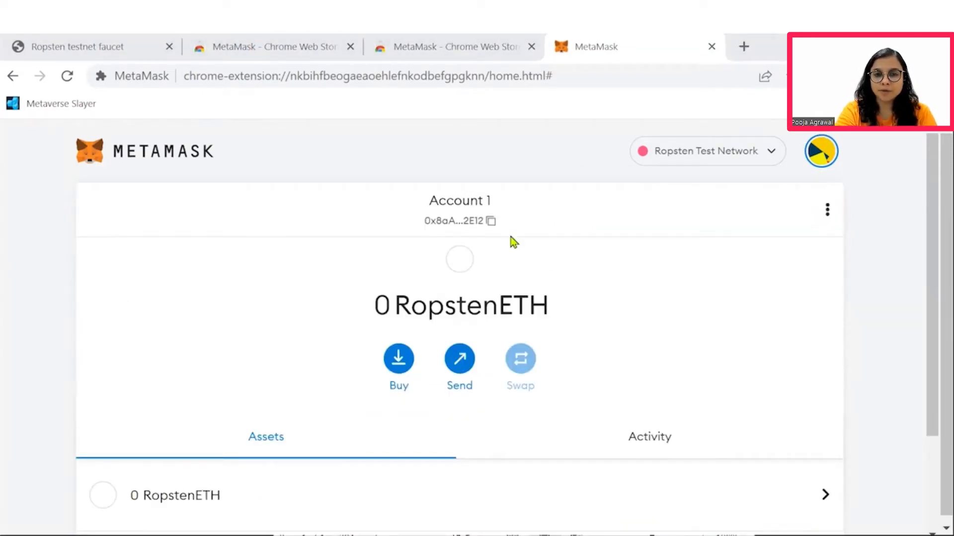
click(491, 221)
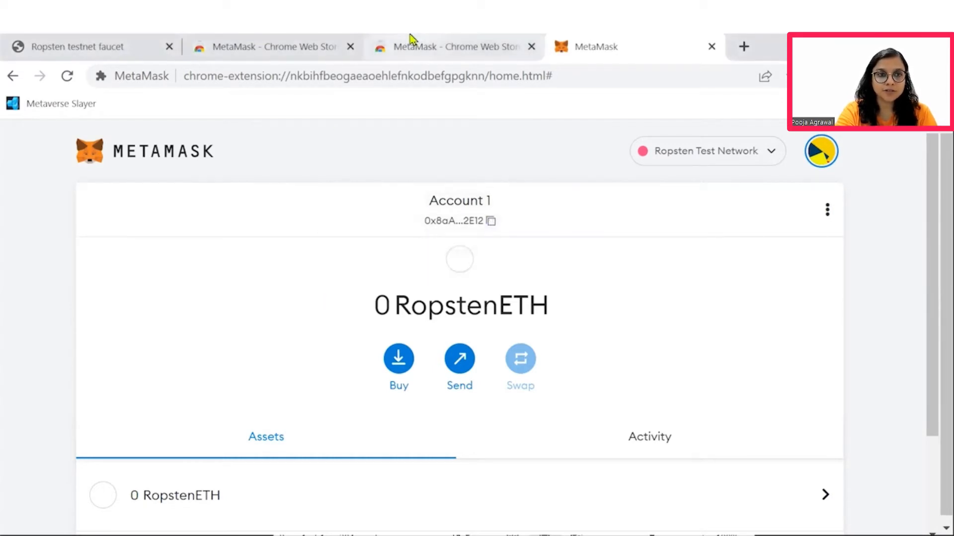
click(73, 46)
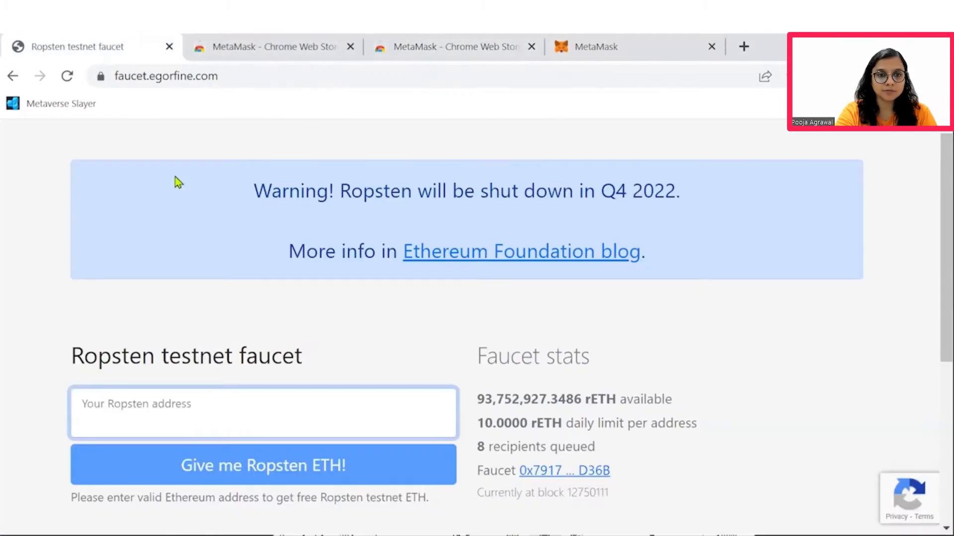
click(263, 421)
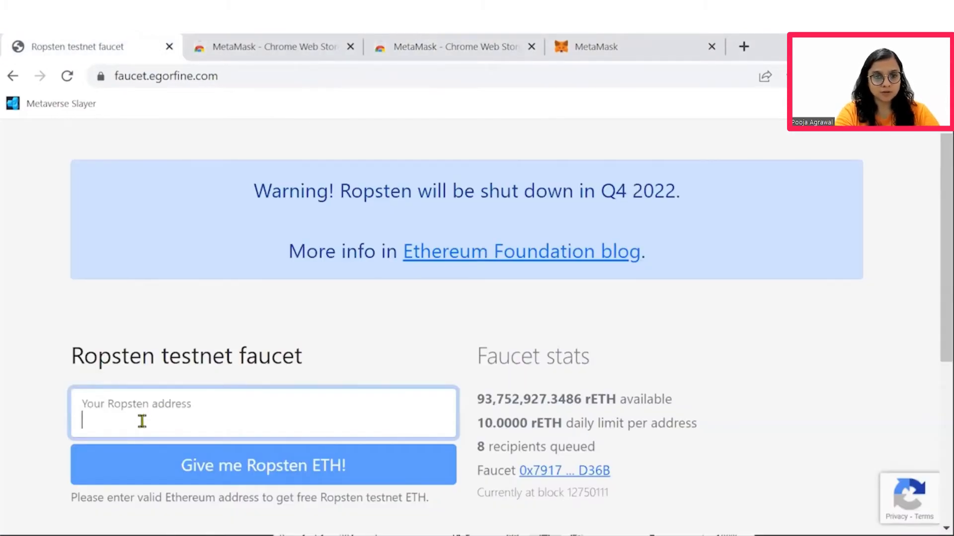
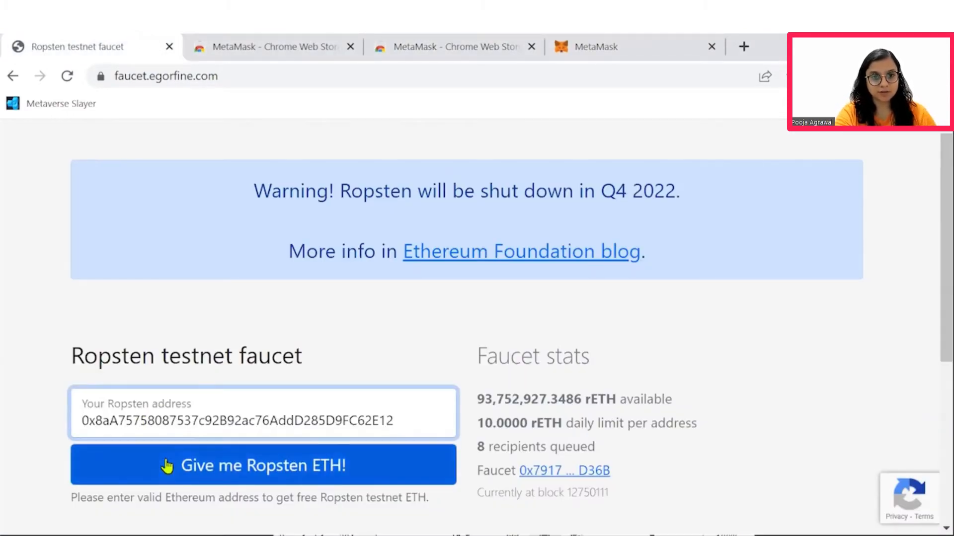
click(263, 465)
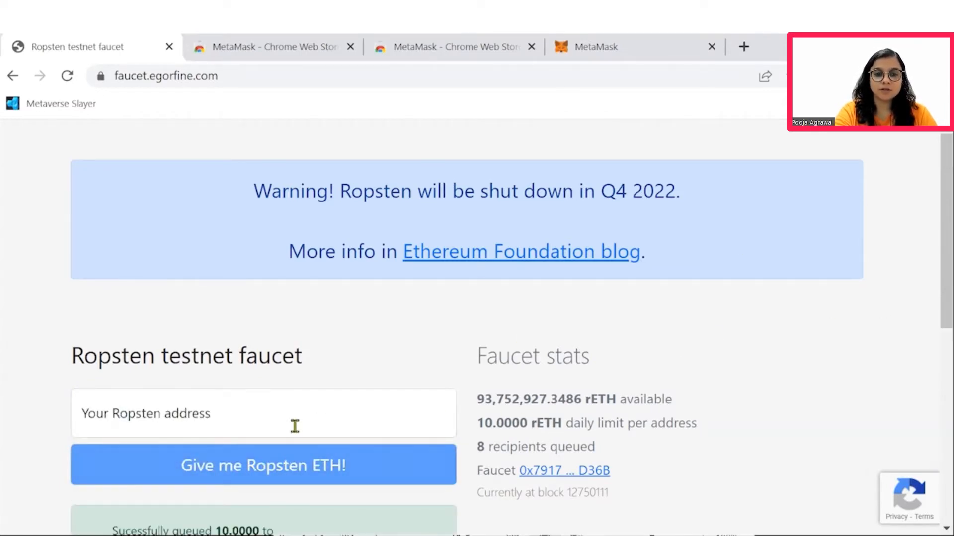
mouse_move(521, 39)
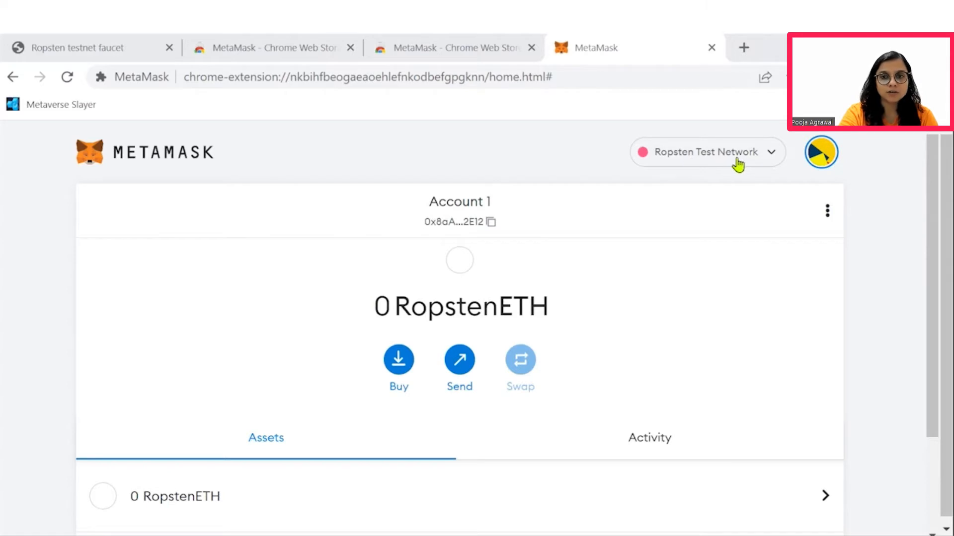
- Manually connect Account 1 to the faucet site through MetaMask's Connected sites
click(85, 48)
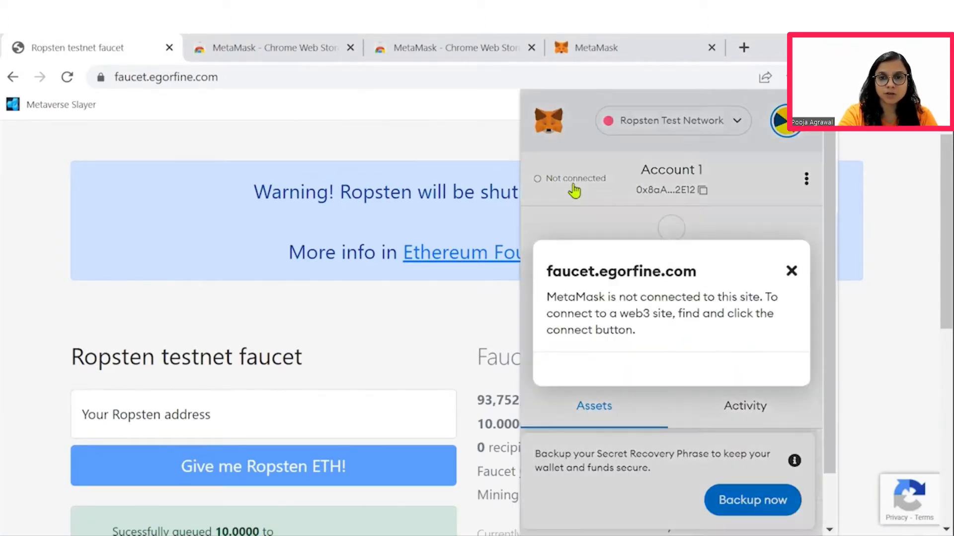
click(791, 270)
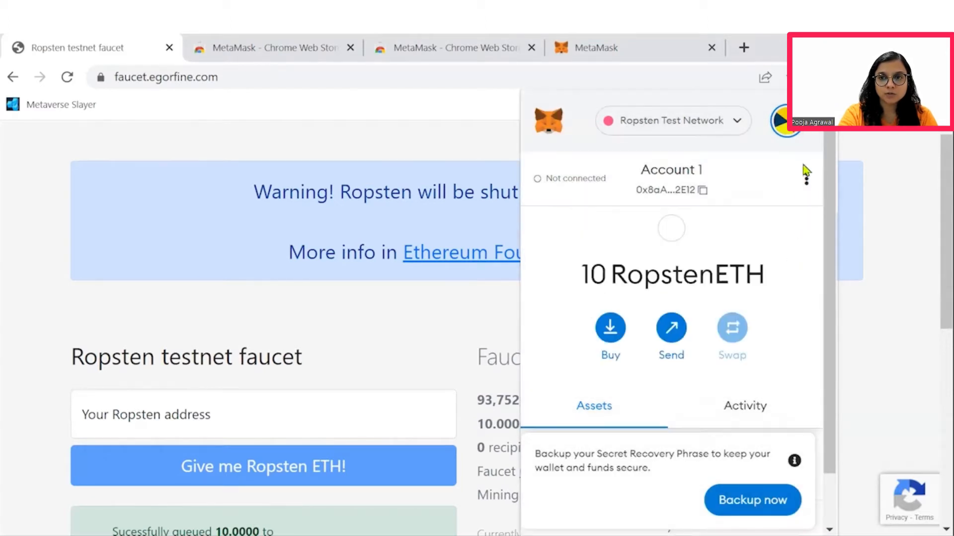
click(806, 178)
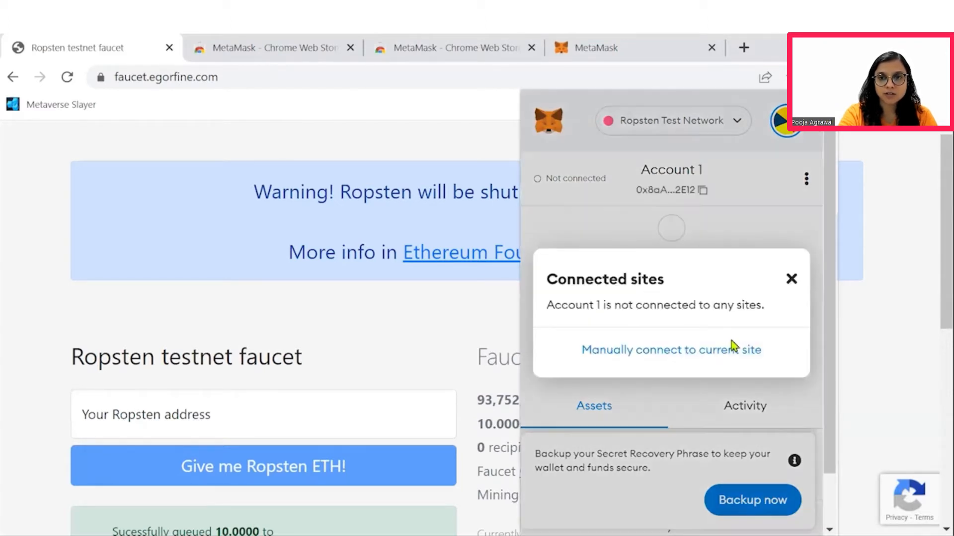
click(671, 350)
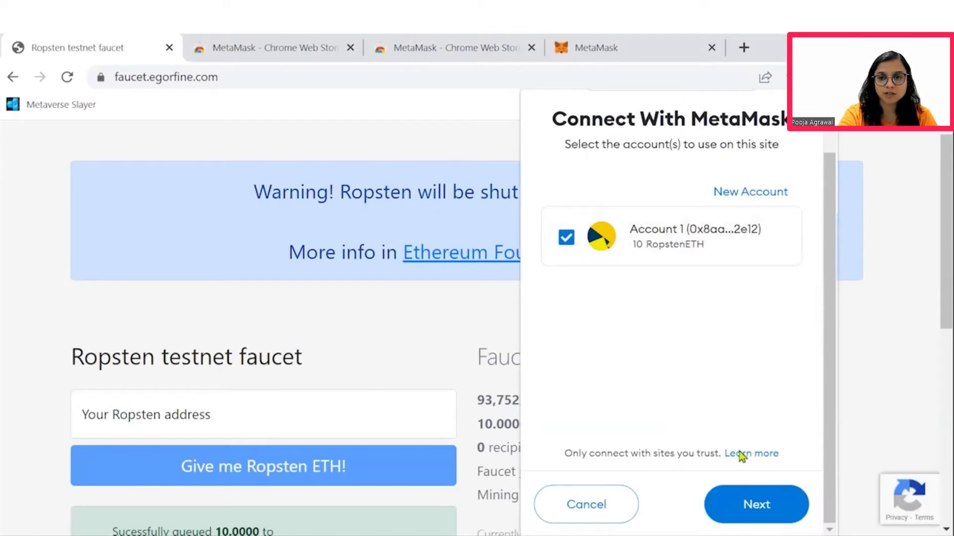
mouse_move(754, 472)
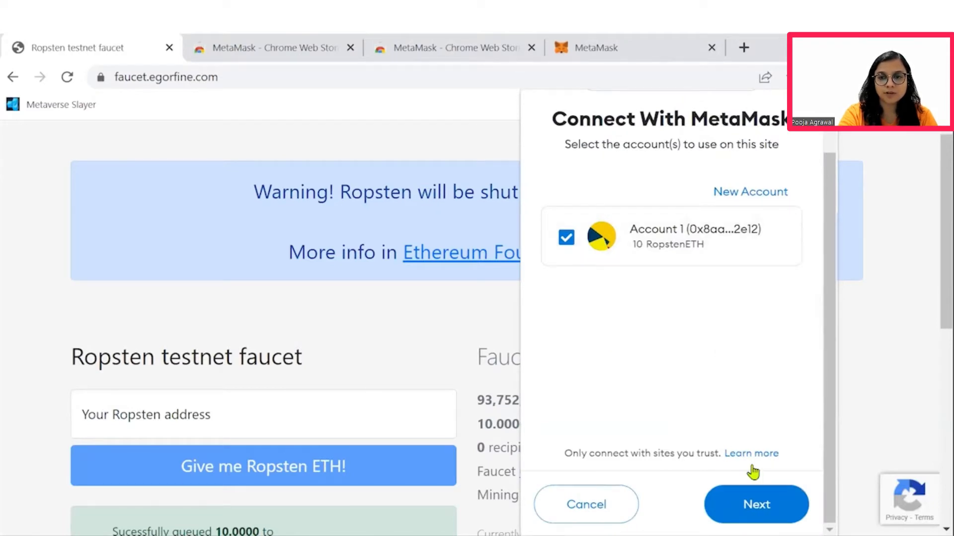
click(756, 504)
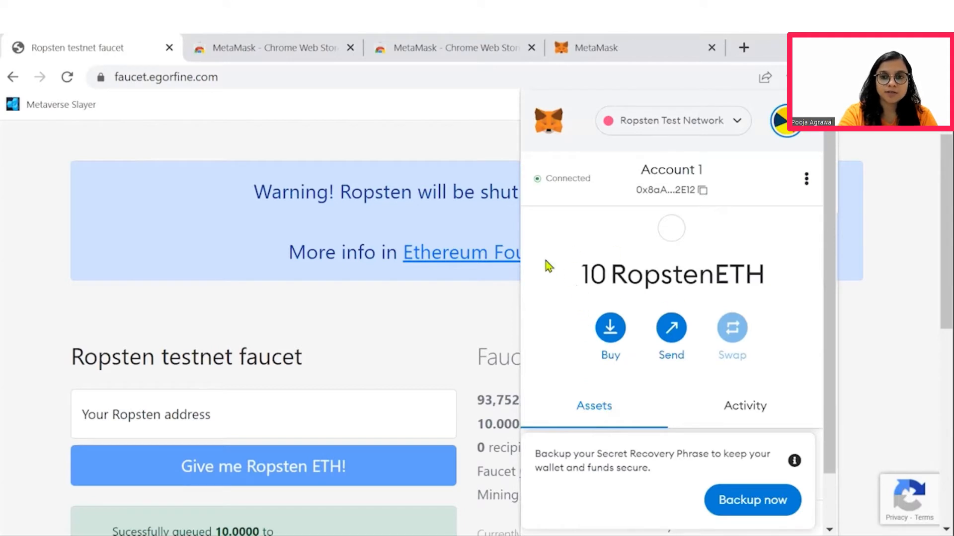
mouse_move(820, 252)
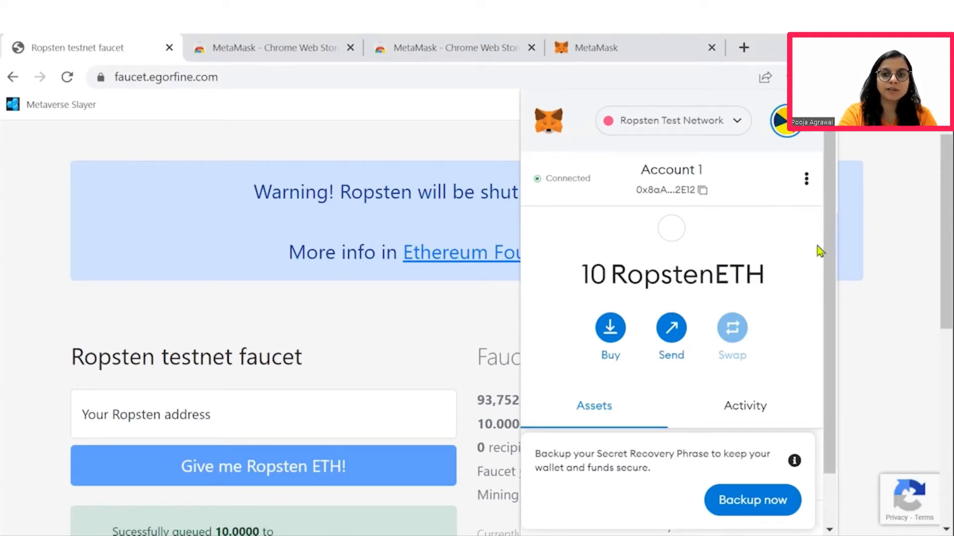
mouse_move(802, 277)
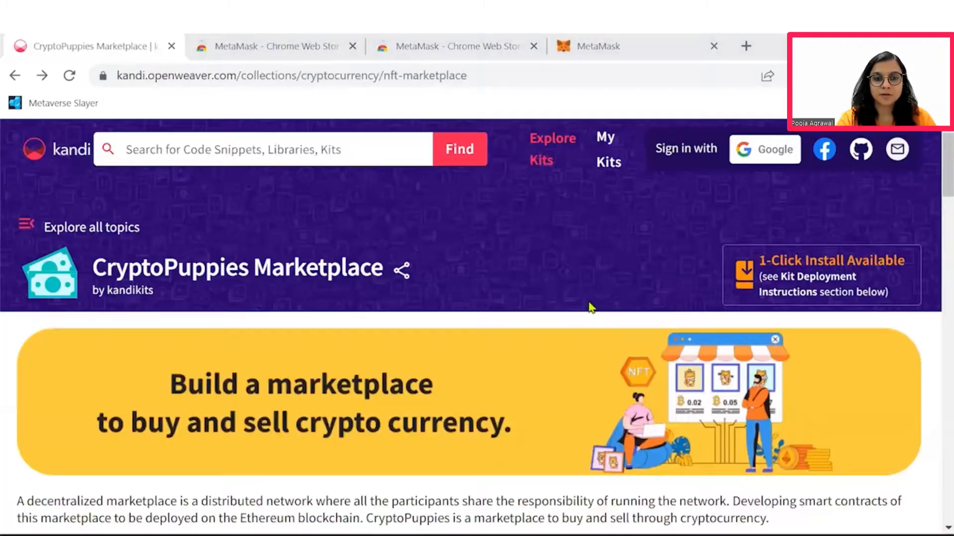
- Scroll the kit page to the Download 1-Click Installer and Installation Guide
scroll(down, 3)
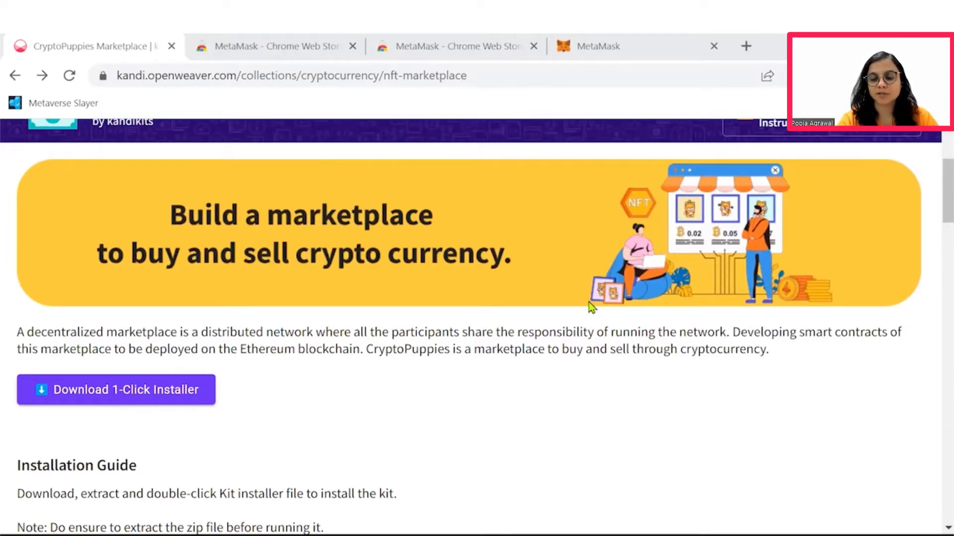
scroll(down, 3)
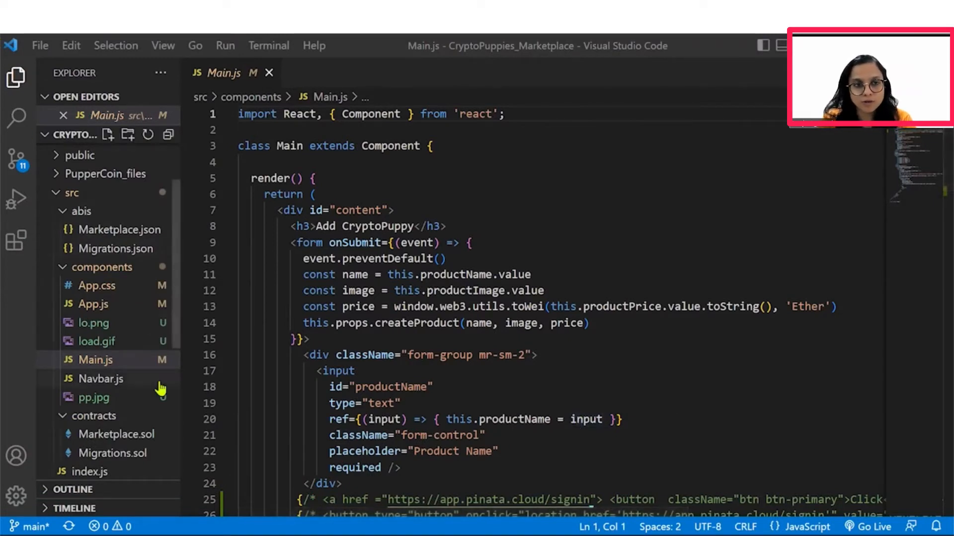
mouse_move(100, 378)
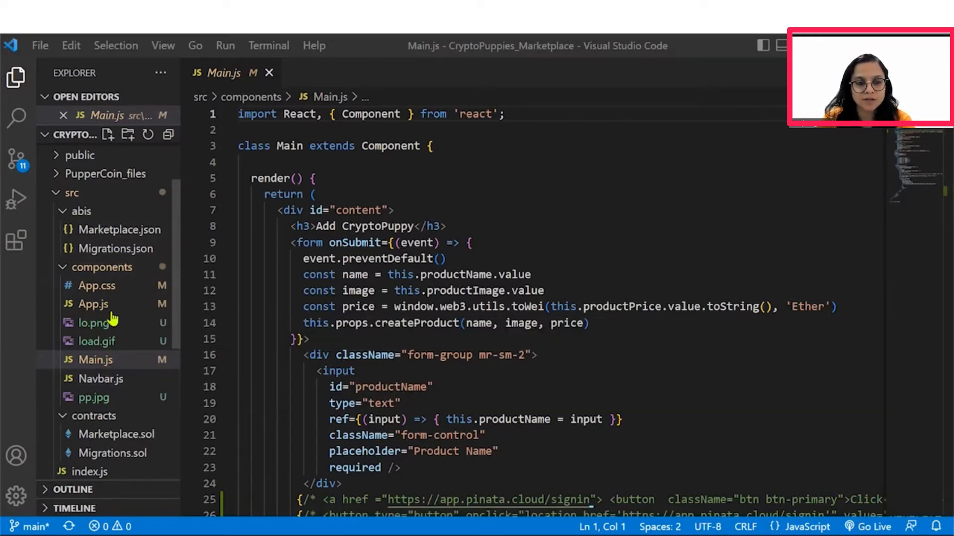
mouse_move(93, 304)
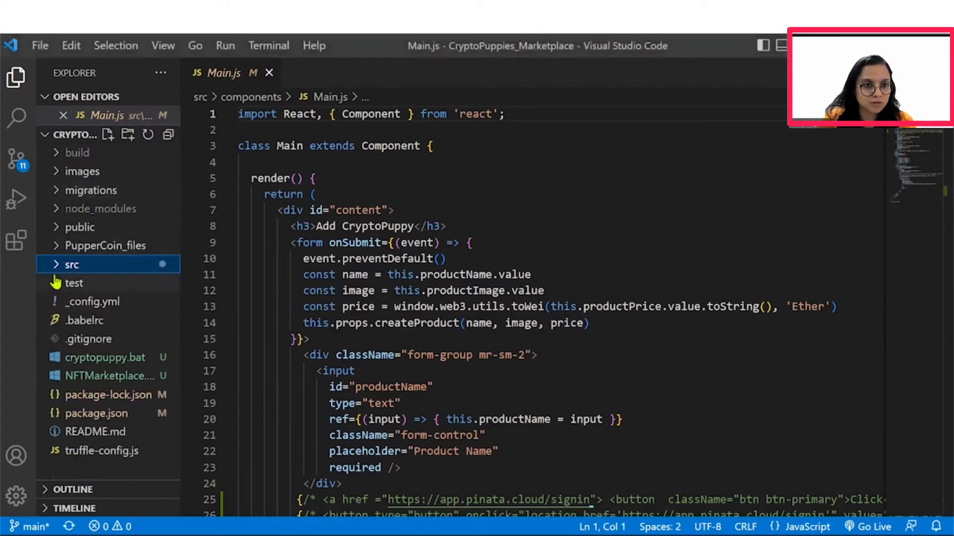
- Expand src, glance at Marketplace.sol, and collapse the contracts folder
click(72, 264)
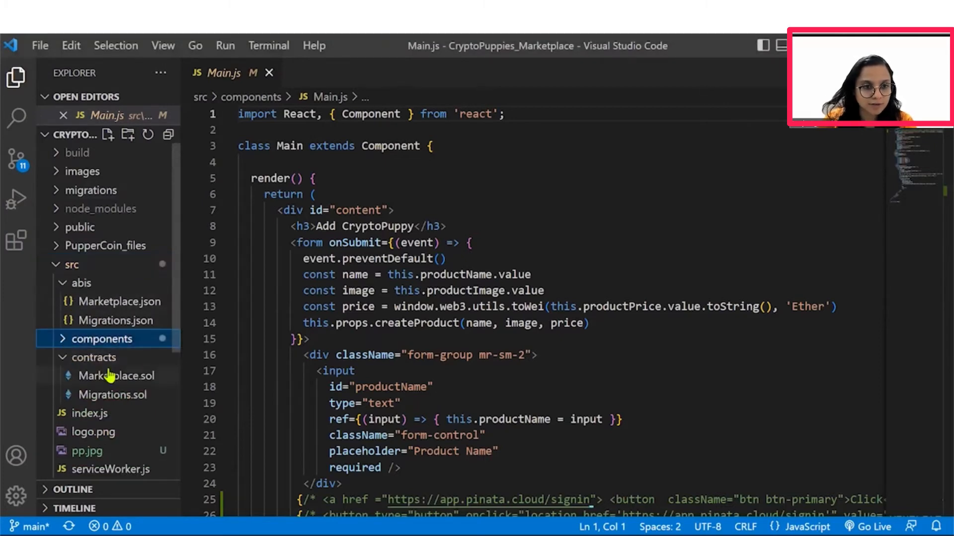
click(117, 376)
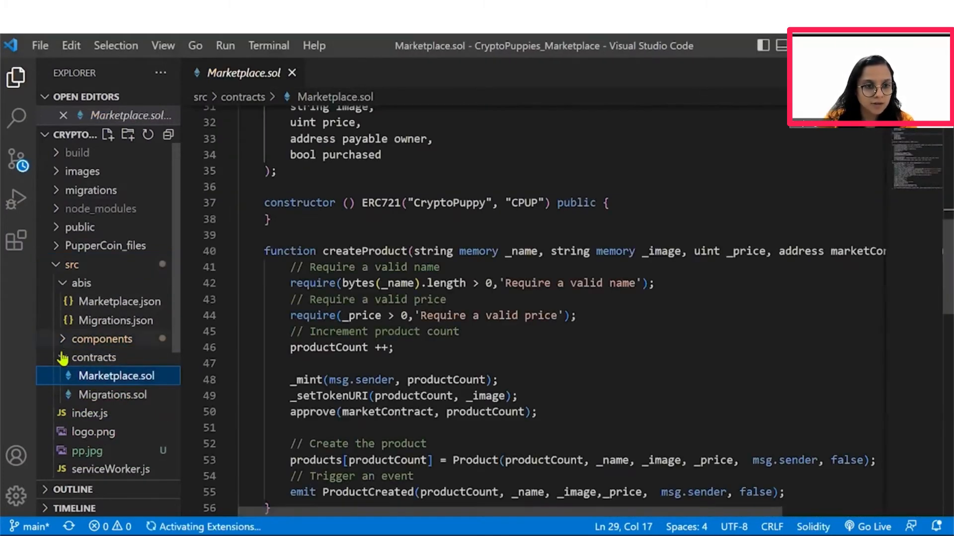
click(94, 357)
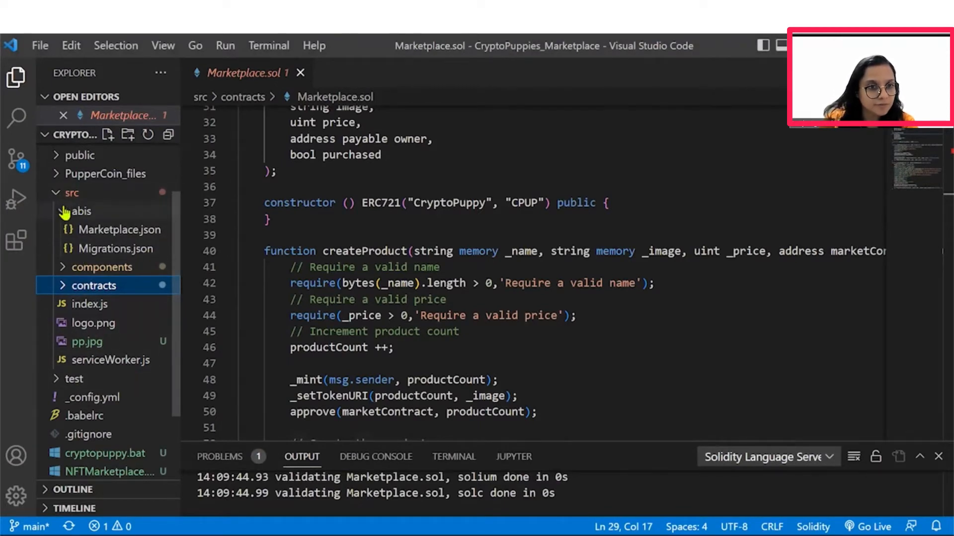
- Open the App.js and Main.js components, then expand the contracts folder
click(81, 211)
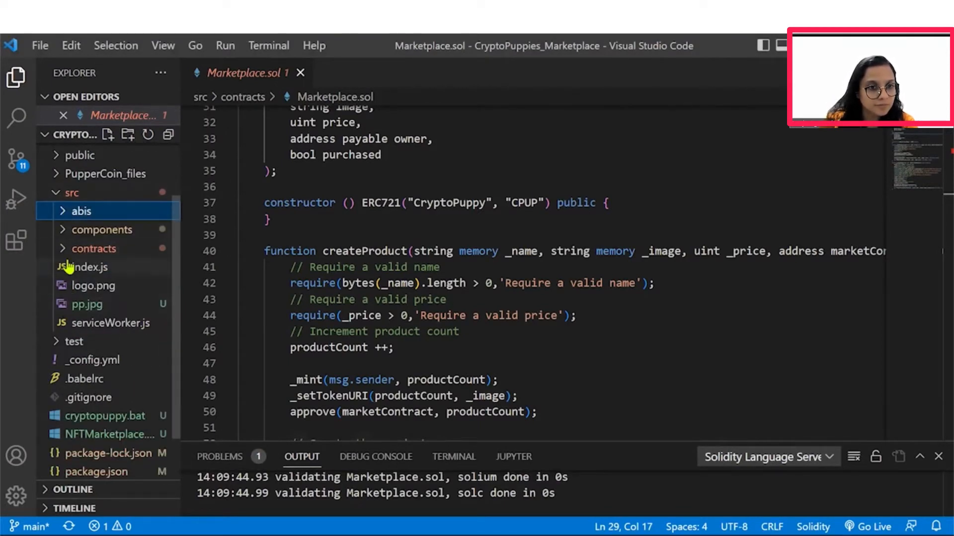
click(101, 229)
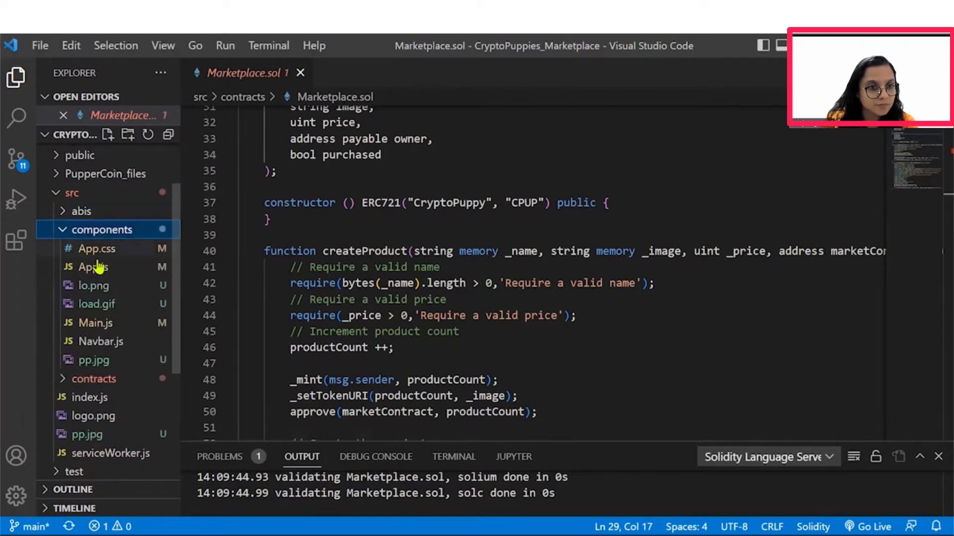
click(93, 267)
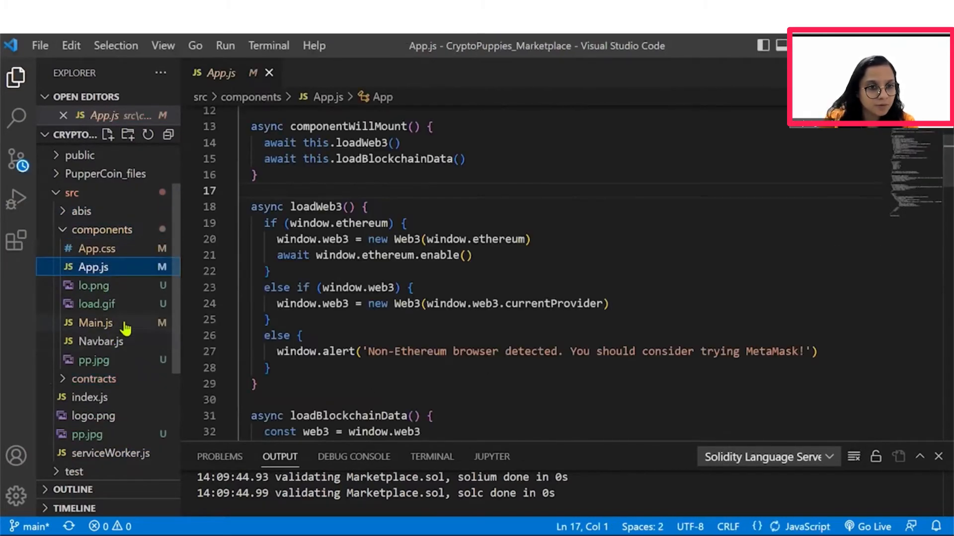
click(95, 323)
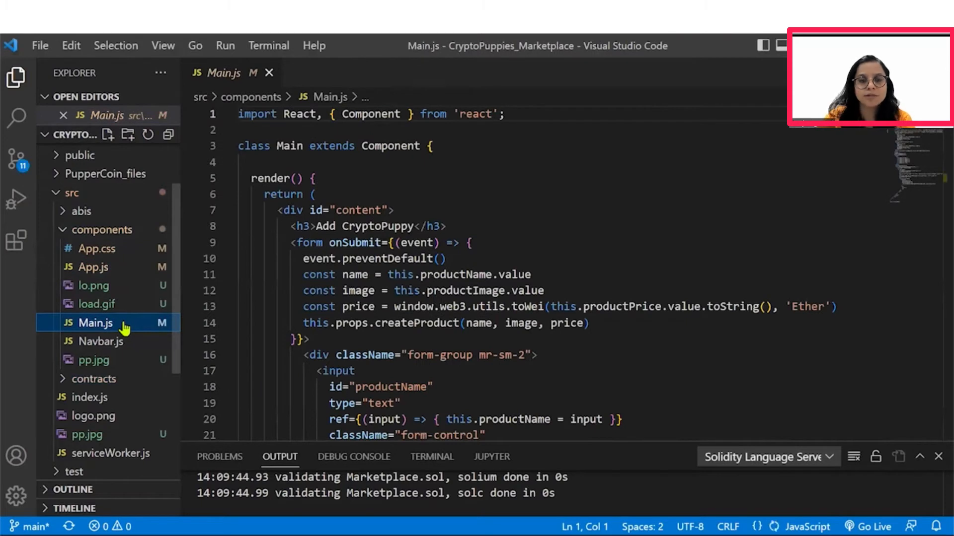
mouse_move(114, 229)
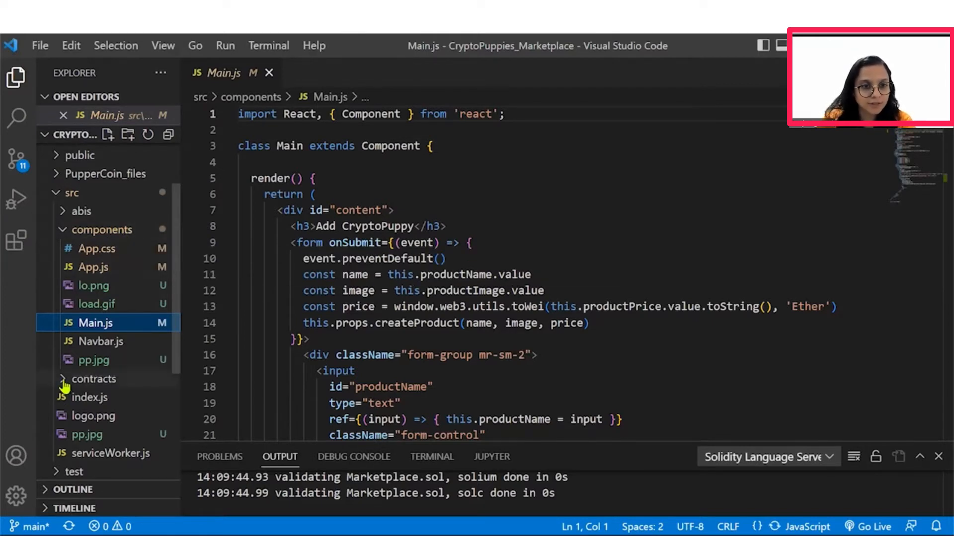
click(108, 398)
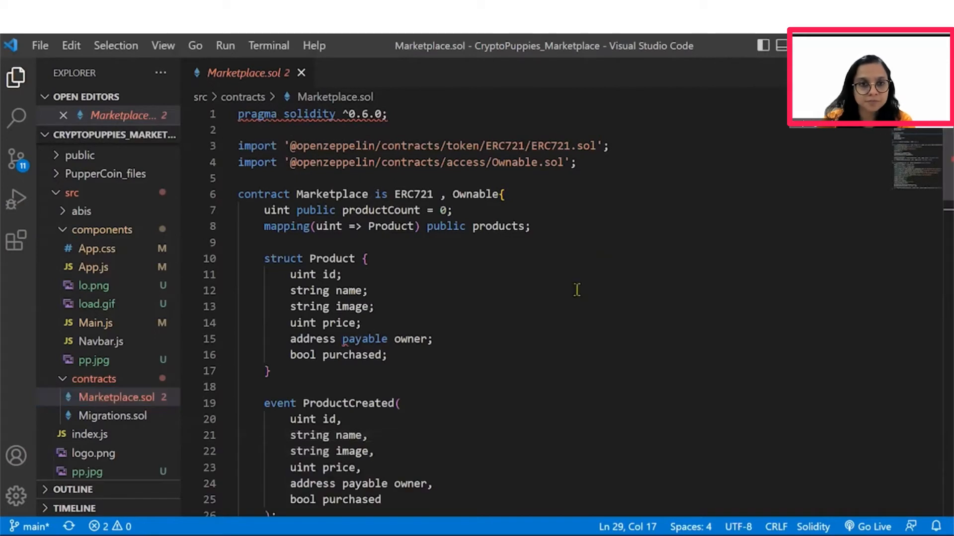
- Scroll through Marketplace.sol, highlighting createProduct's price require check, down to purchaseProduct
scroll(down, 3)
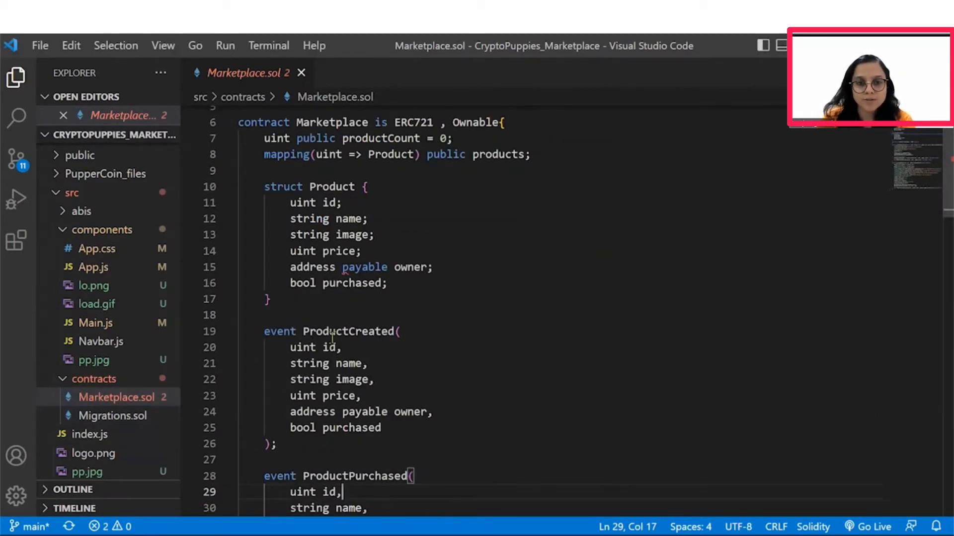
scroll(down, 3)
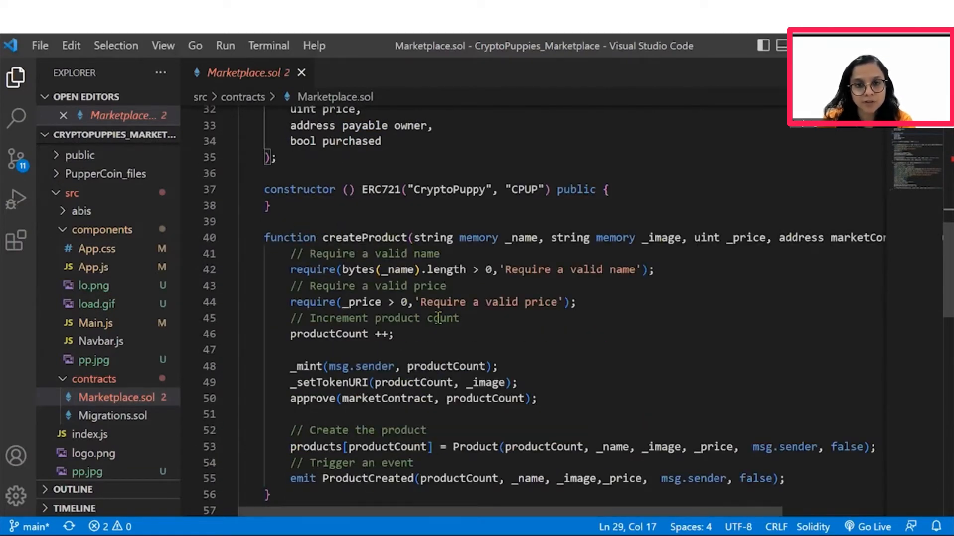
scroll(down, 3)
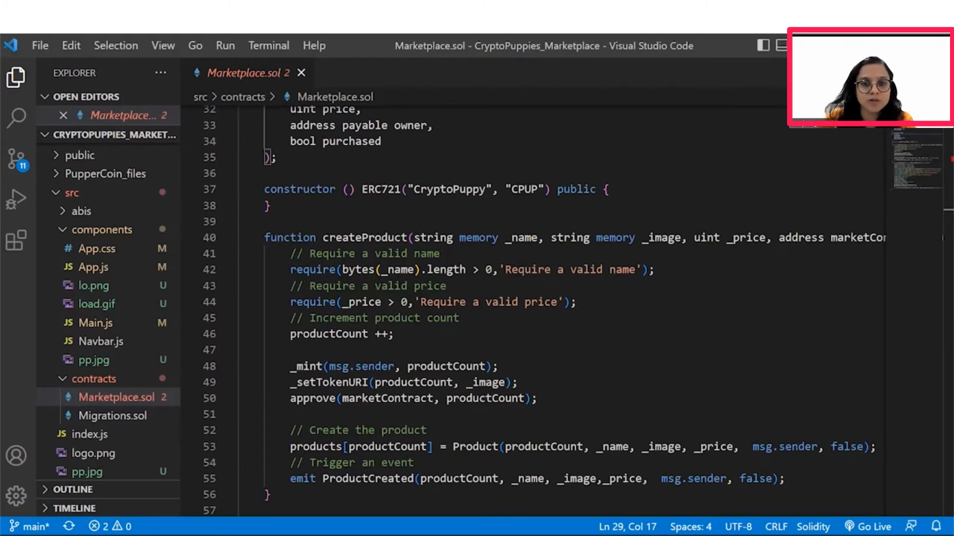
mouse_move(437, 238)
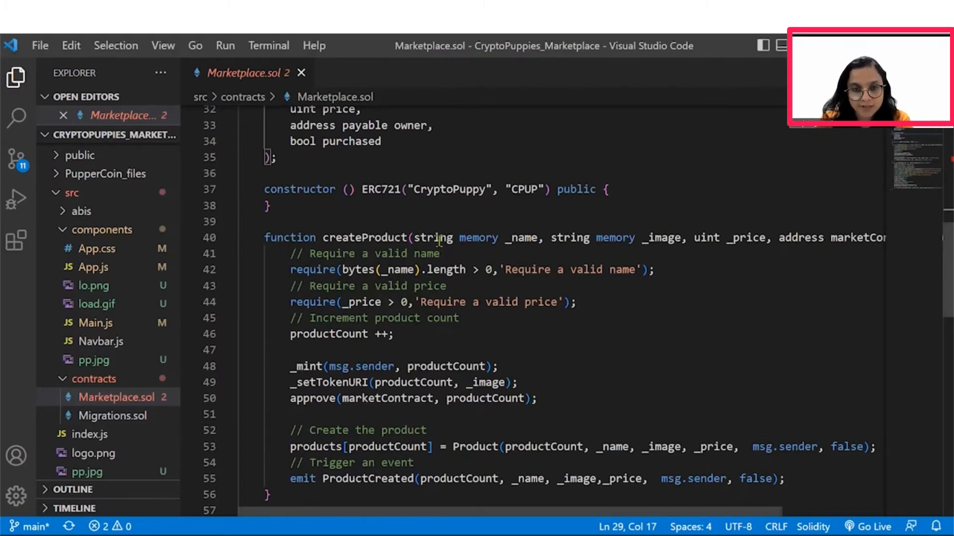
drag(350, 253, 439, 254)
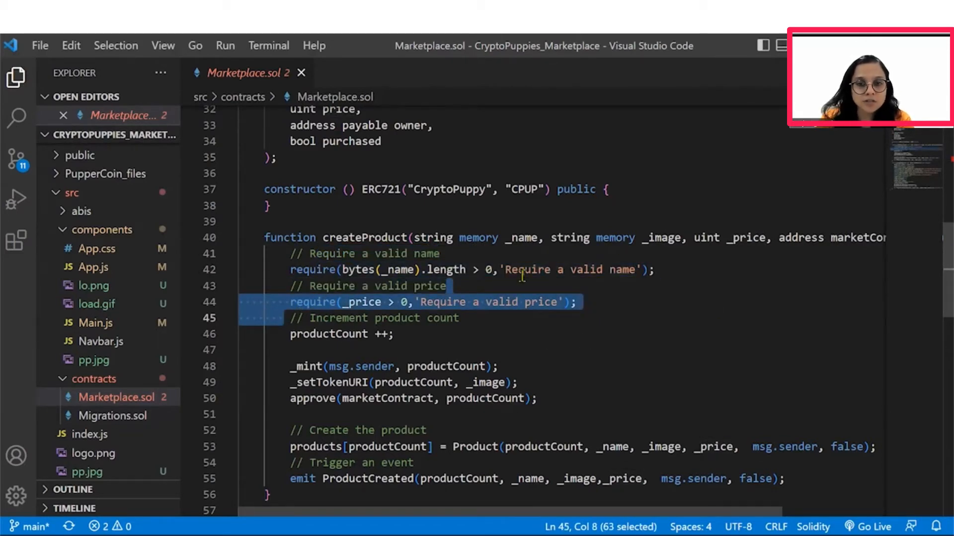
scroll(down, 3)
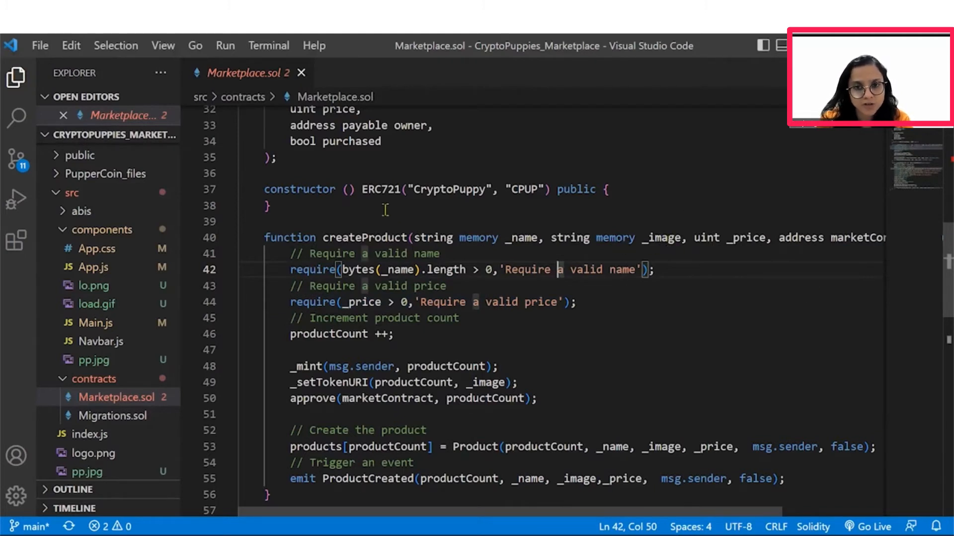
mouse_move(666, 238)
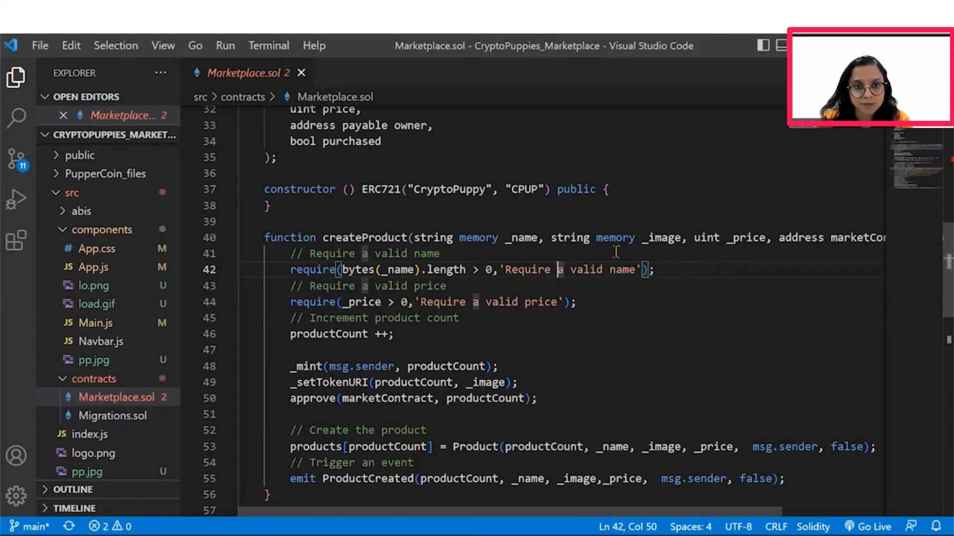
mouse_move(588, 317)
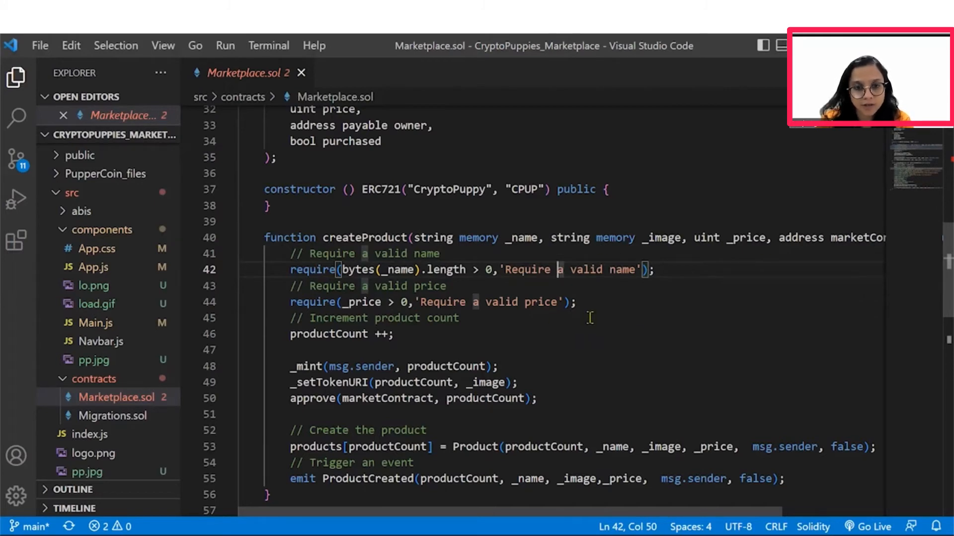
scroll(down, 3)
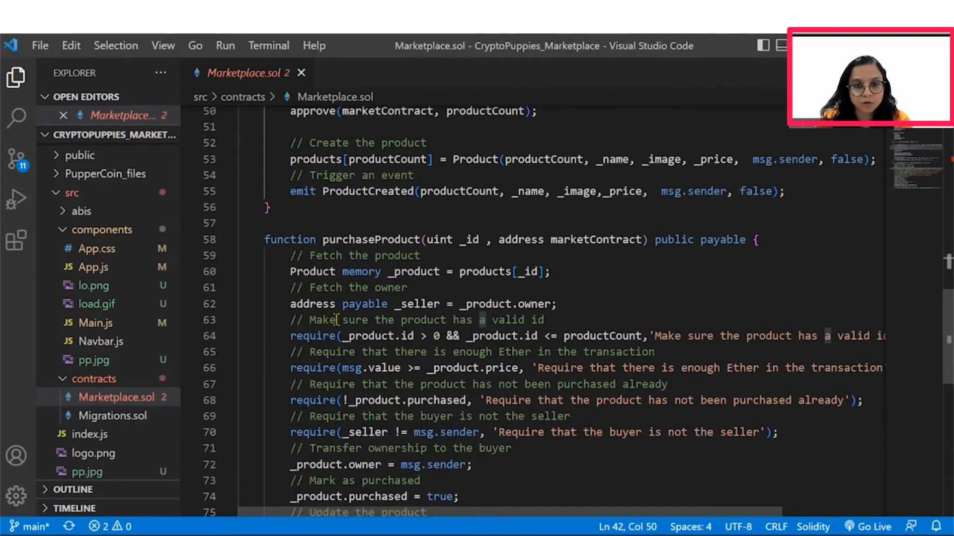
drag(337, 320, 544, 320)
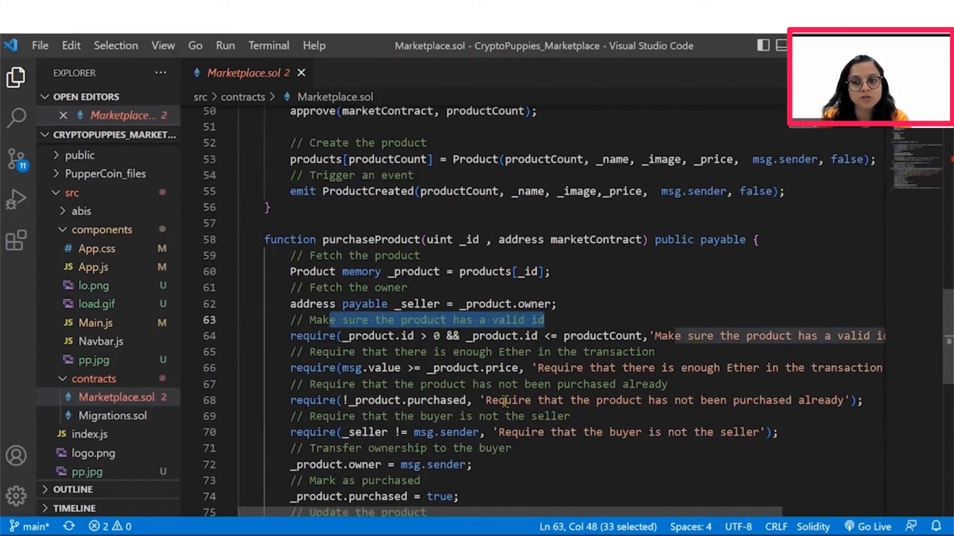
scroll(down, 3)
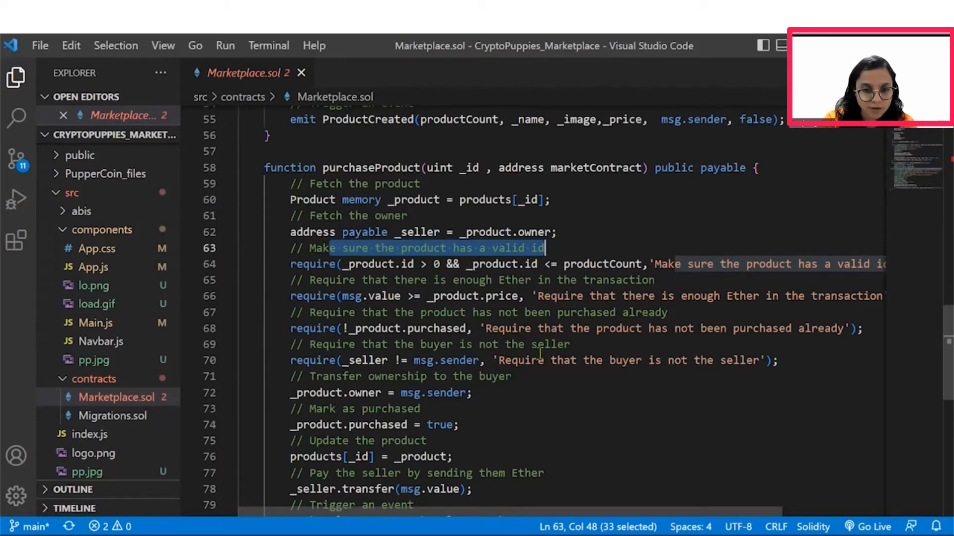
scroll(down, 3)
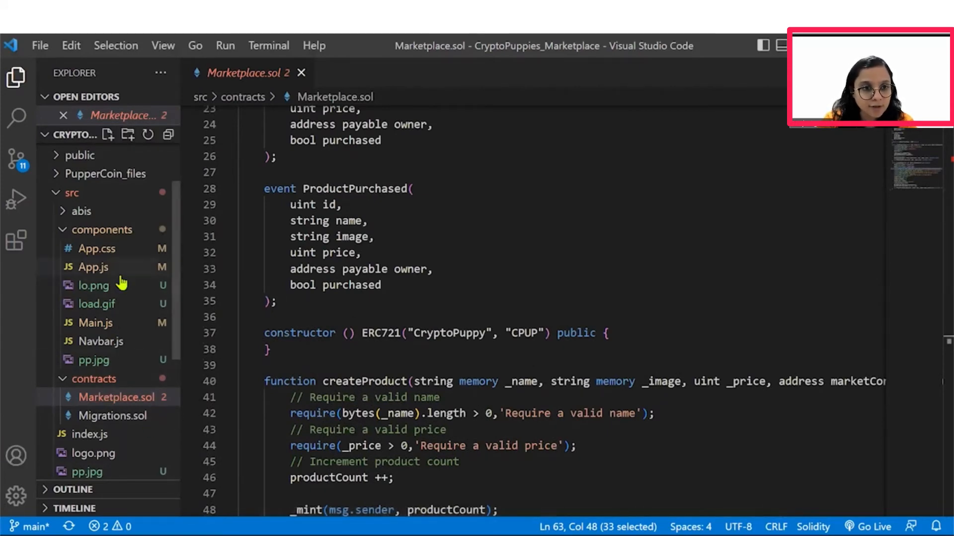
- Open App.js and highlight the loadWeb3 call inside componentWillMount
click(93, 266)
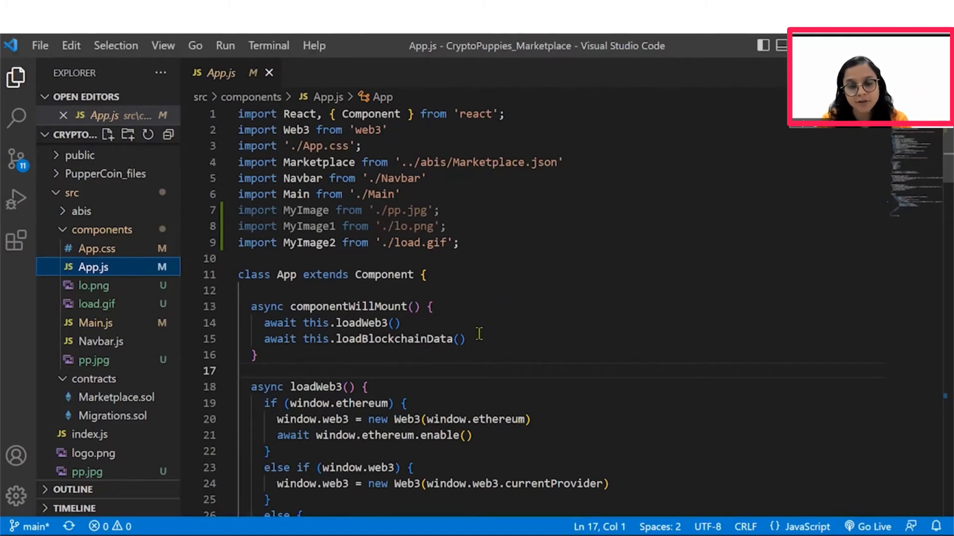
click(394, 323)
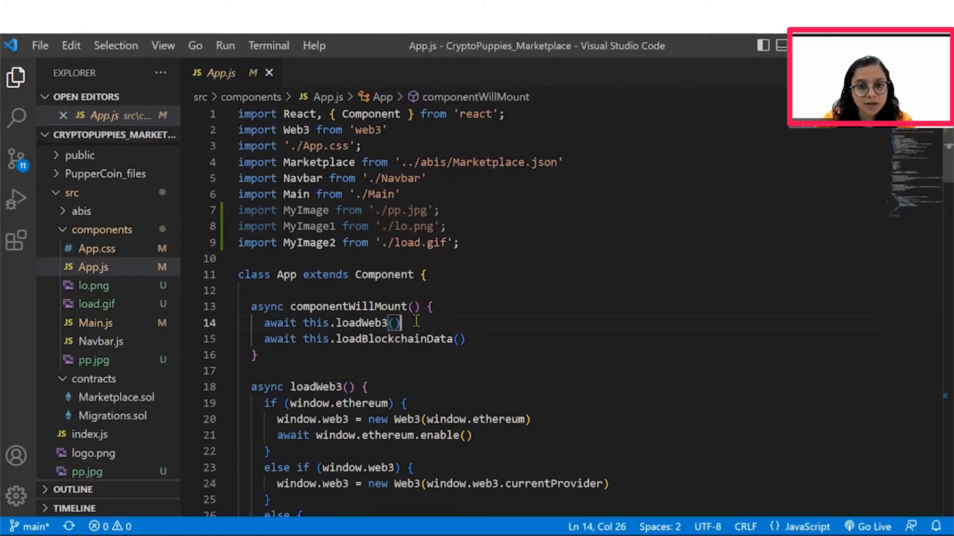
double_click(347, 322)
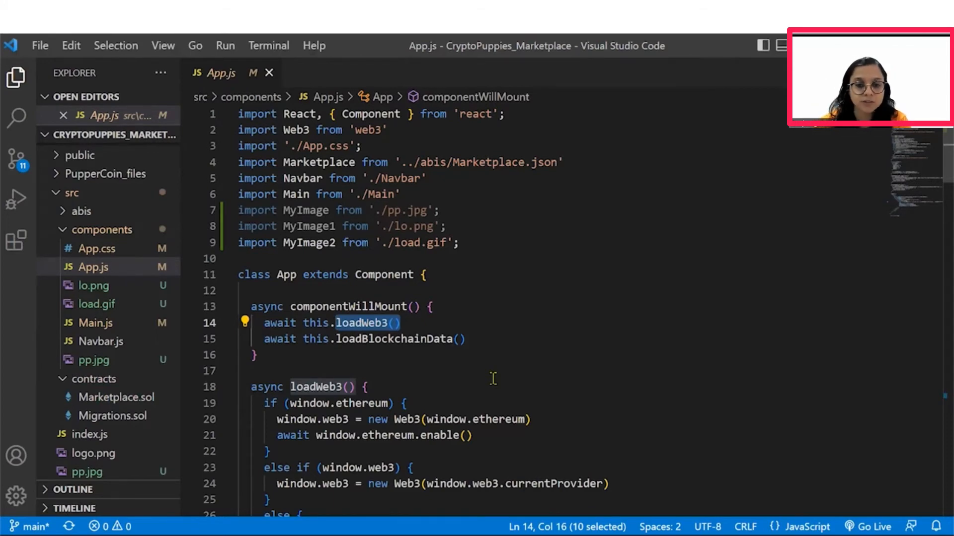
scroll(down, 3)
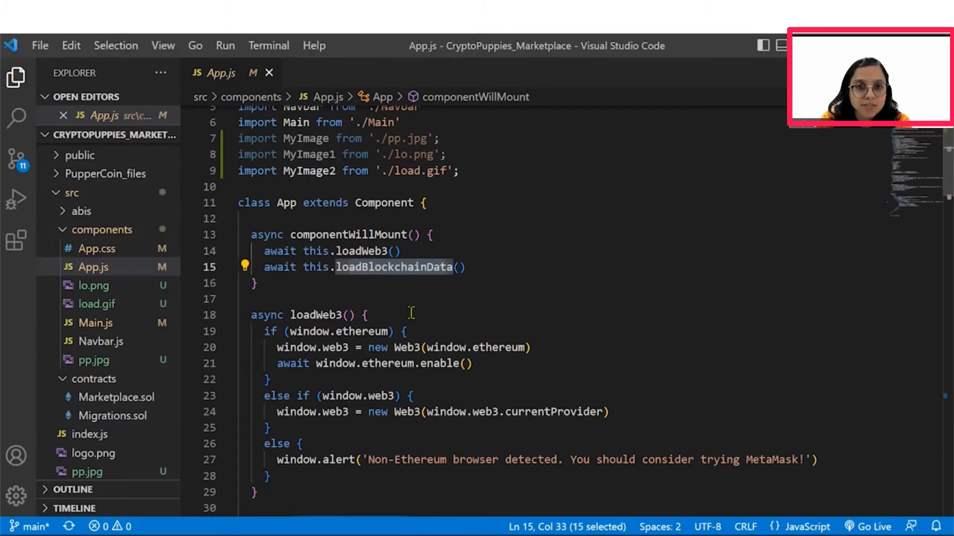
scroll(down, 3)
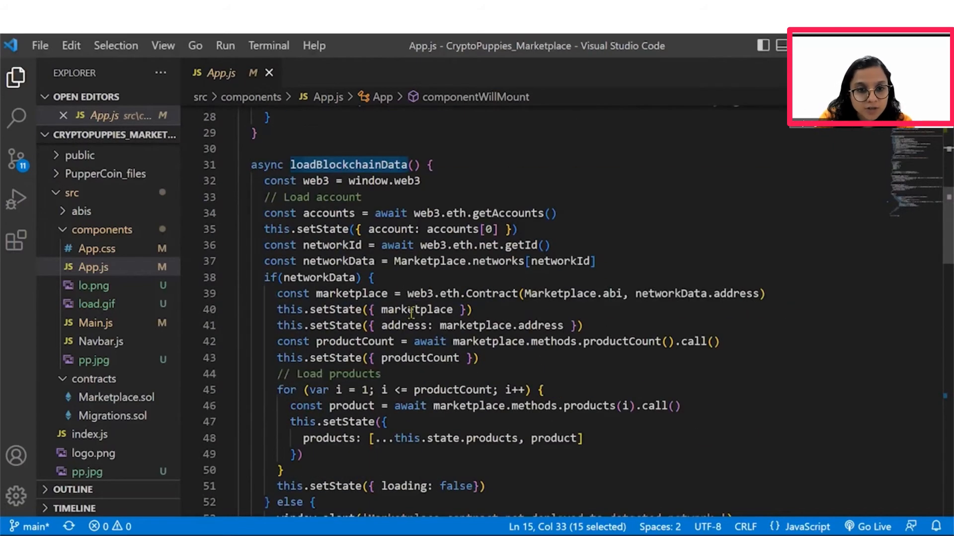
scroll(down, 3)
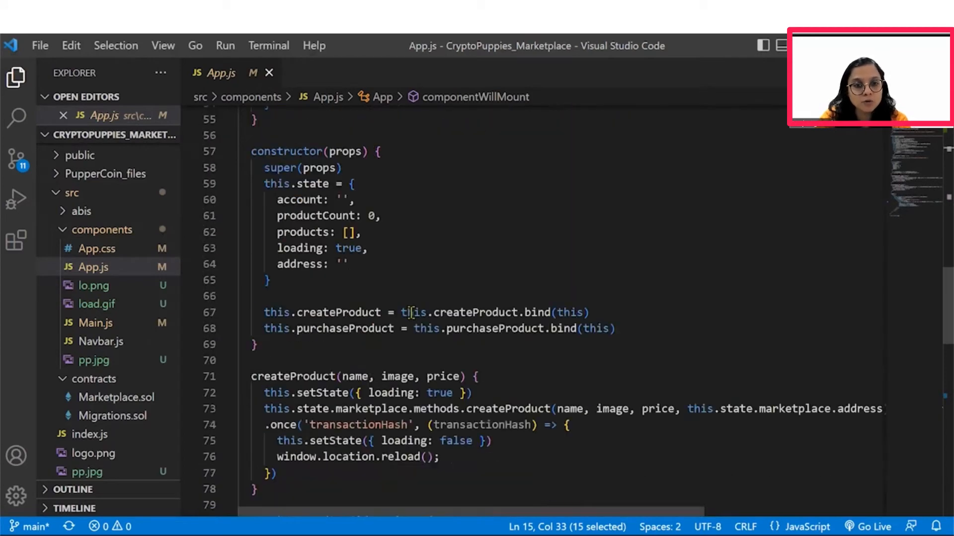
scroll(down, 3)
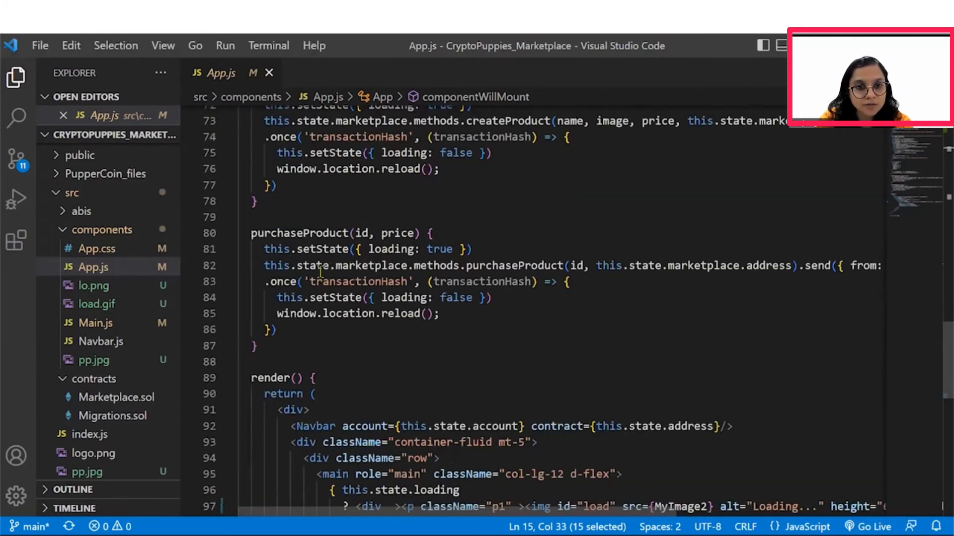
double_click(302, 233)
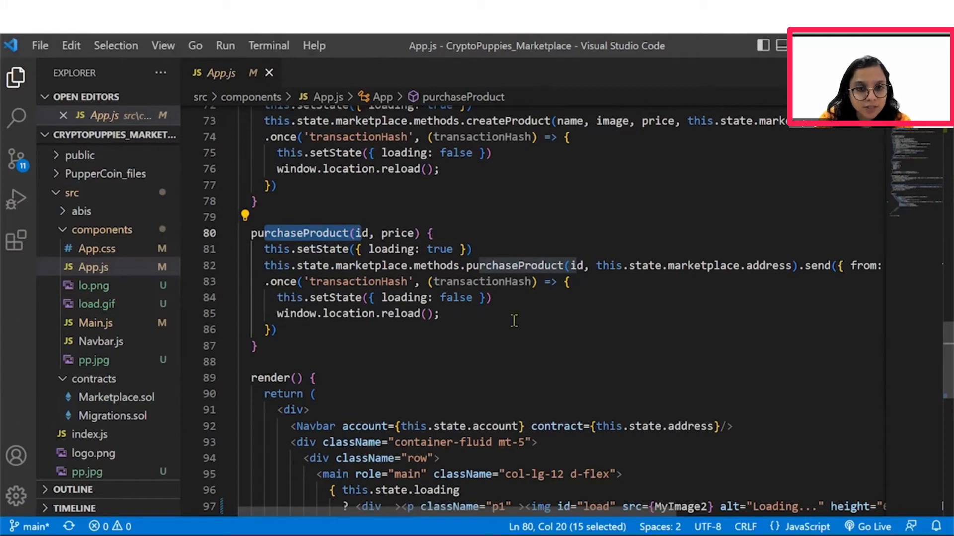
scroll(down, 3)
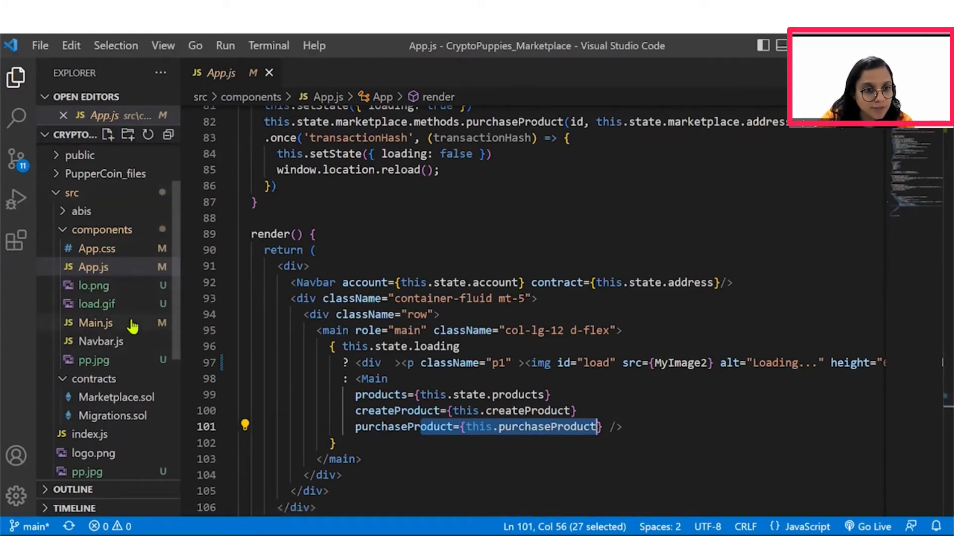
click(96, 322)
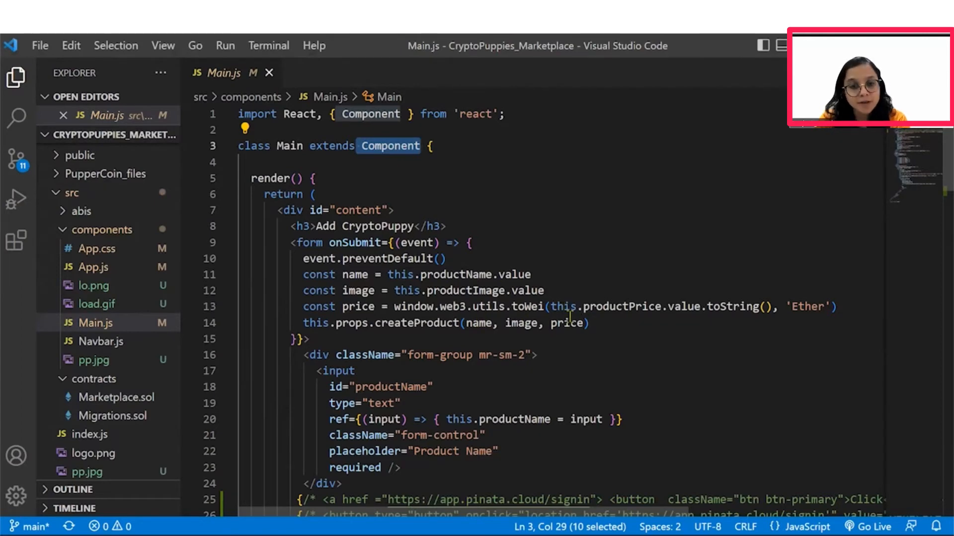
scroll(down, 3)
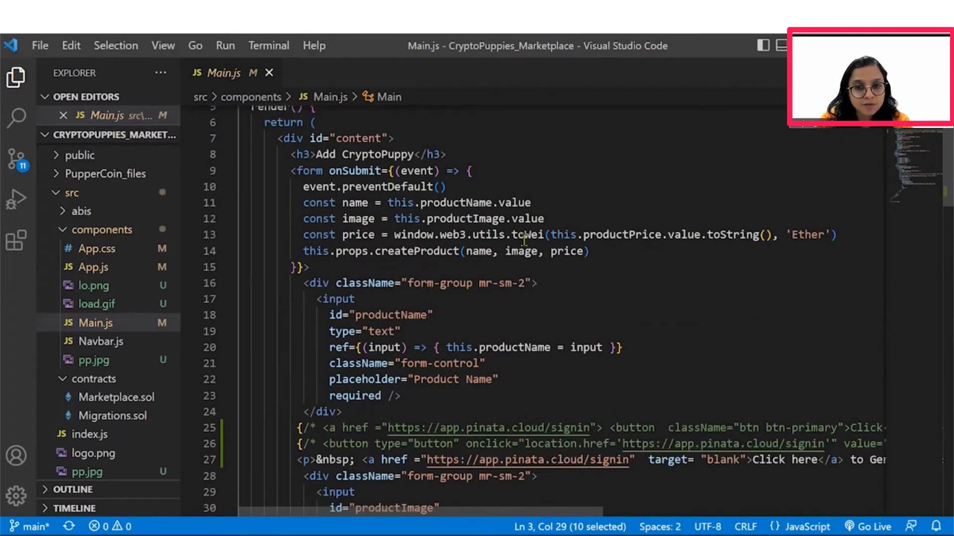
scroll(down, 3)
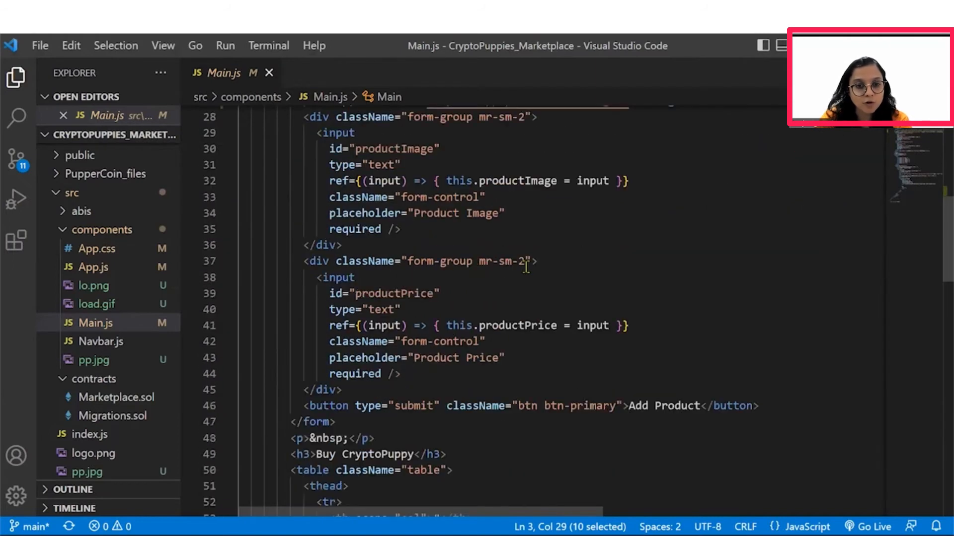
scroll(down, 3)
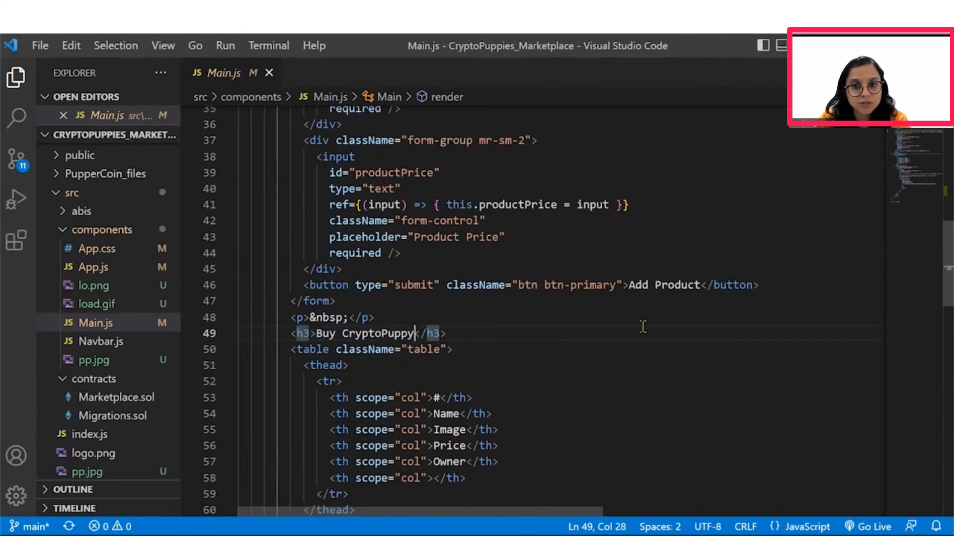
scroll(down, 3)
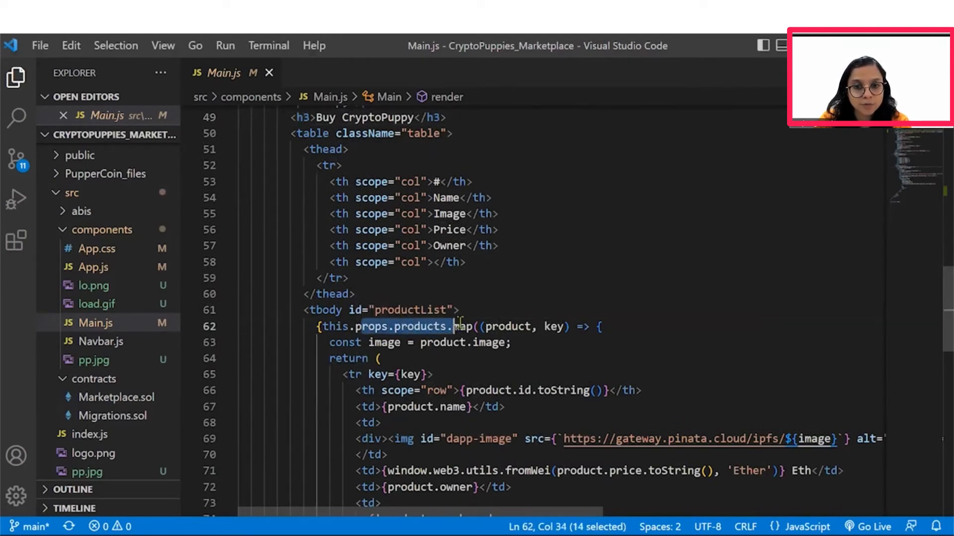
scroll(down, 3)
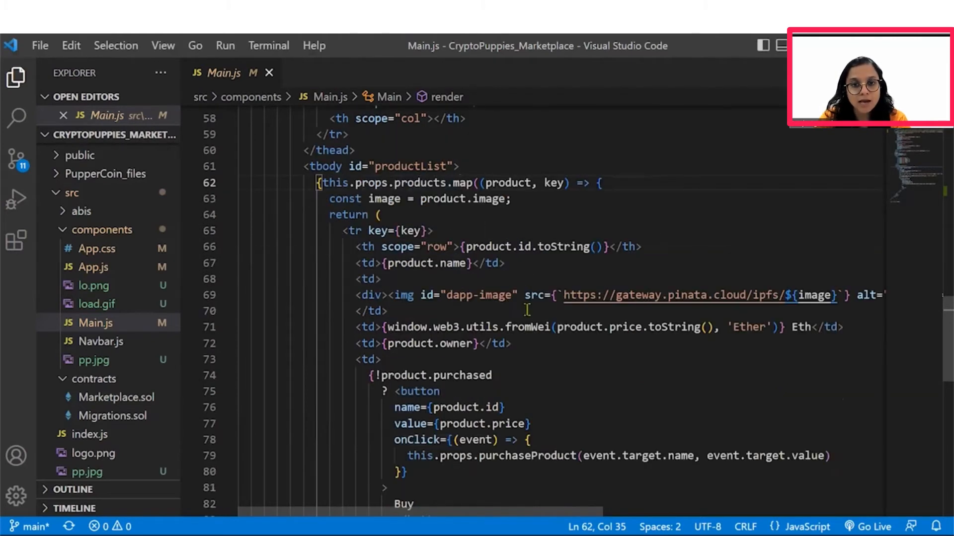
mouse_move(681, 273)
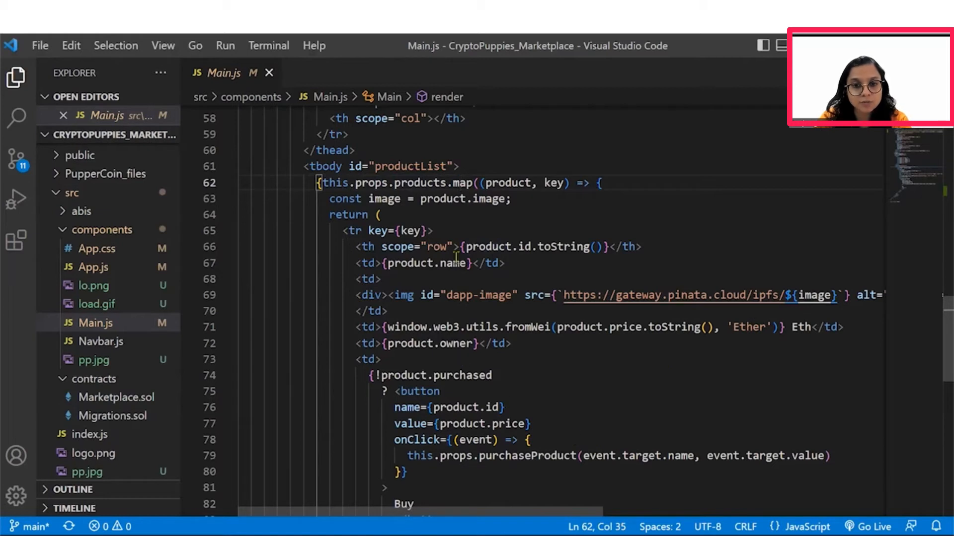
double_click(466, 407)
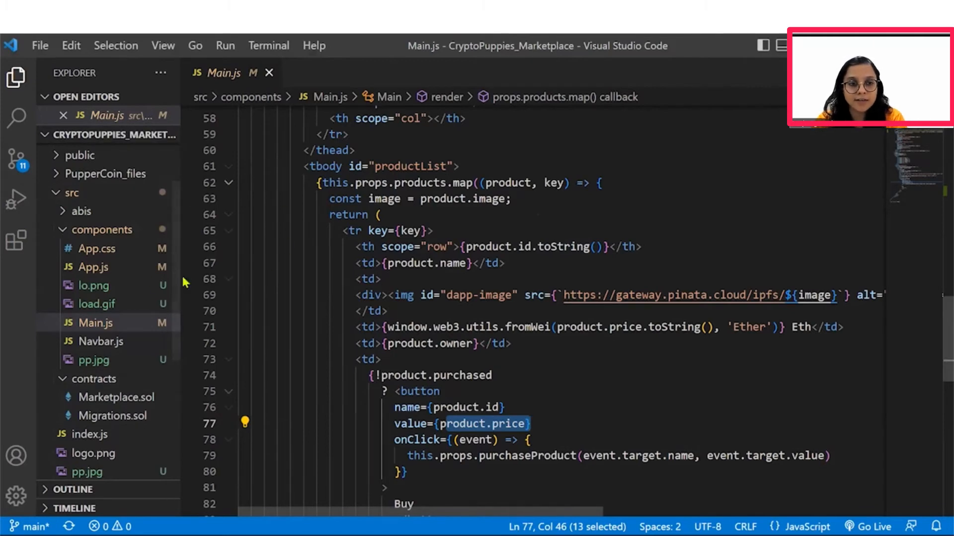
click(93, 266)
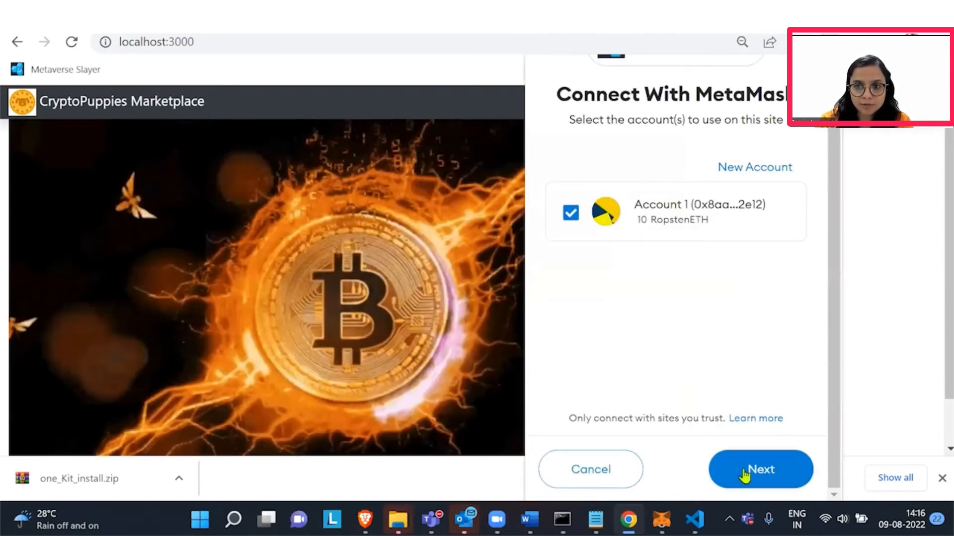
- Approve MetaMask's connection of Account 1 to the localhost CryptoPuppies site
click(759, 469)
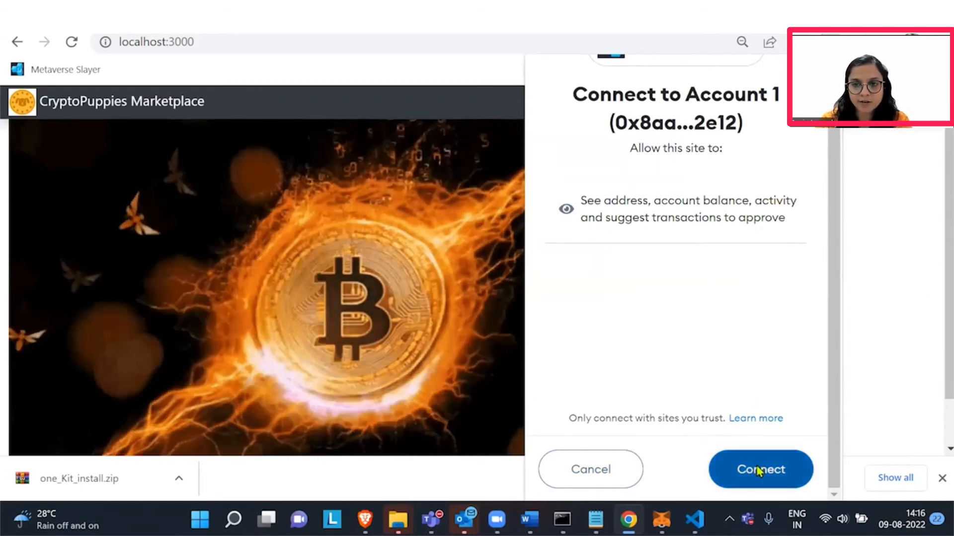
click(760, 469)
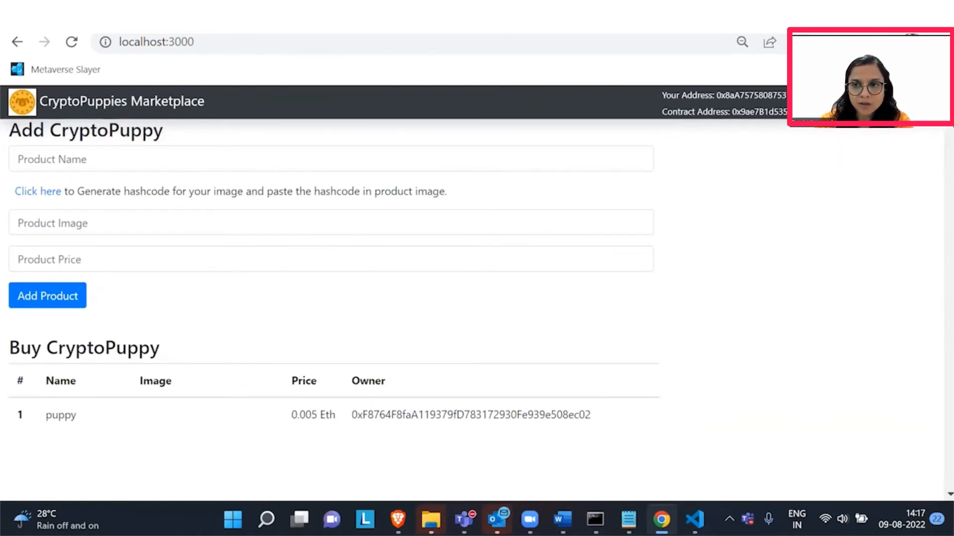
mouse_move(591, 125)
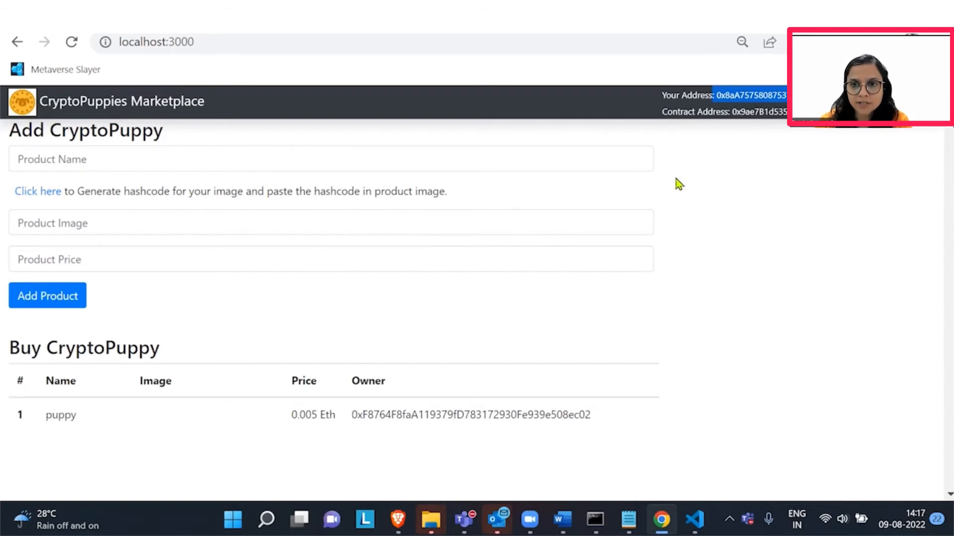
- Browse puppy, puppy2 and puppy3, then follow the 'Click here' hashcode link
triple_click(85, 130)
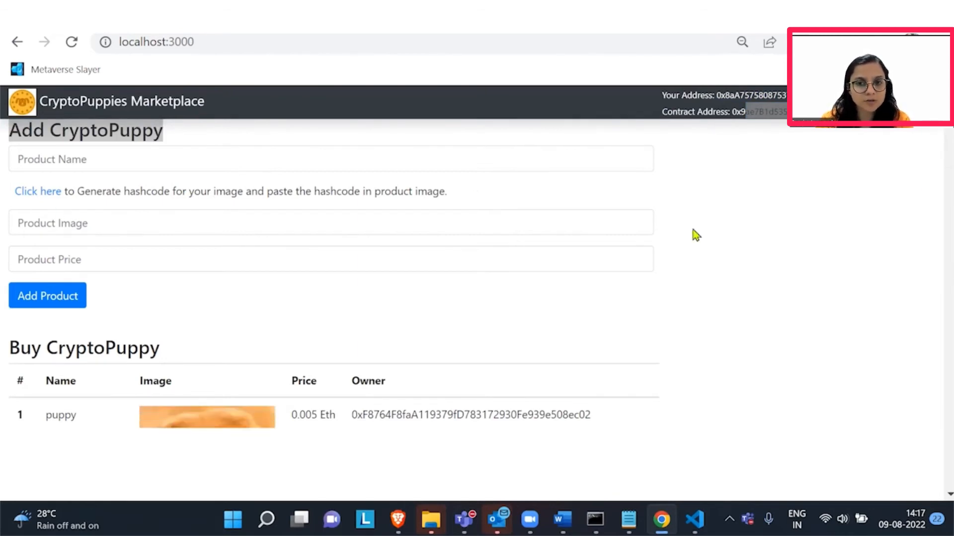
mouse_move(743, 178)
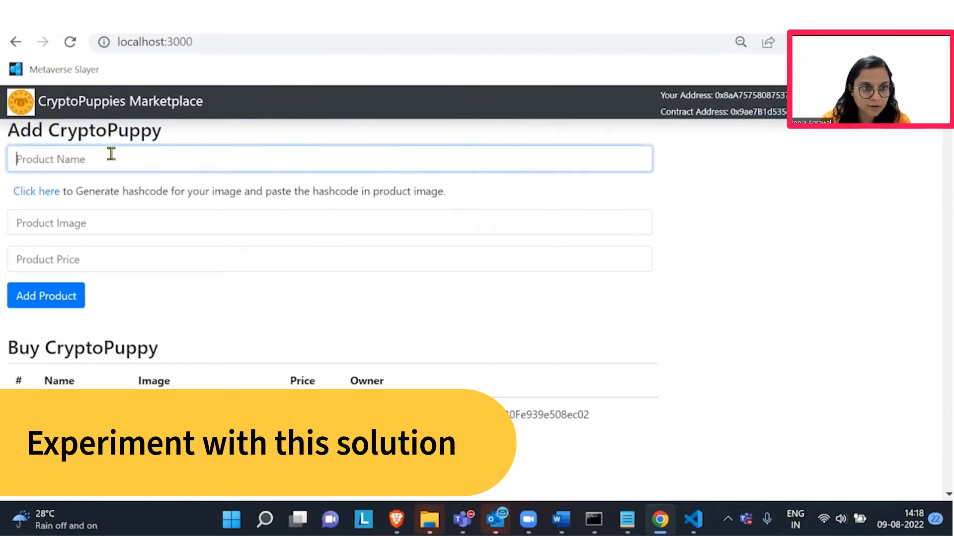
scroll(down, 3)
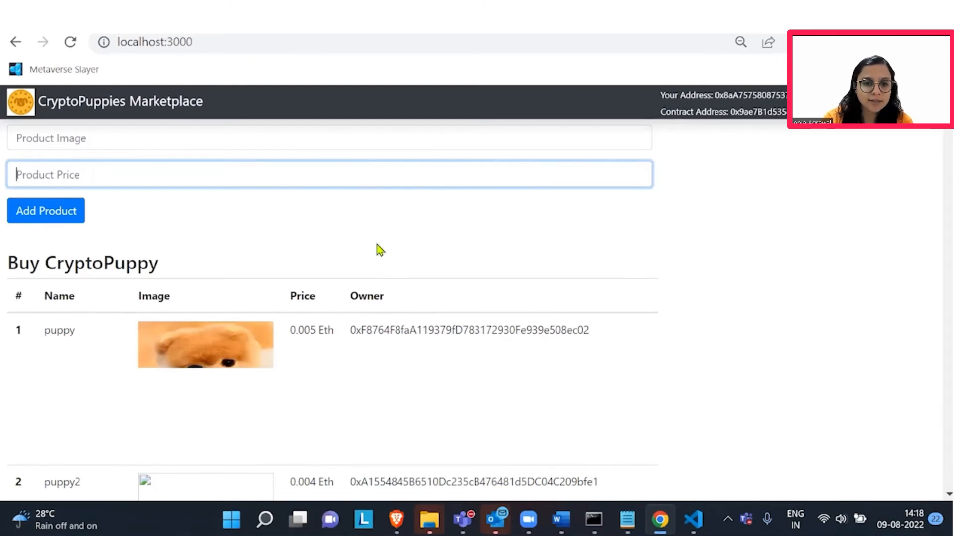
scroll(down, 3)
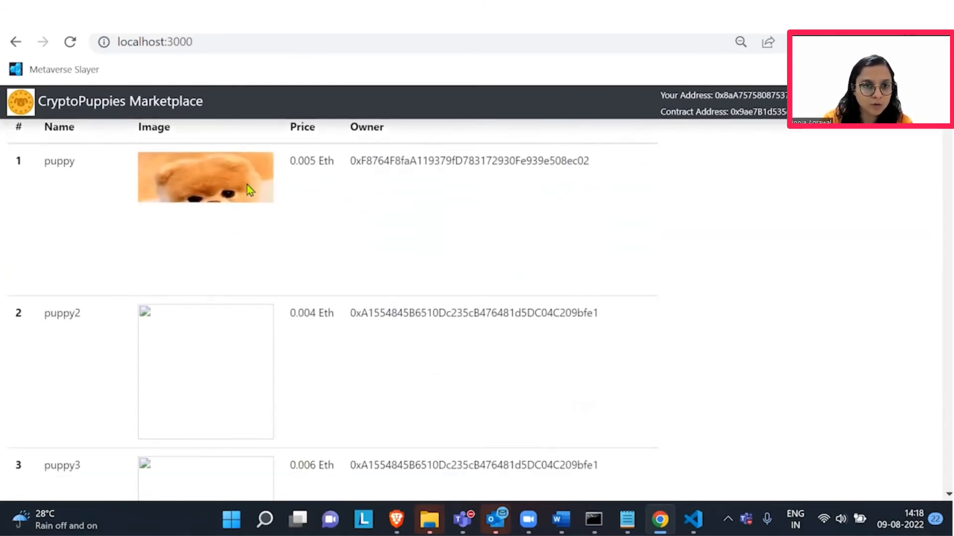
mouse_move(301, 355)
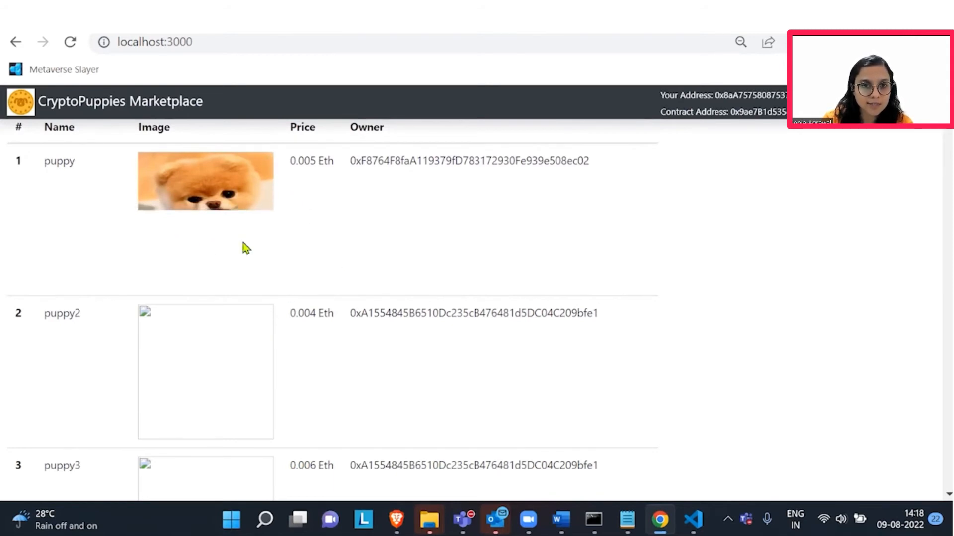
mouse_move(394, 220)
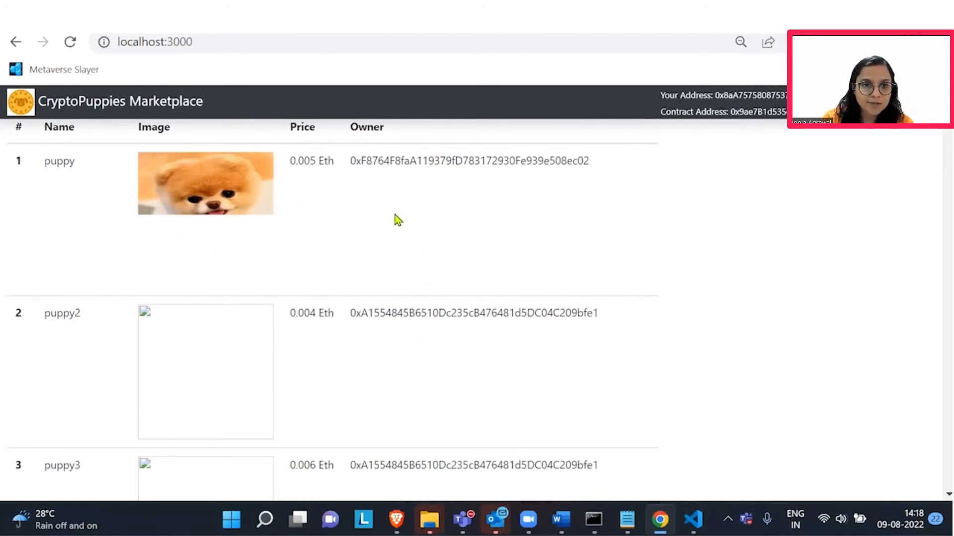
mouse_move(471, 290)
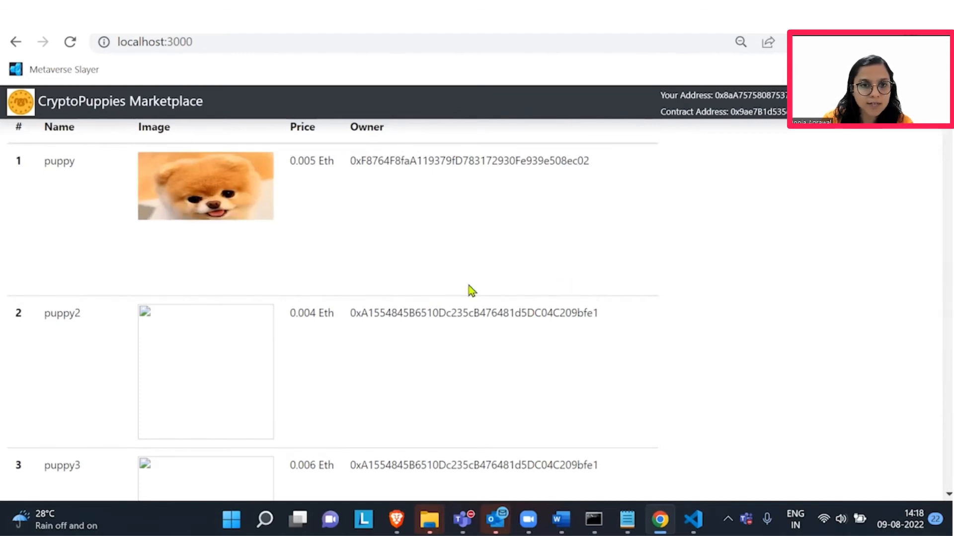
scroll(up, 3)
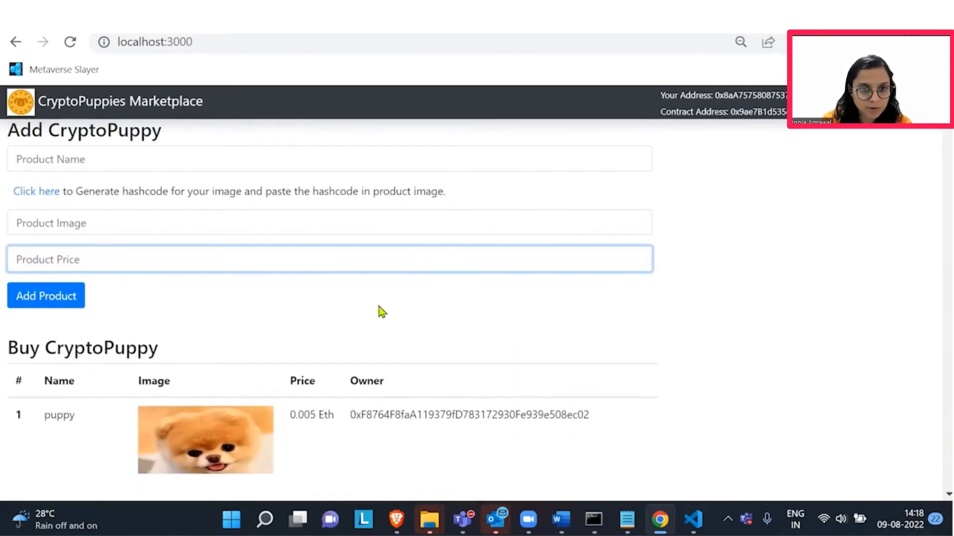
click(36, 190)
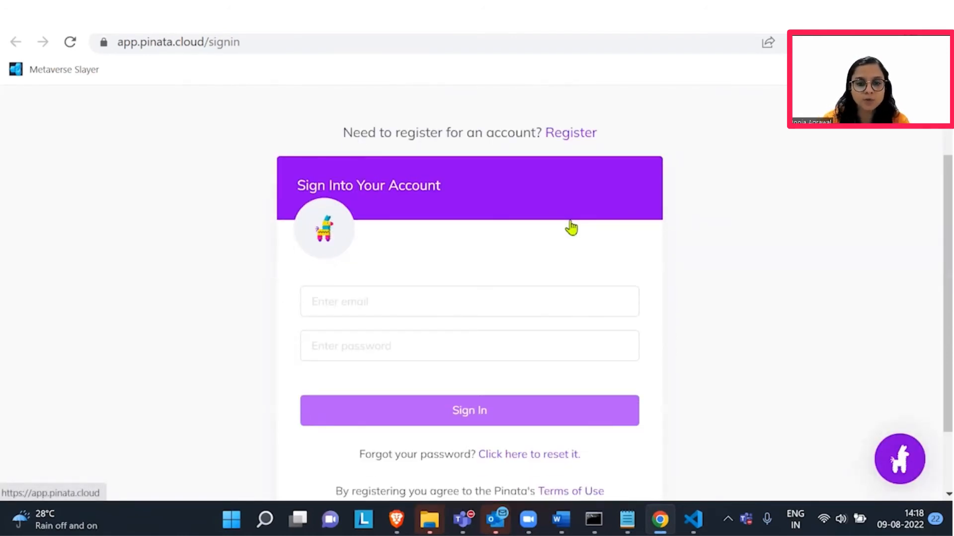
click(570, 133)
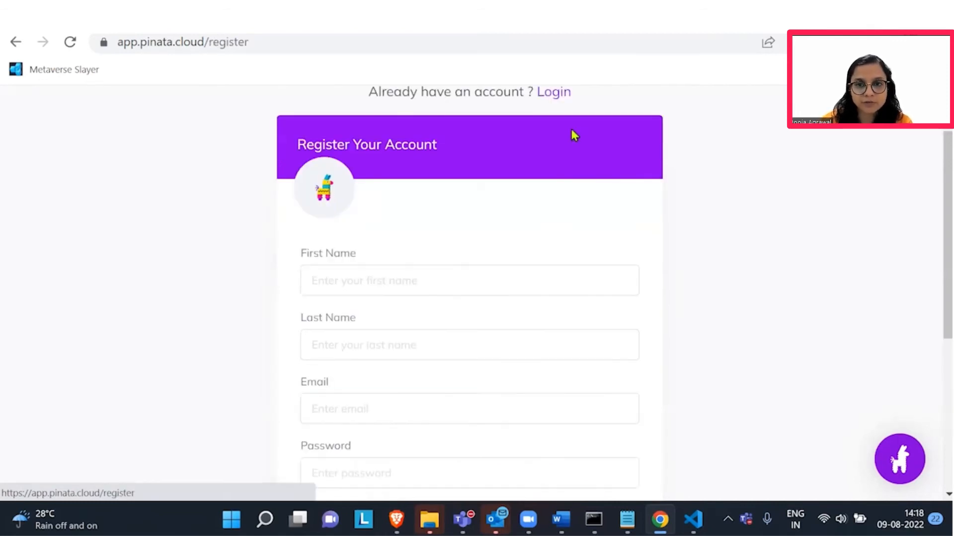
text(P)
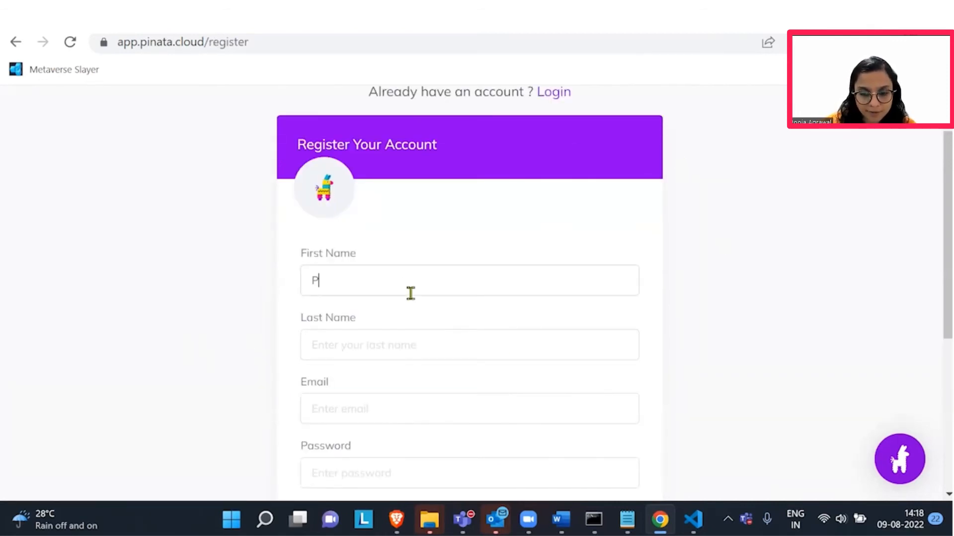
text(Agrawal)
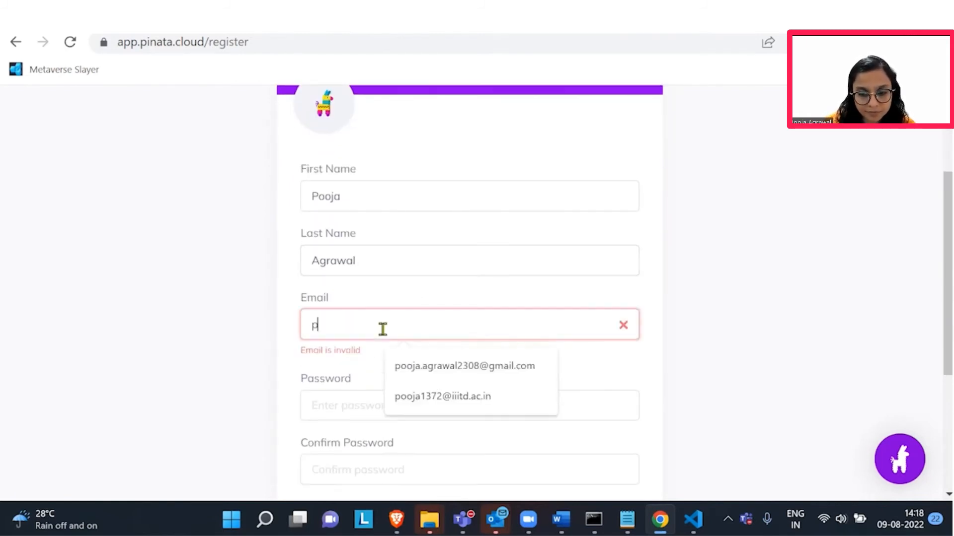
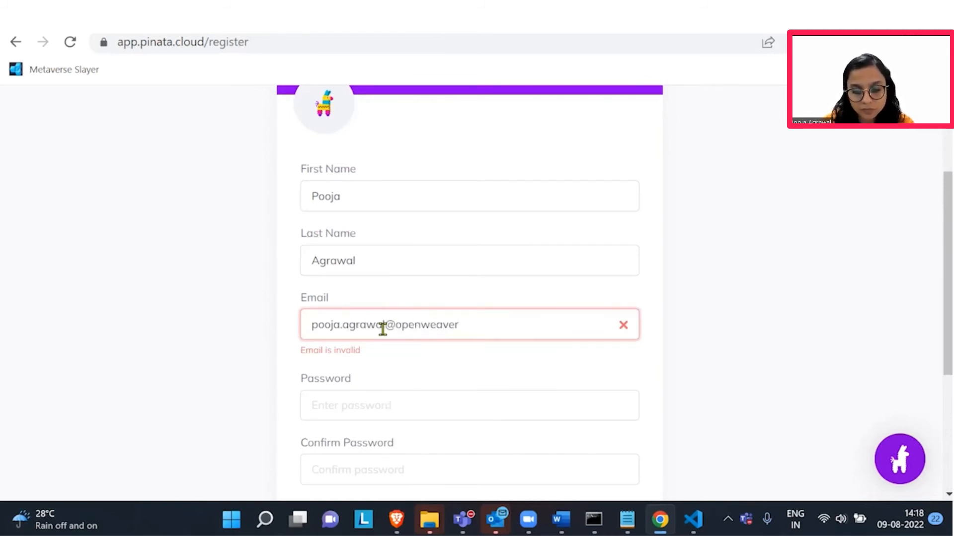
click(469, 388)
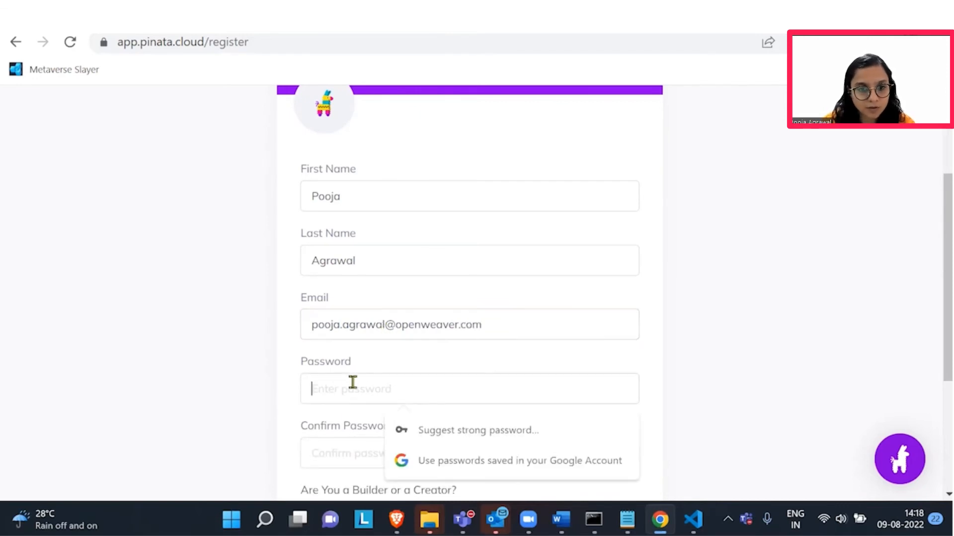
text(password)
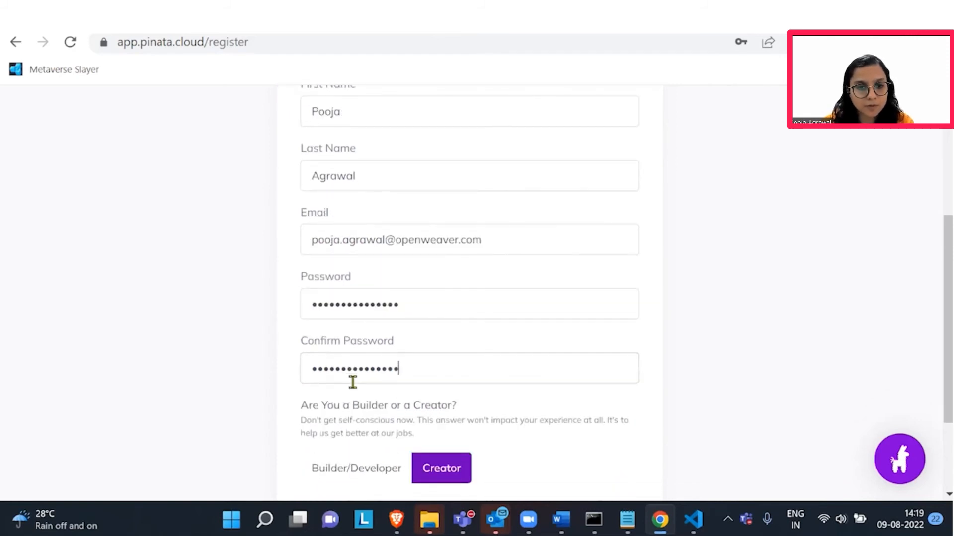
scroll(down, 3)
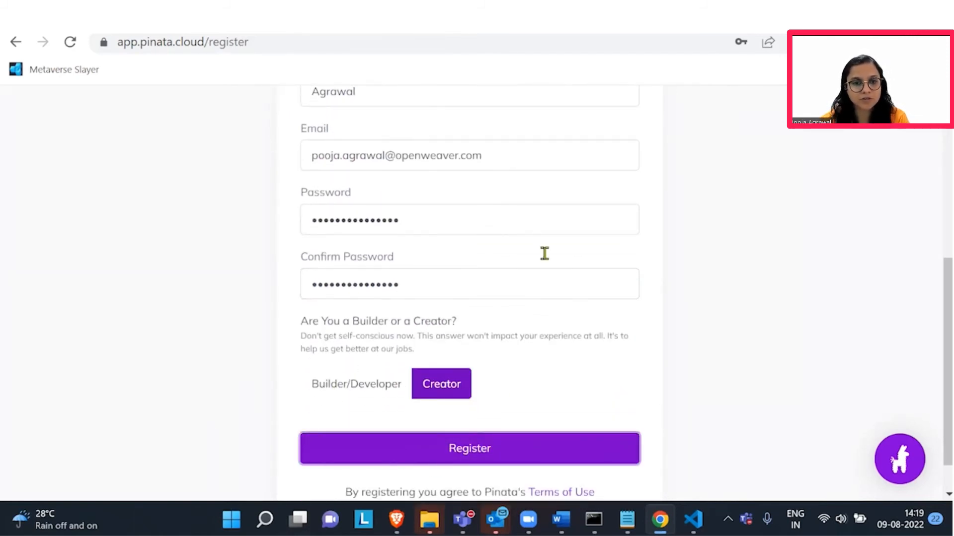
click(469, 448)
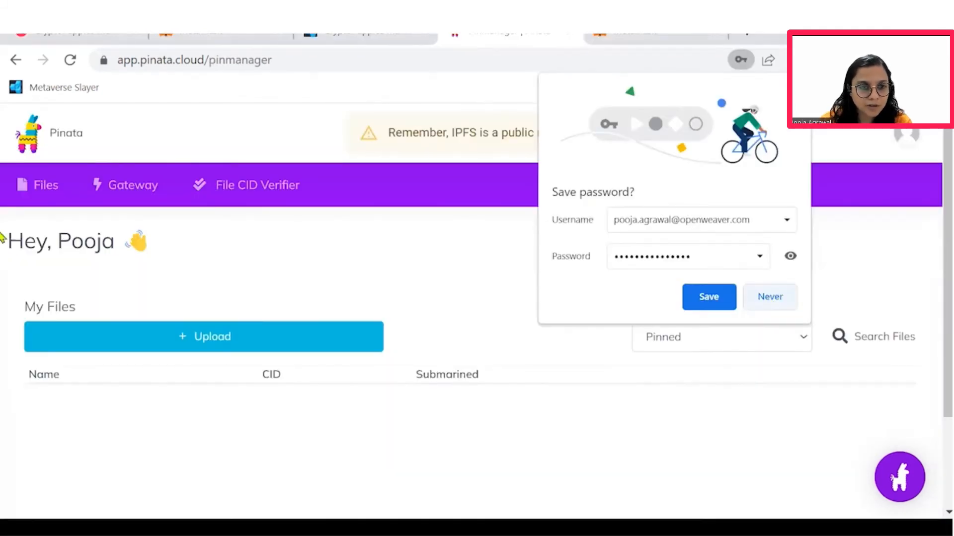
- Upload the puppy image from Downloads to Pinata, naming it puppy23.jpg
click(769, 298)
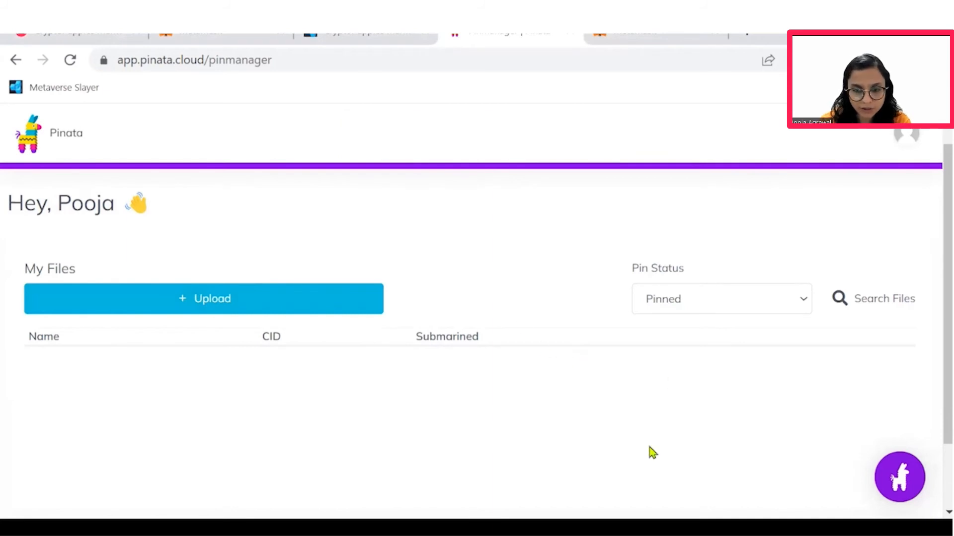
click(203, 298)
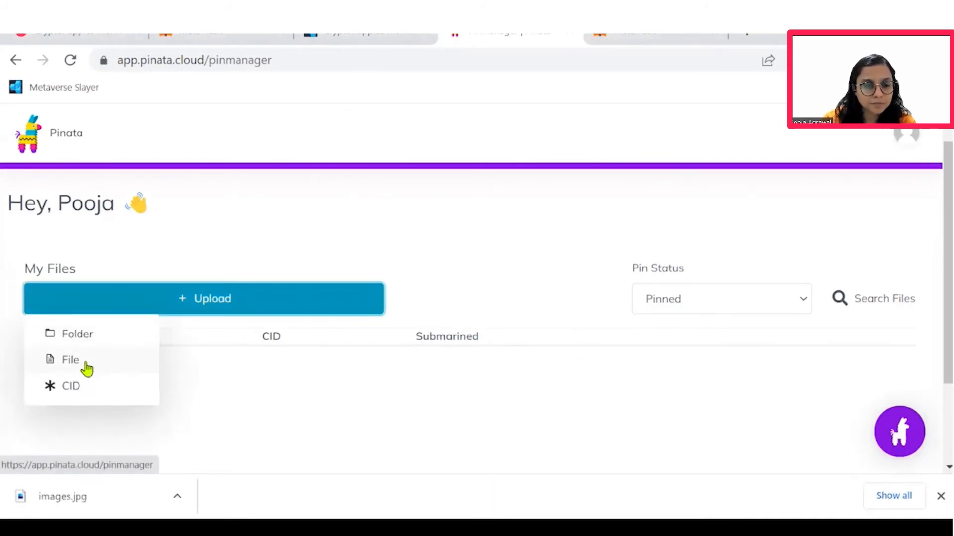
click(70, 360)
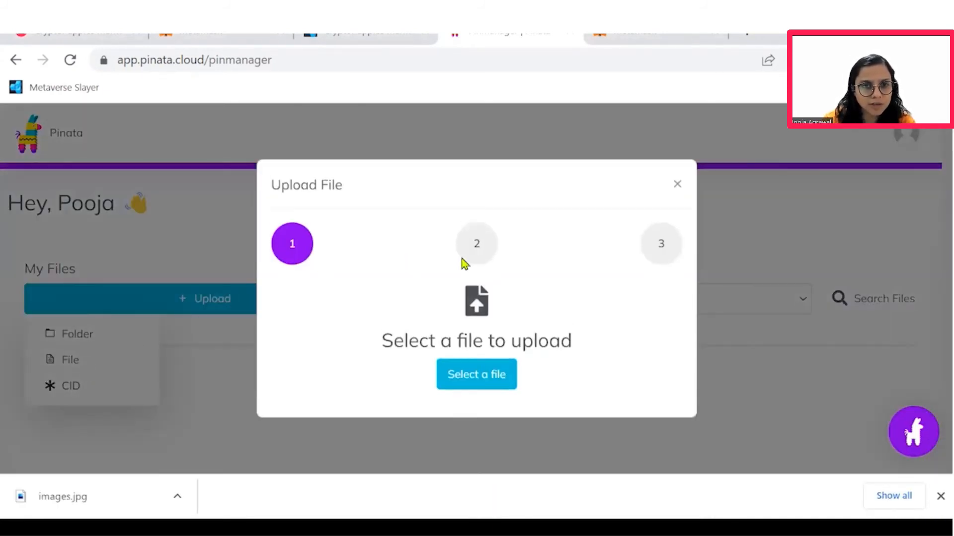
click(477, 374)
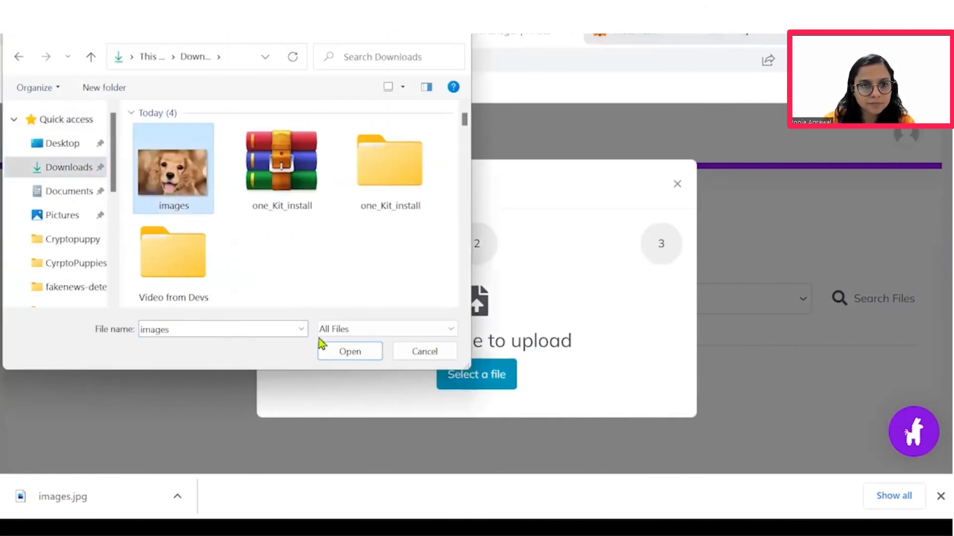
click(349, 351)
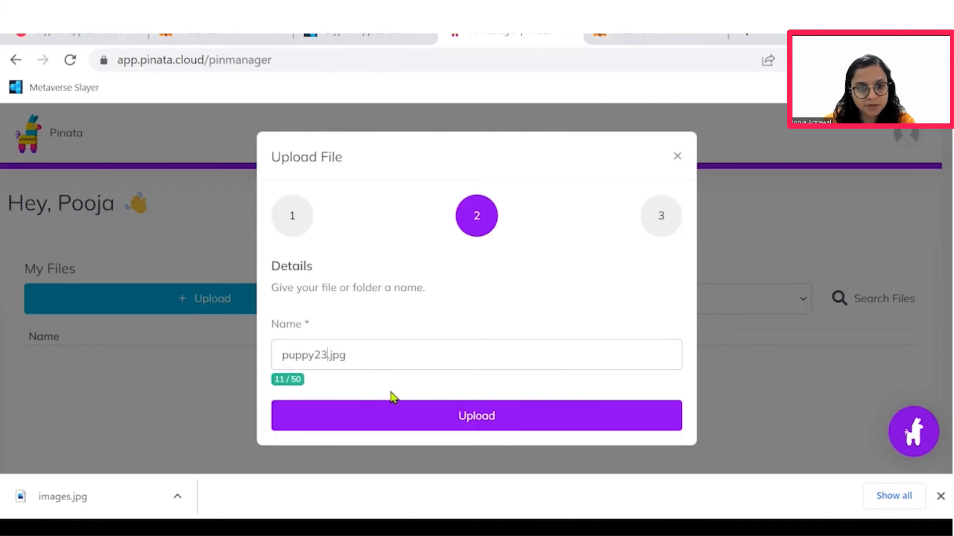
click(477, 416)
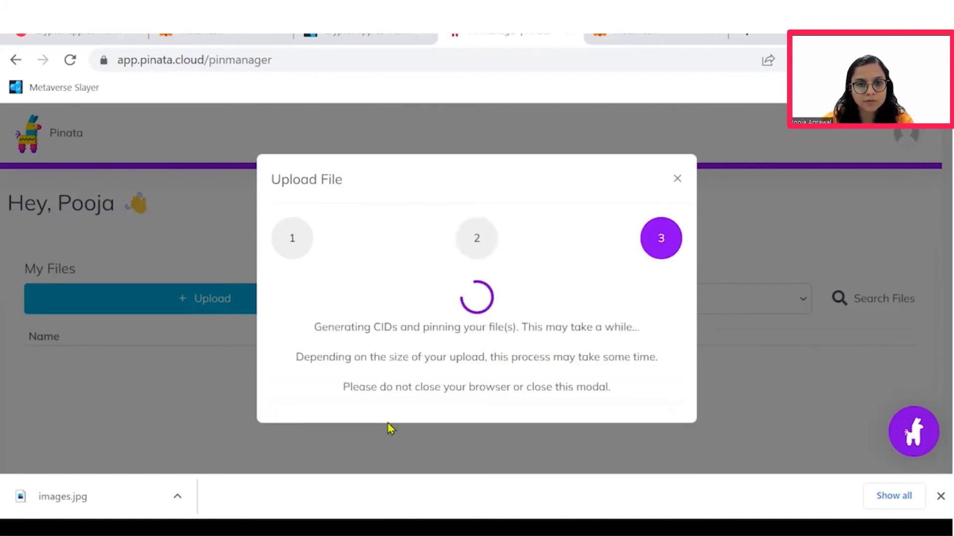
mouse_move(377, 425)
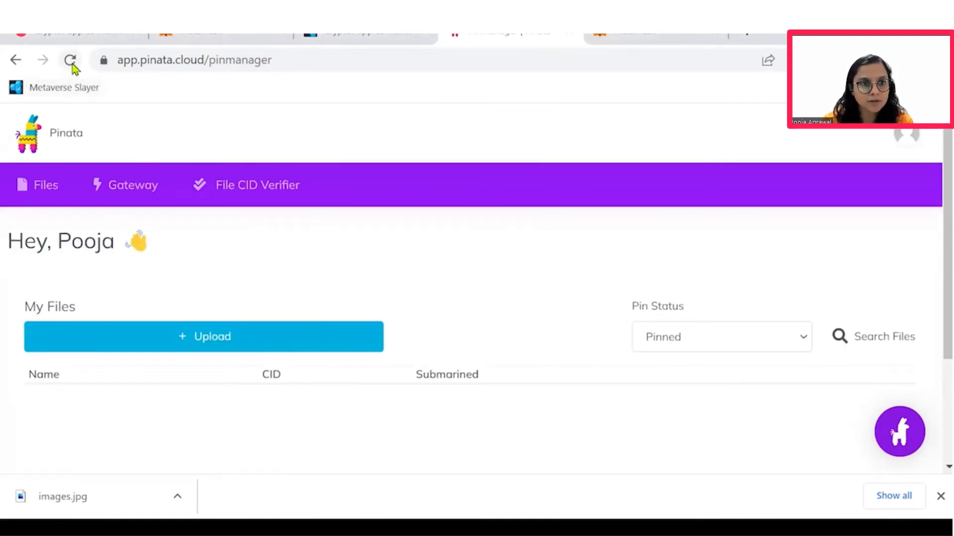
- Refresh the Pinata file list to reveal puppy23.jpg's CID, then return to localhost:3000
click(69, 60)
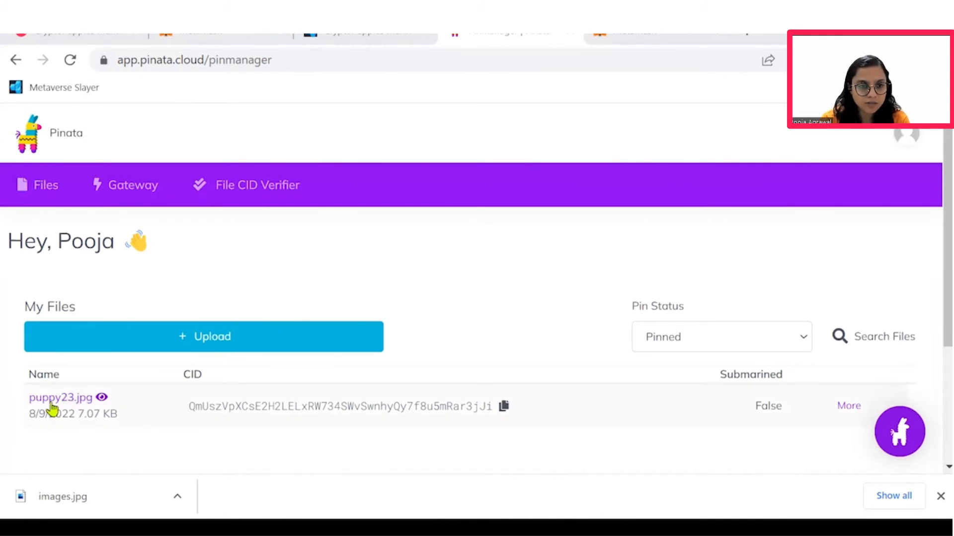
mouse_move(494, 413)
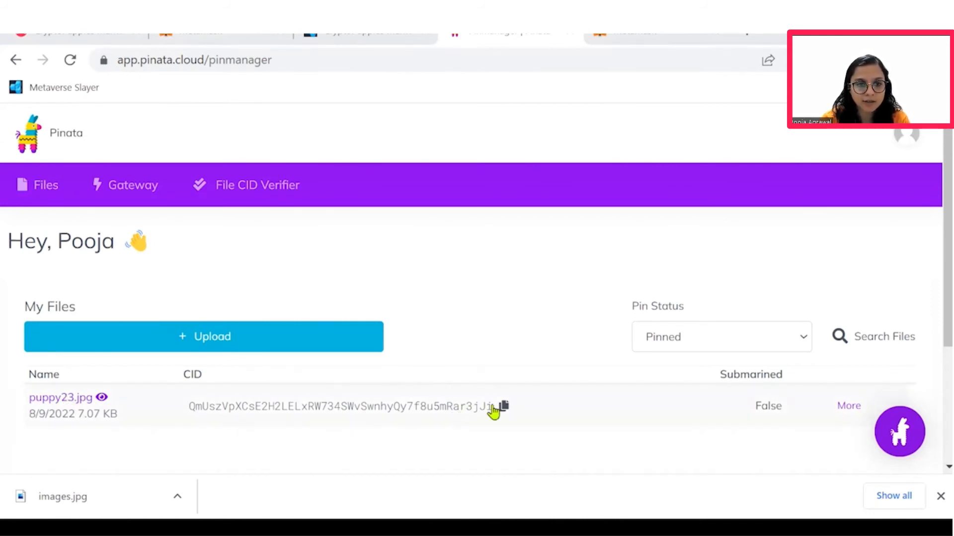
mouse_move(531, 403)
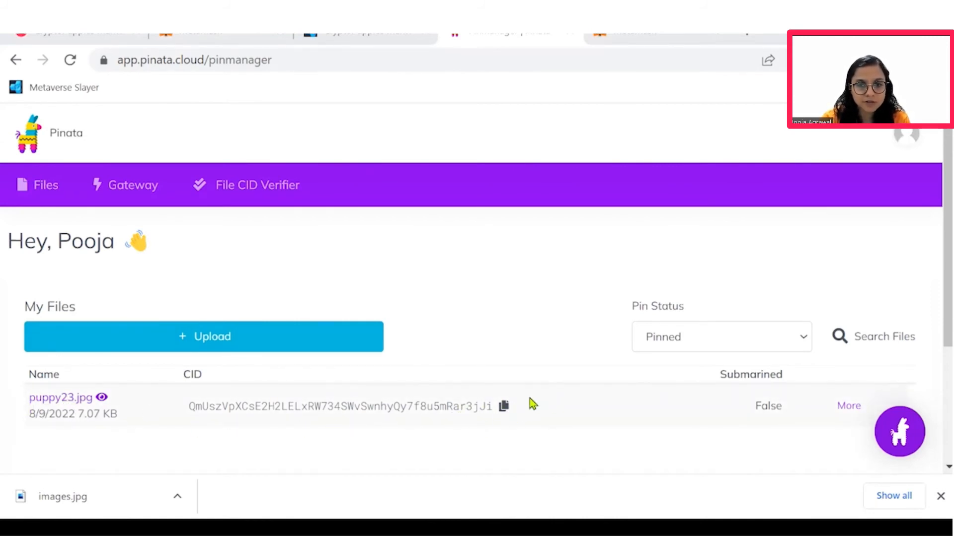
click(503, 406)
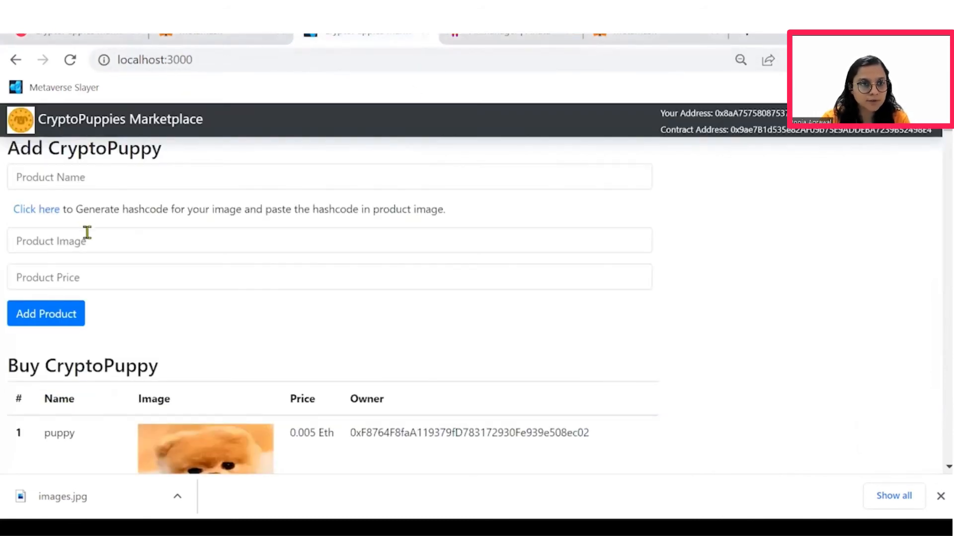
- Submit puppy23 with image CID QmUszVpXCsE2H2LELxRW734SWvSwnhyQy7f8u5mRar3jJ at price 0.005
click(328, 177)
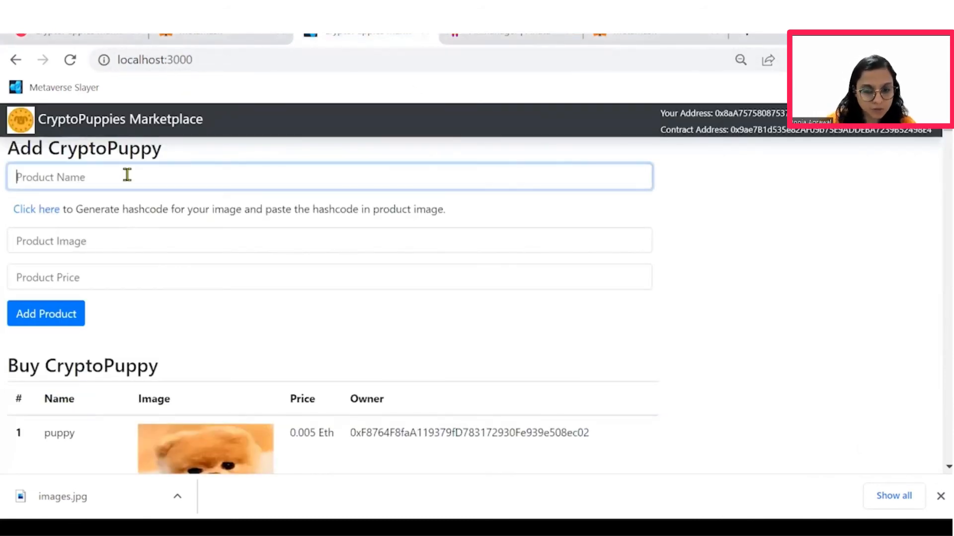
text(puppy23)
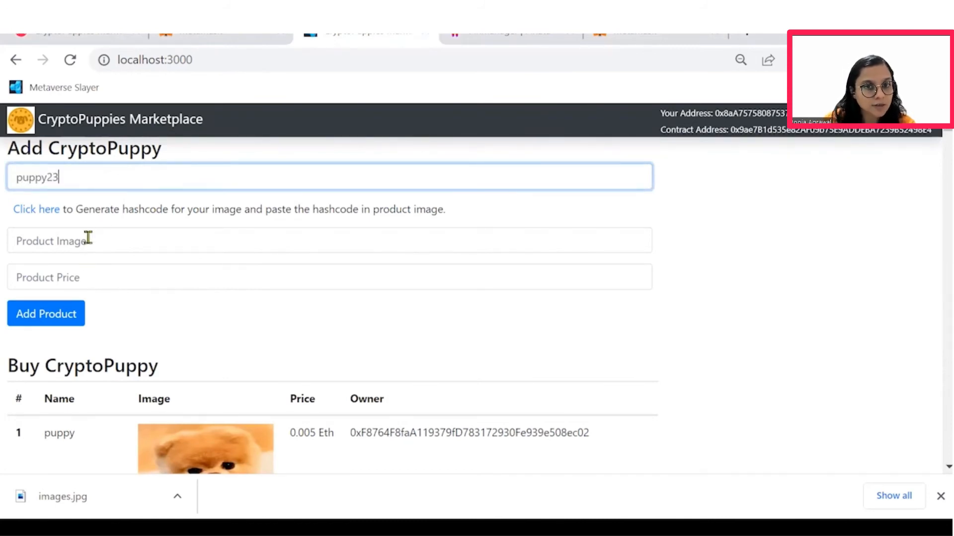
text(QmUszVpXCsE2H2LELxRW734SWvSwnhyQy7f8u5mRar3jJi)
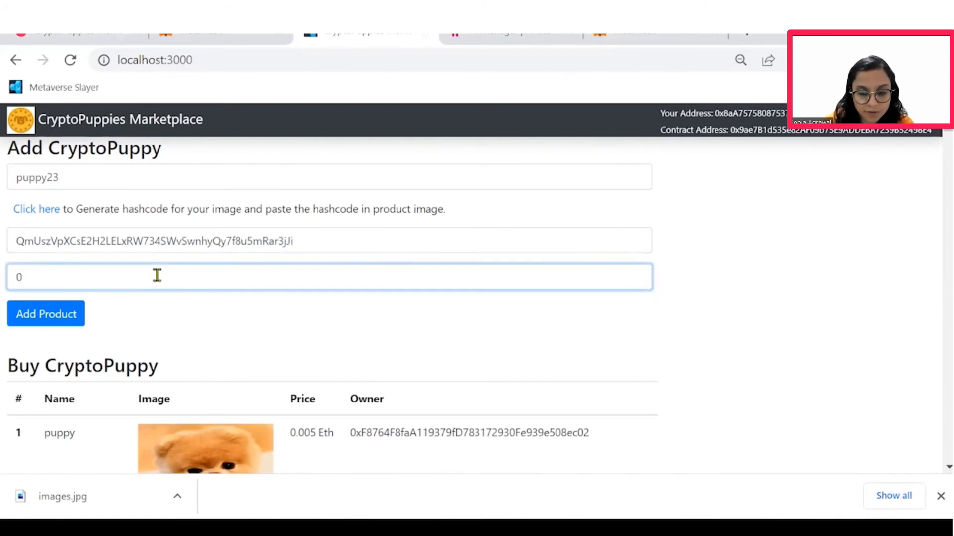
text(.005)
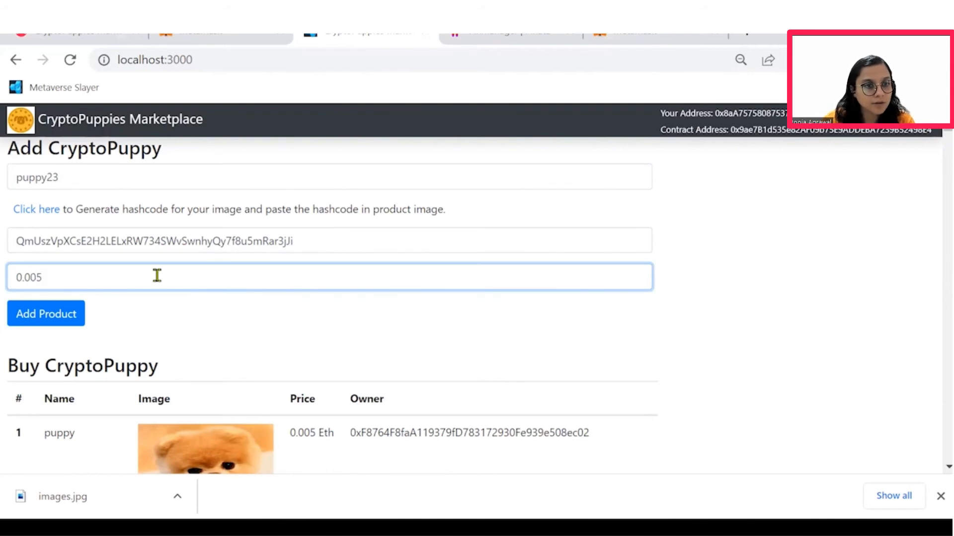
click(46, 314)
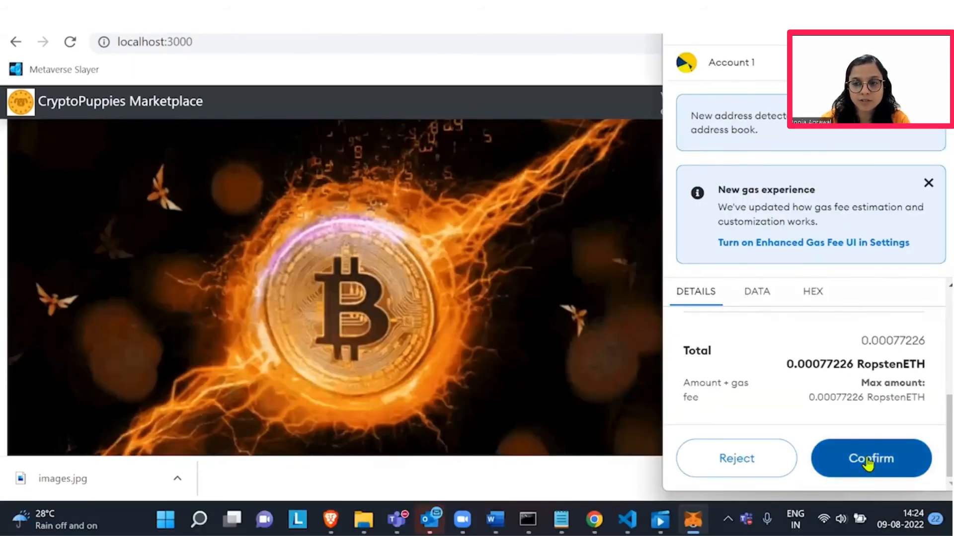
- Confirm the 0.00077226 RopstenETH transaction for puppy23 in MetaMask
click(870, 458)
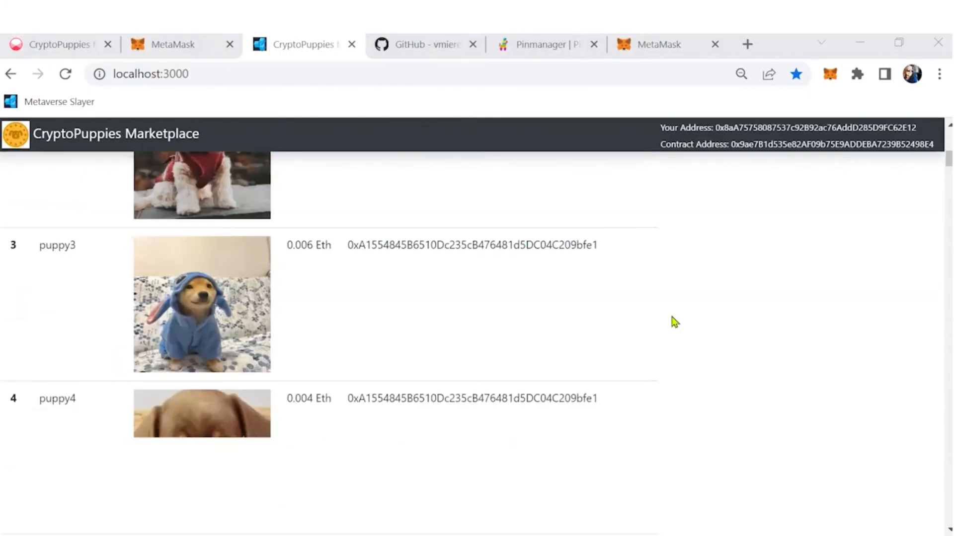
- Scroll the Buy CryptoPuppy table down to row 66, puppy23 at 0.005 Eth
scroll(down, 3)
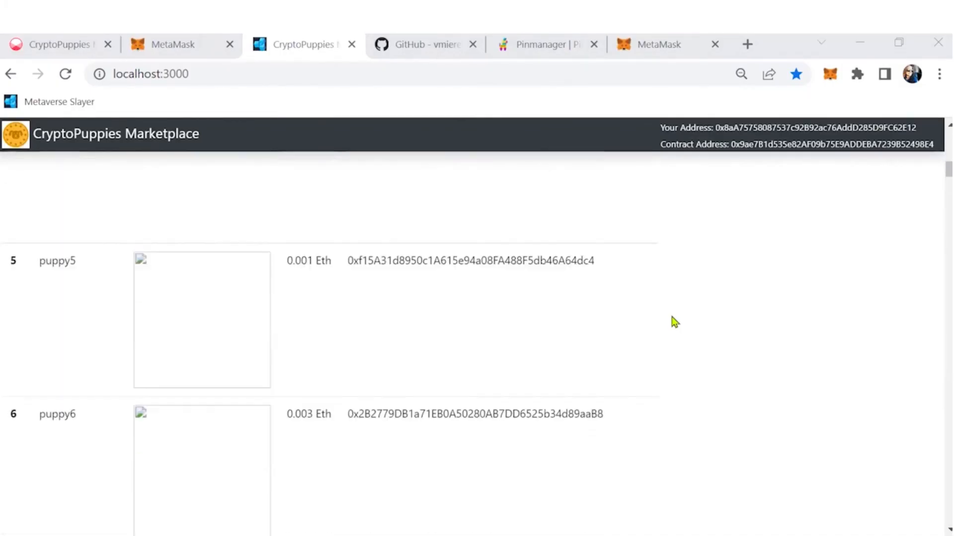
scroll(down, 3)
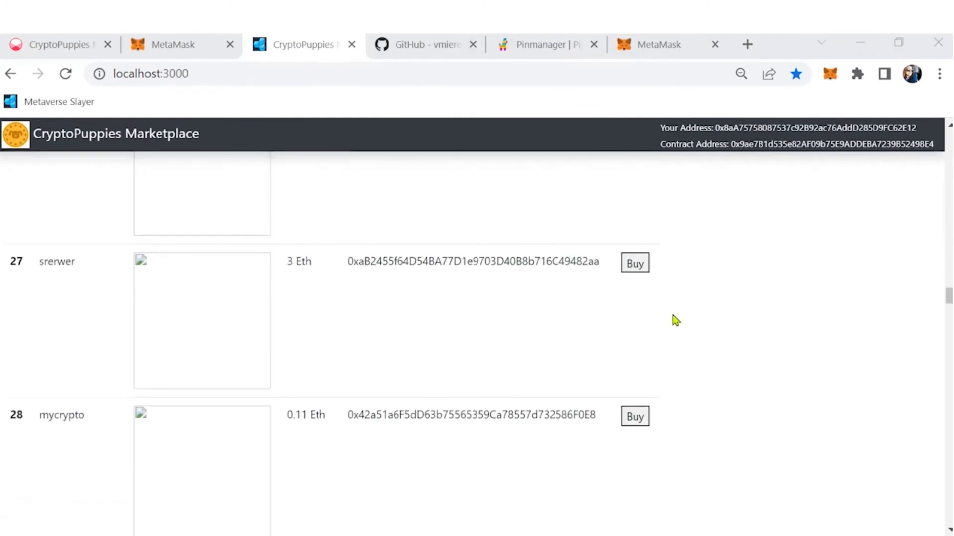
scroll(down, 3)
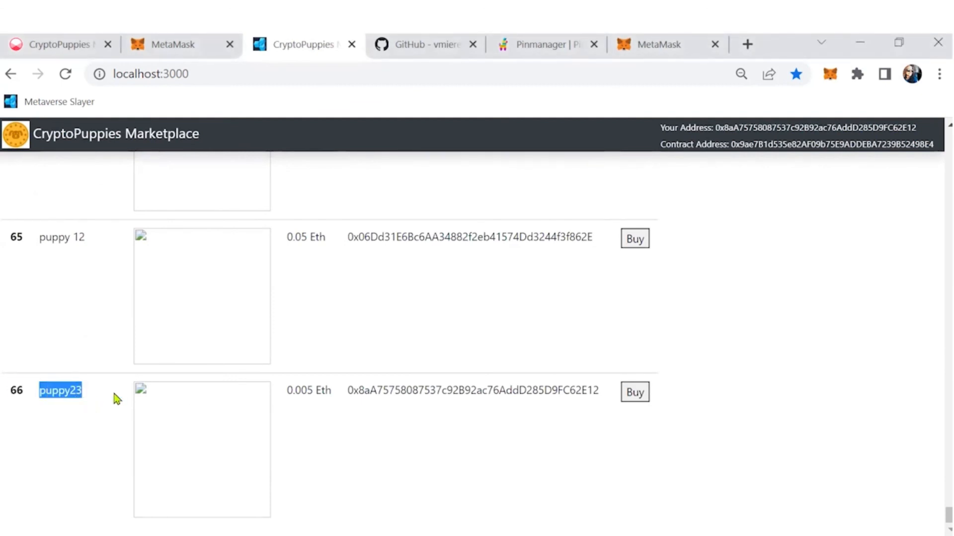
mouse_move(371, 444)
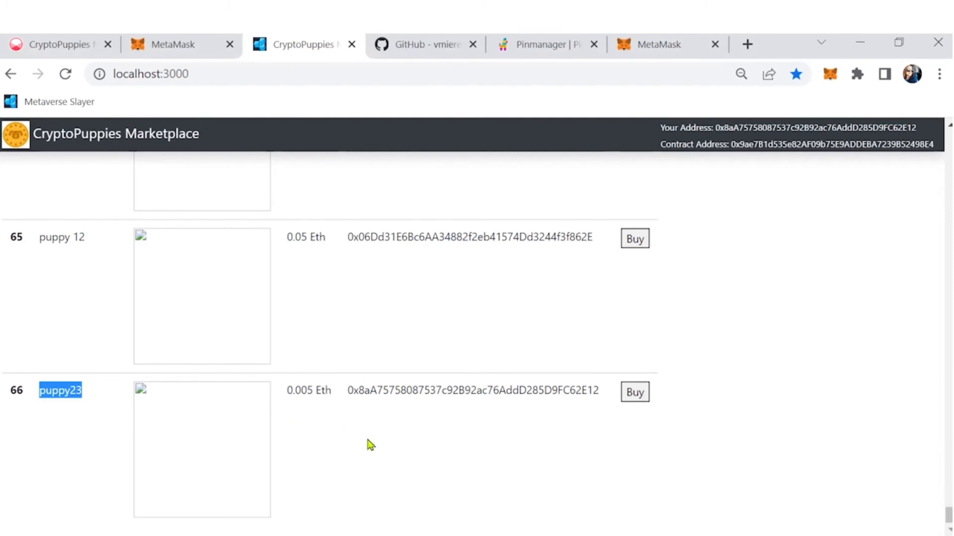
mouse_move(73, 483)
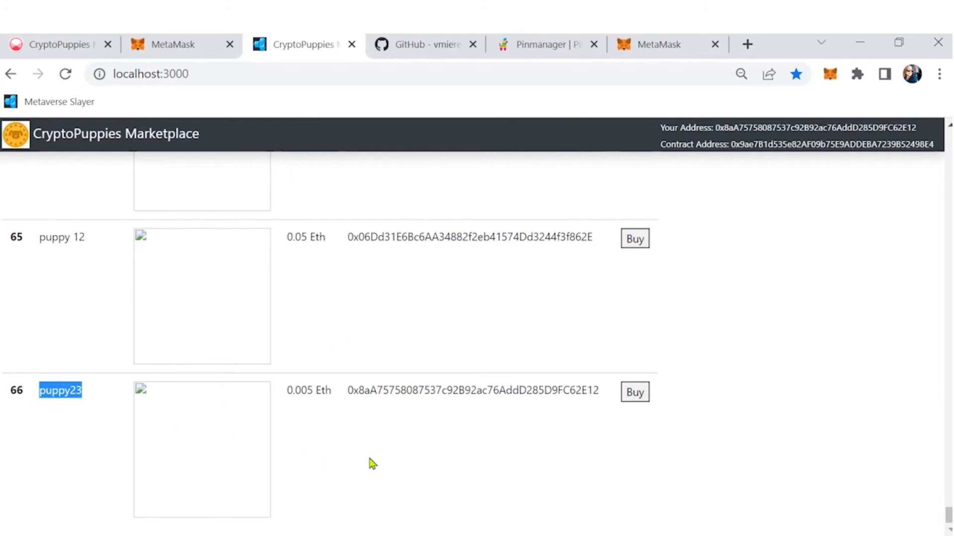
mouse_move(614, 334)
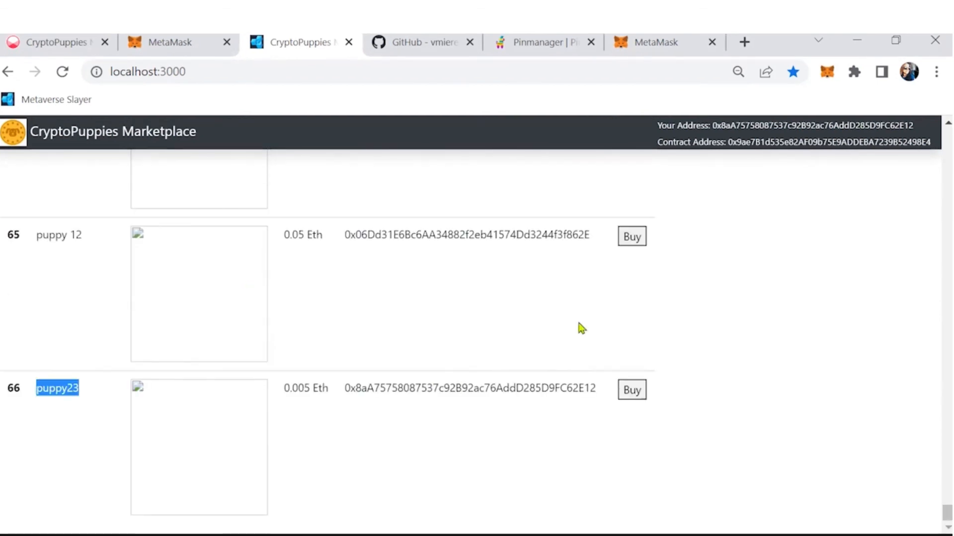
- Buy puppy 12 (row 65), confirming the 0.05029354 RopstenETH payment in MetaMask
click(631, 389)
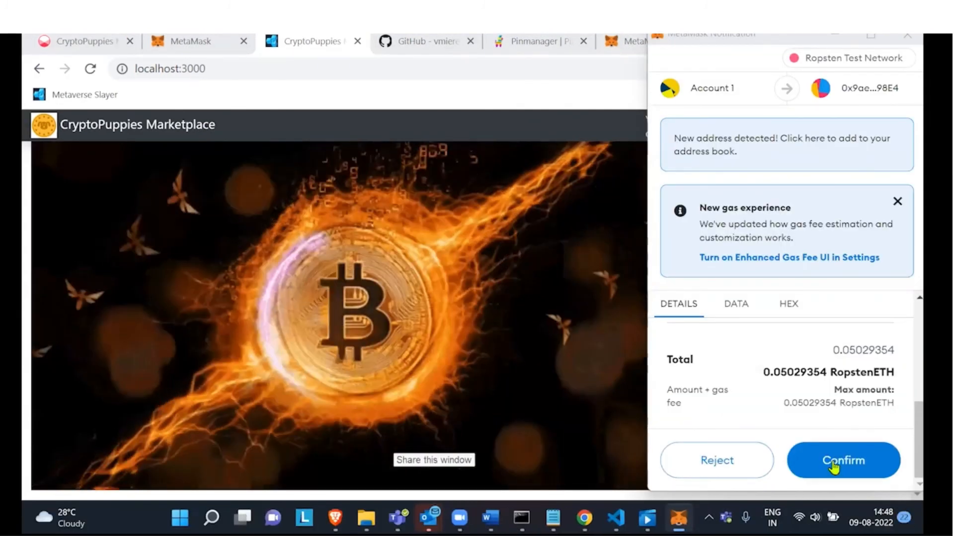
click(842, 460)
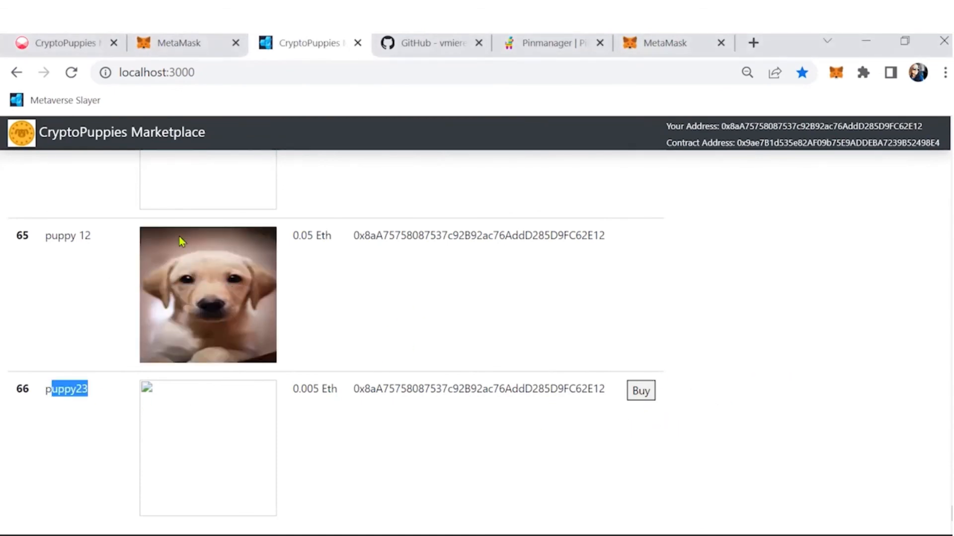
double_click(67, 236)
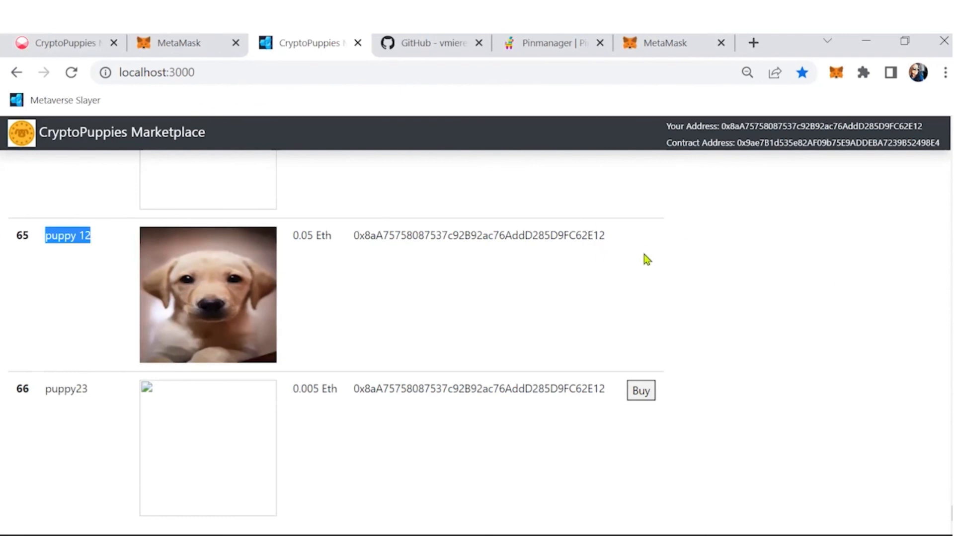
mouse_move(154, 319)
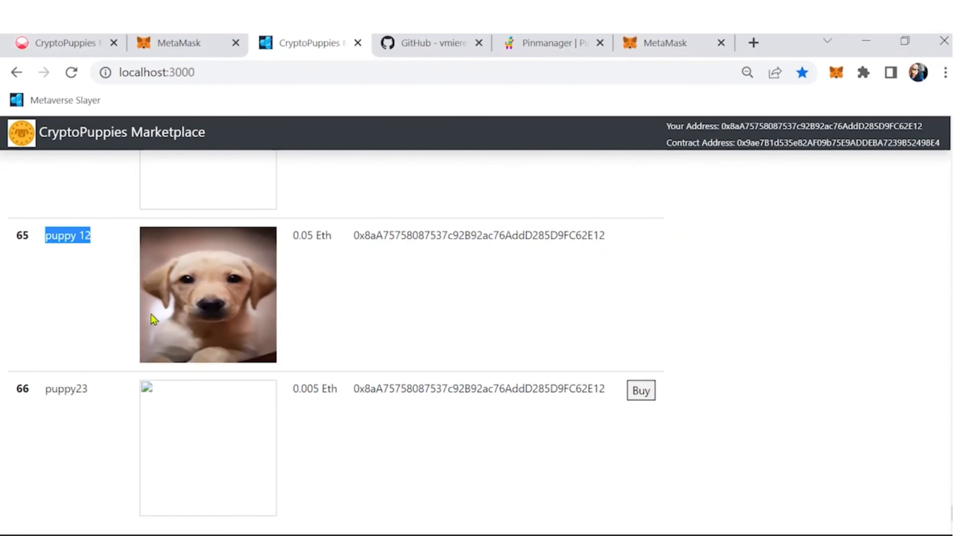
mouse_move(547, 339)
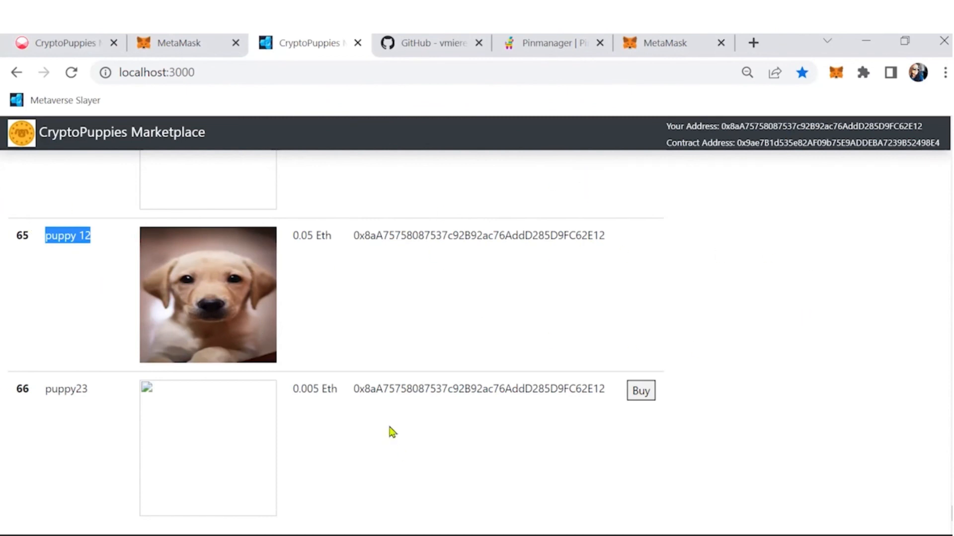
mouse_move(377, 320)
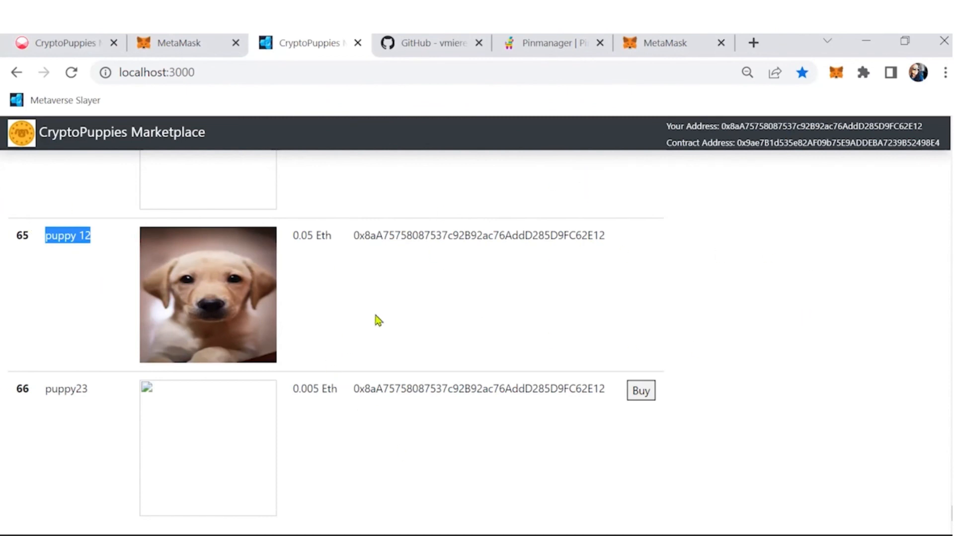
mouse_move(462, 340)
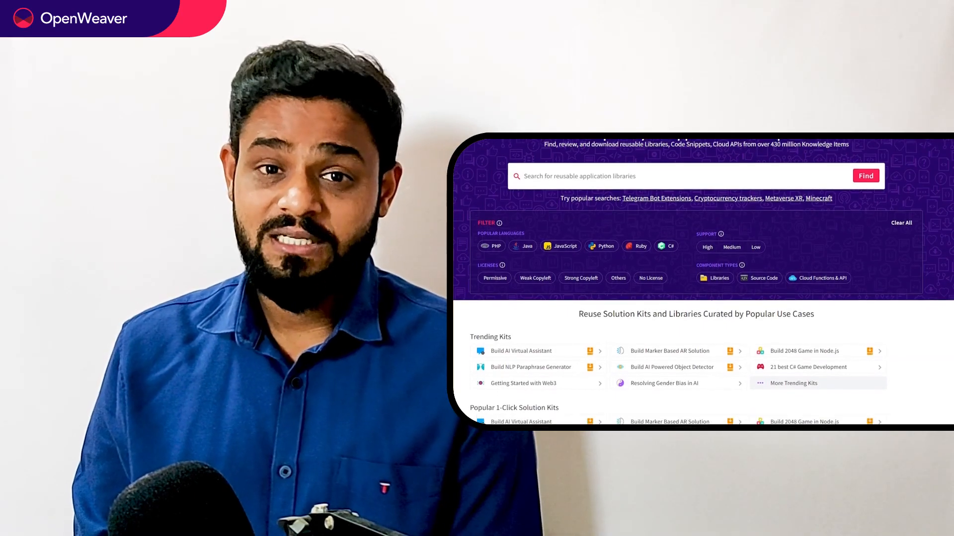
scroll(down, 3)
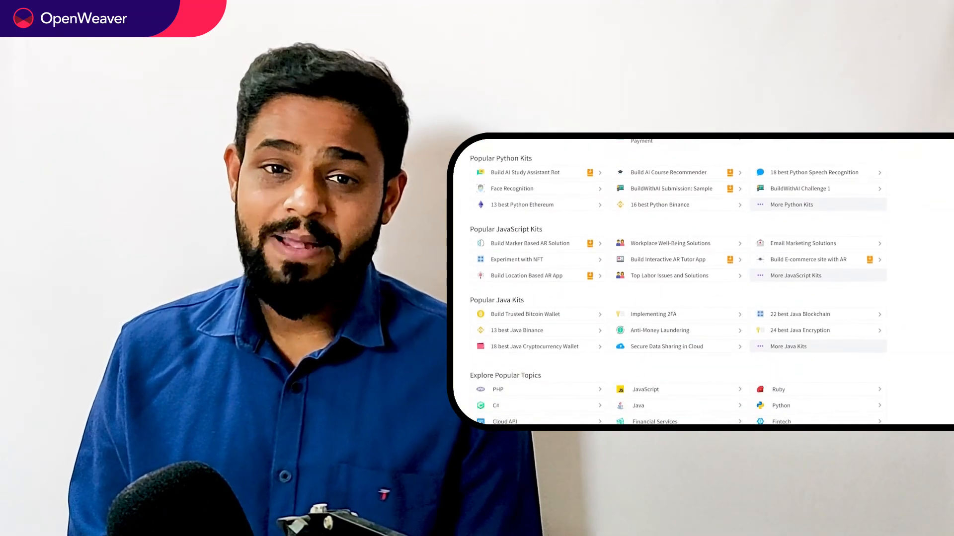
scroll(down, 3)
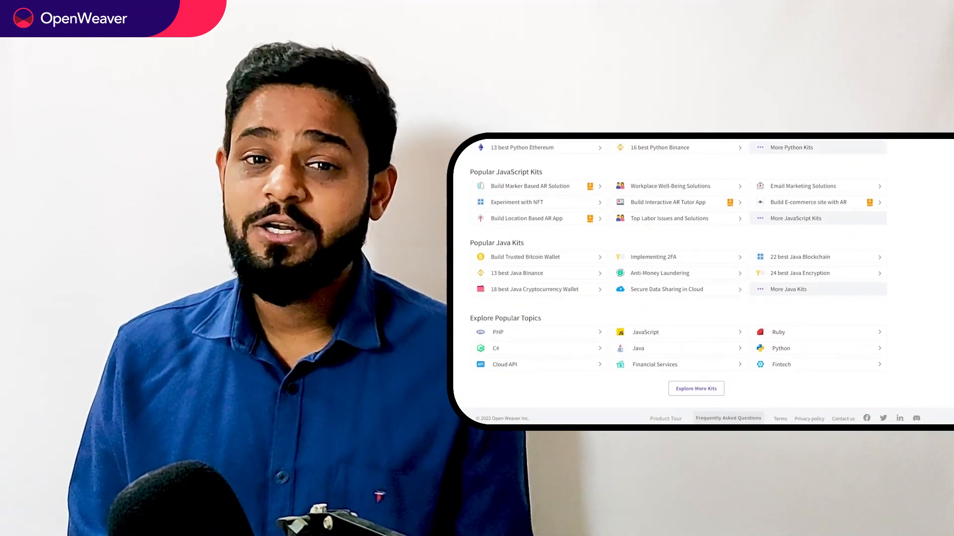